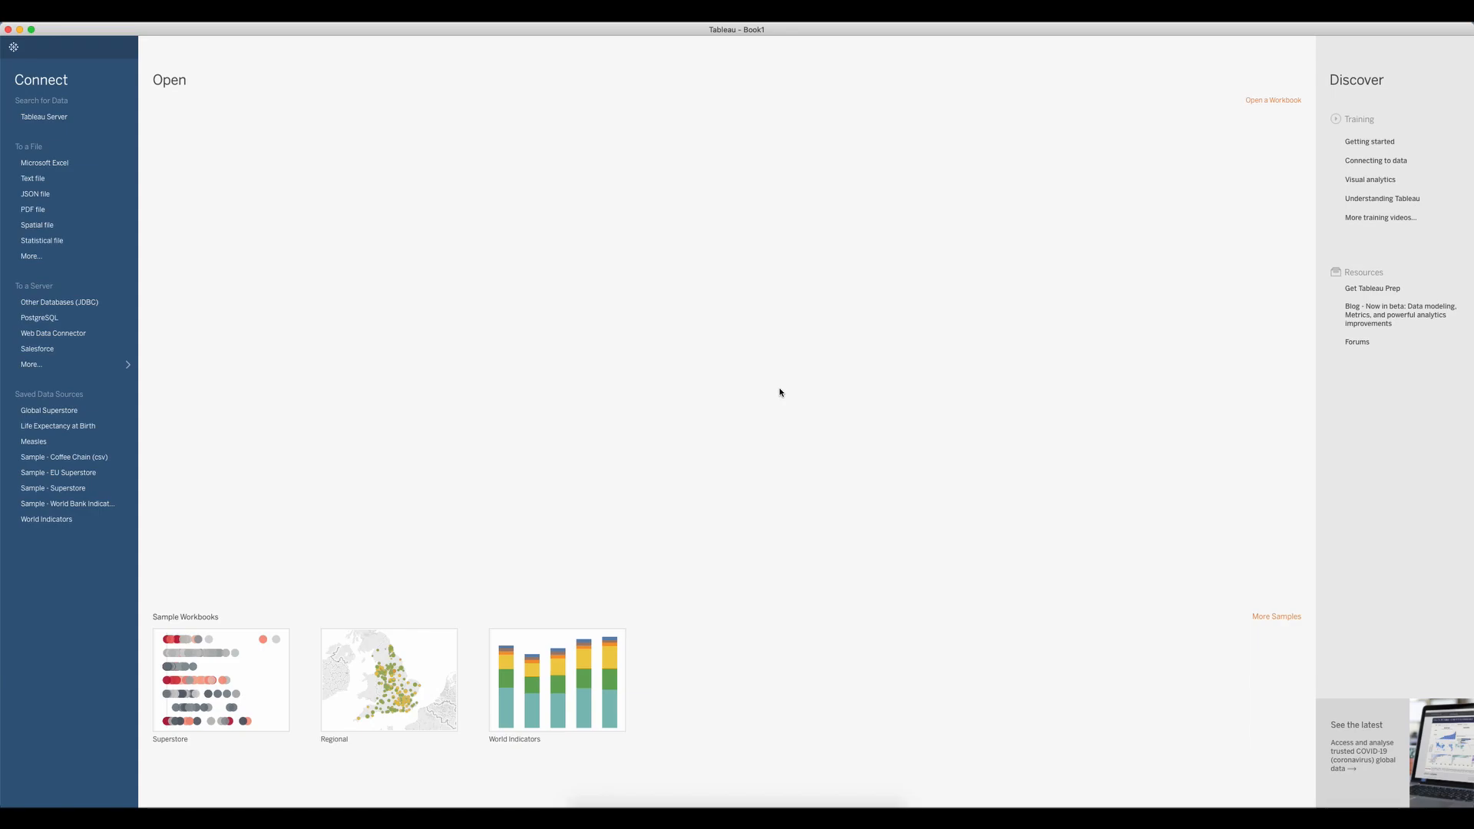
pyautogui.moveTo(786, 386)
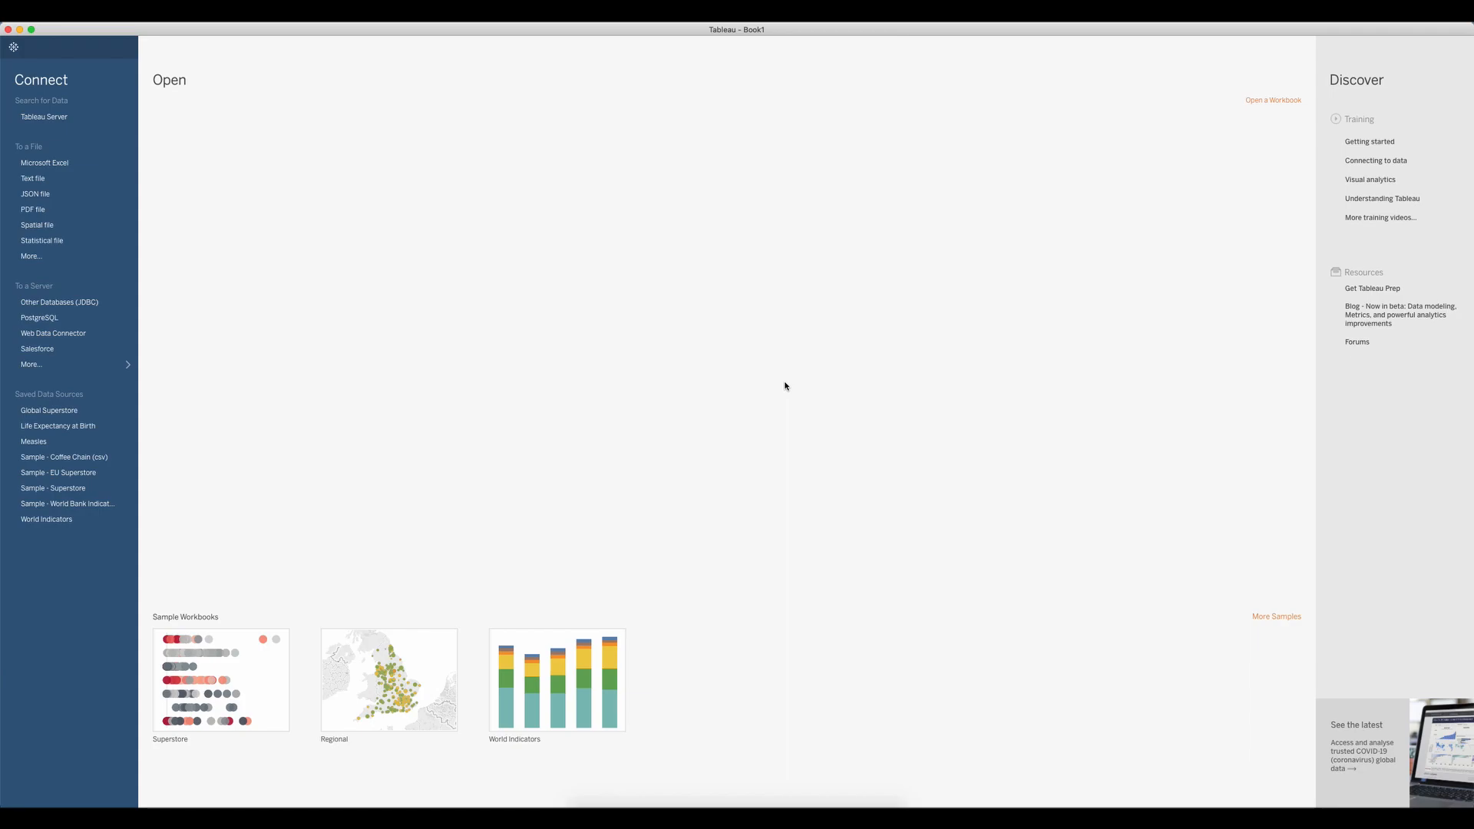
pyautogui.moveTo(777, 368)
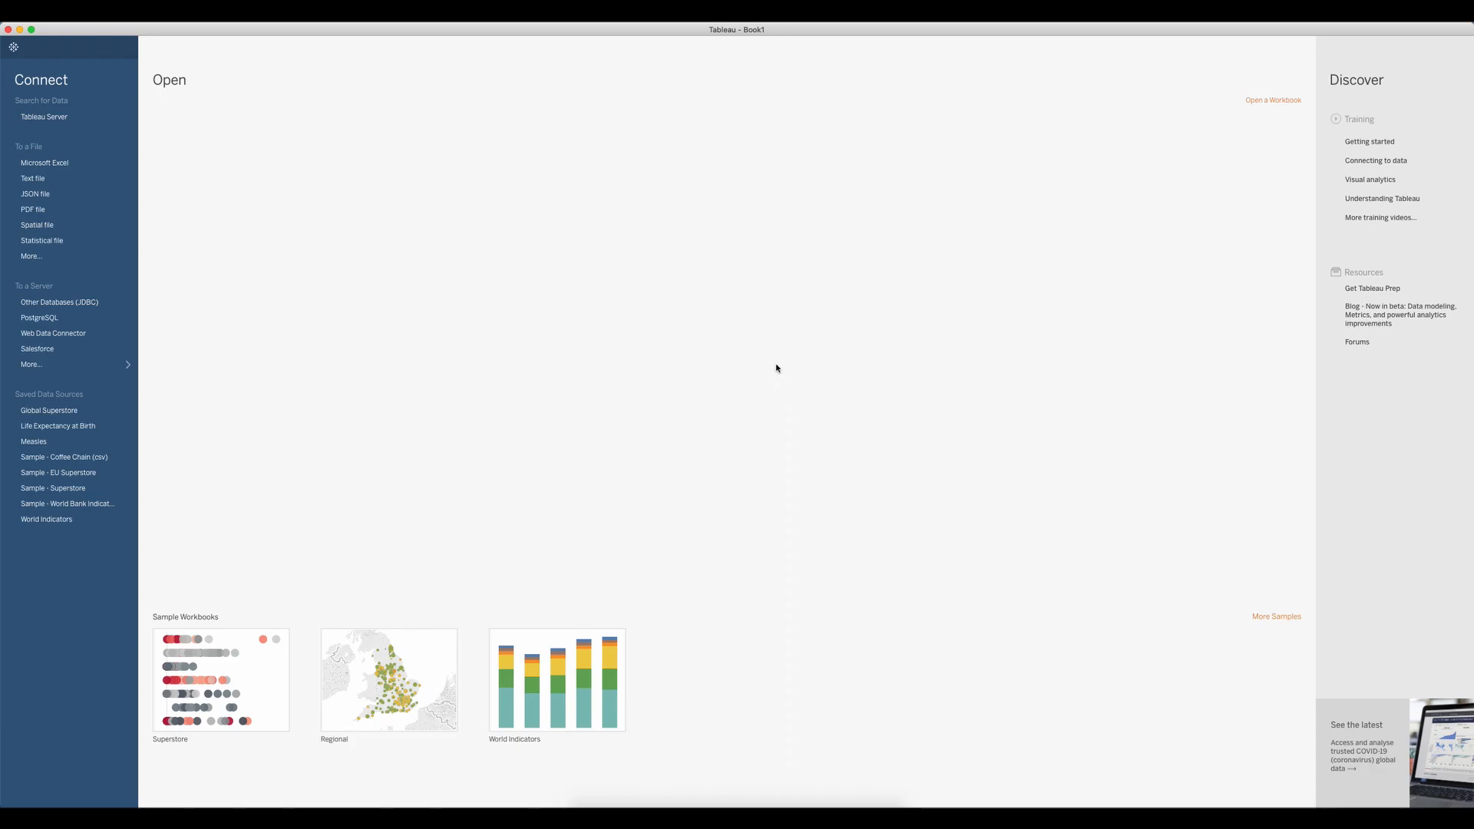
pyautogui.moveTo(63, 487)
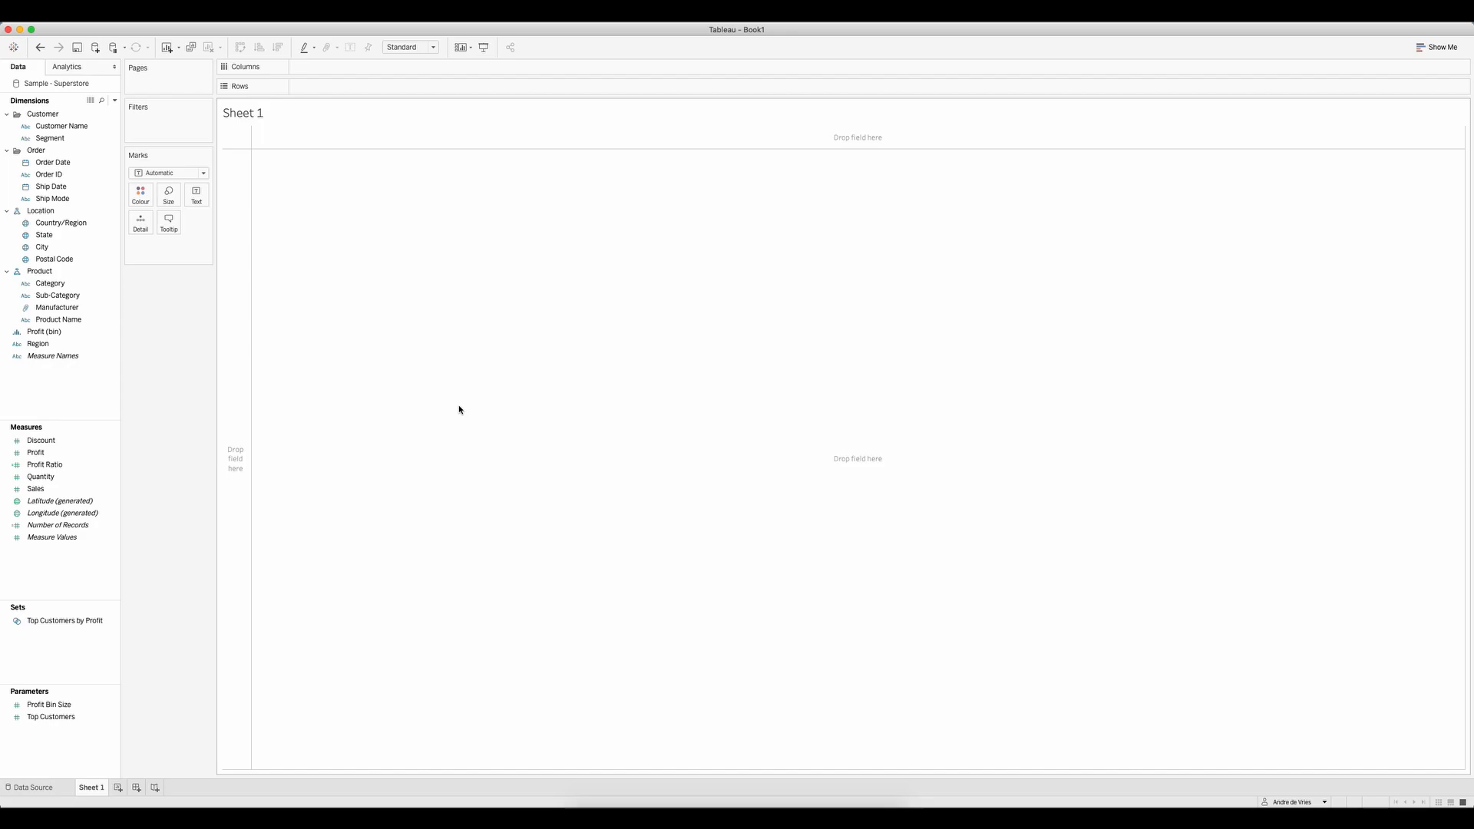
pyautogui.moveTo(454, 404)
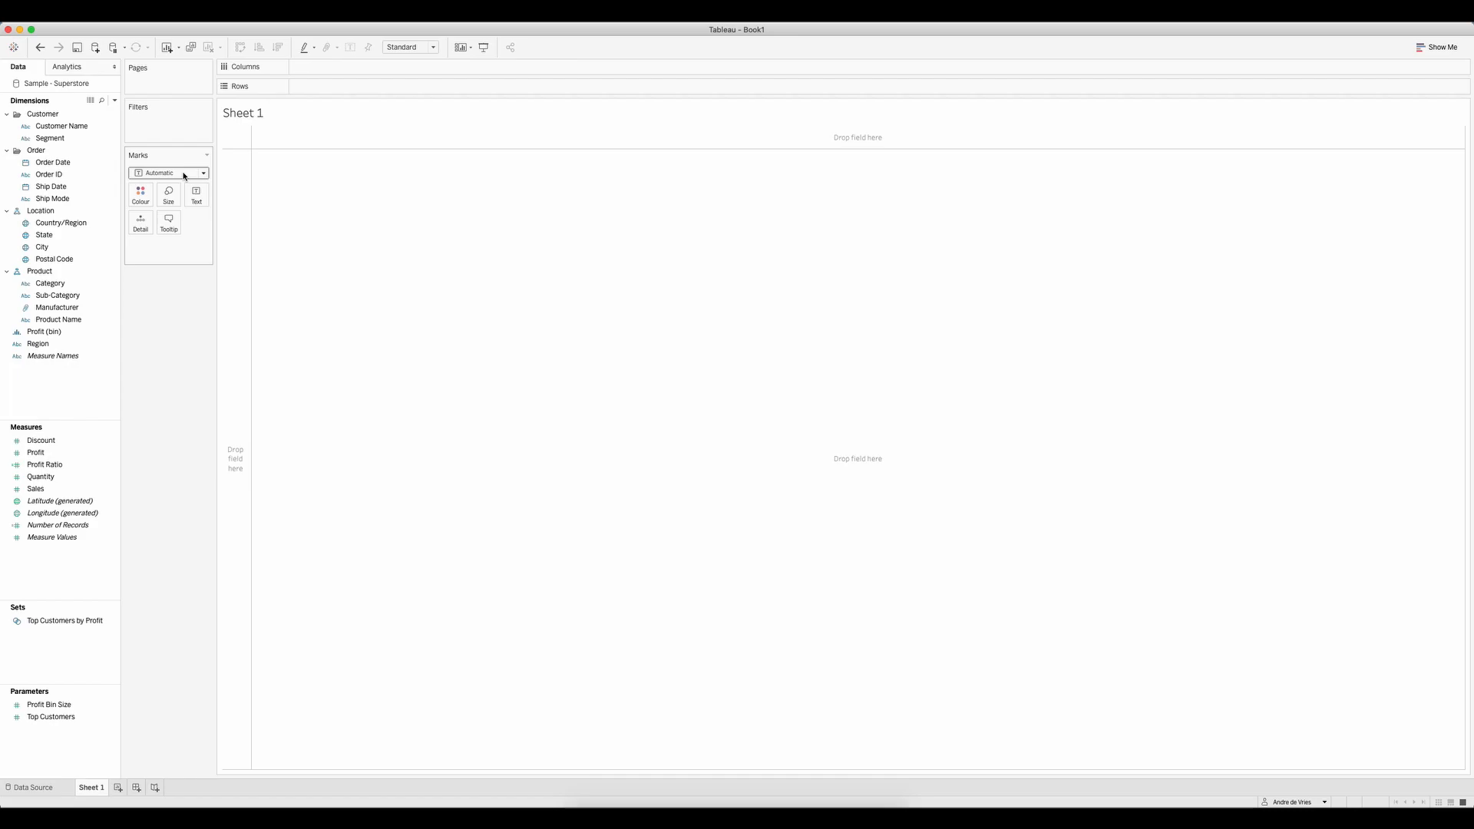
# Step: Set the Sheet 1 mark type to Pie
pyautogui.click(168, 173)
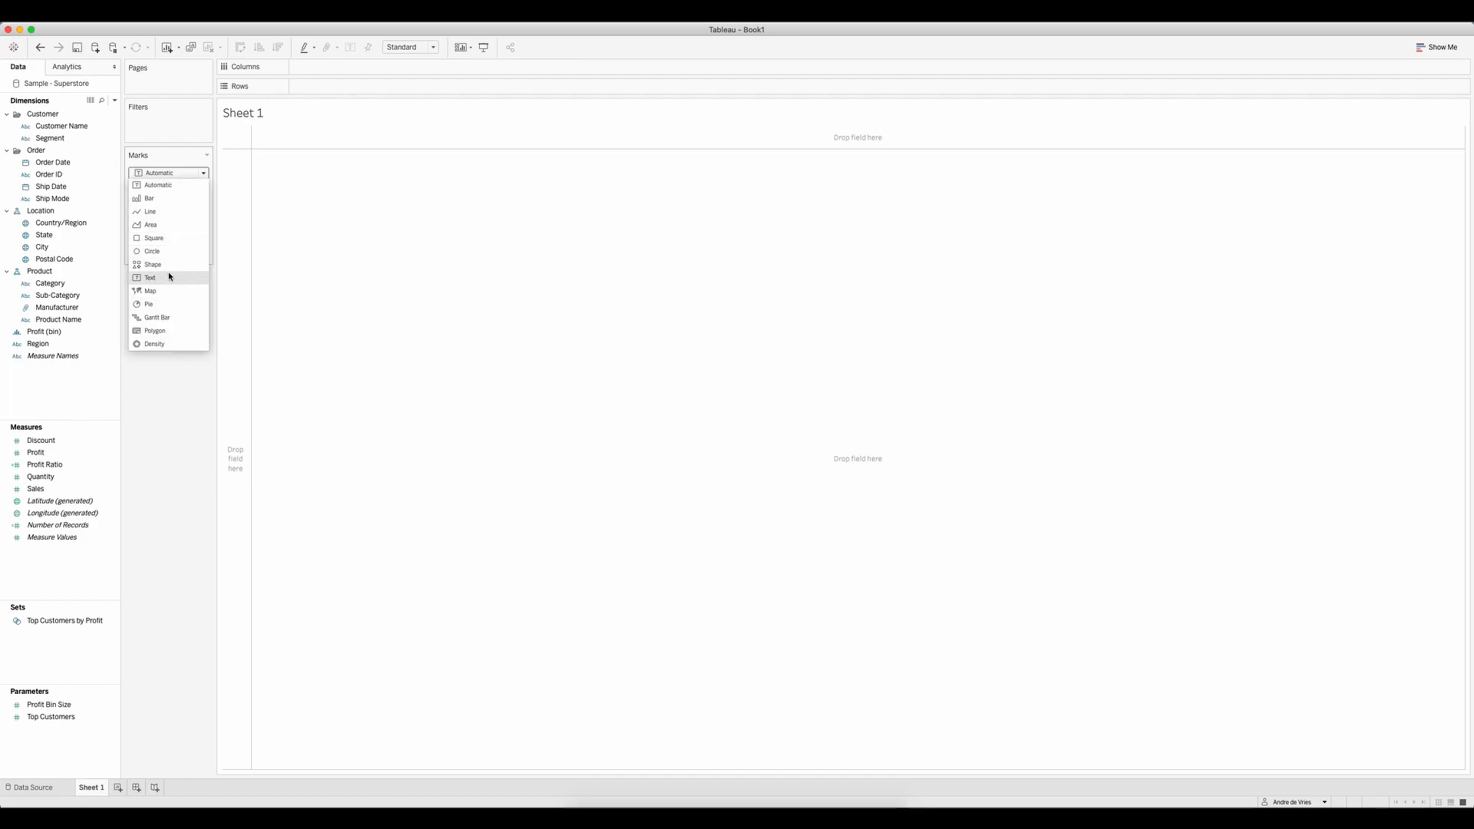
pyautogui.click(149, 304)
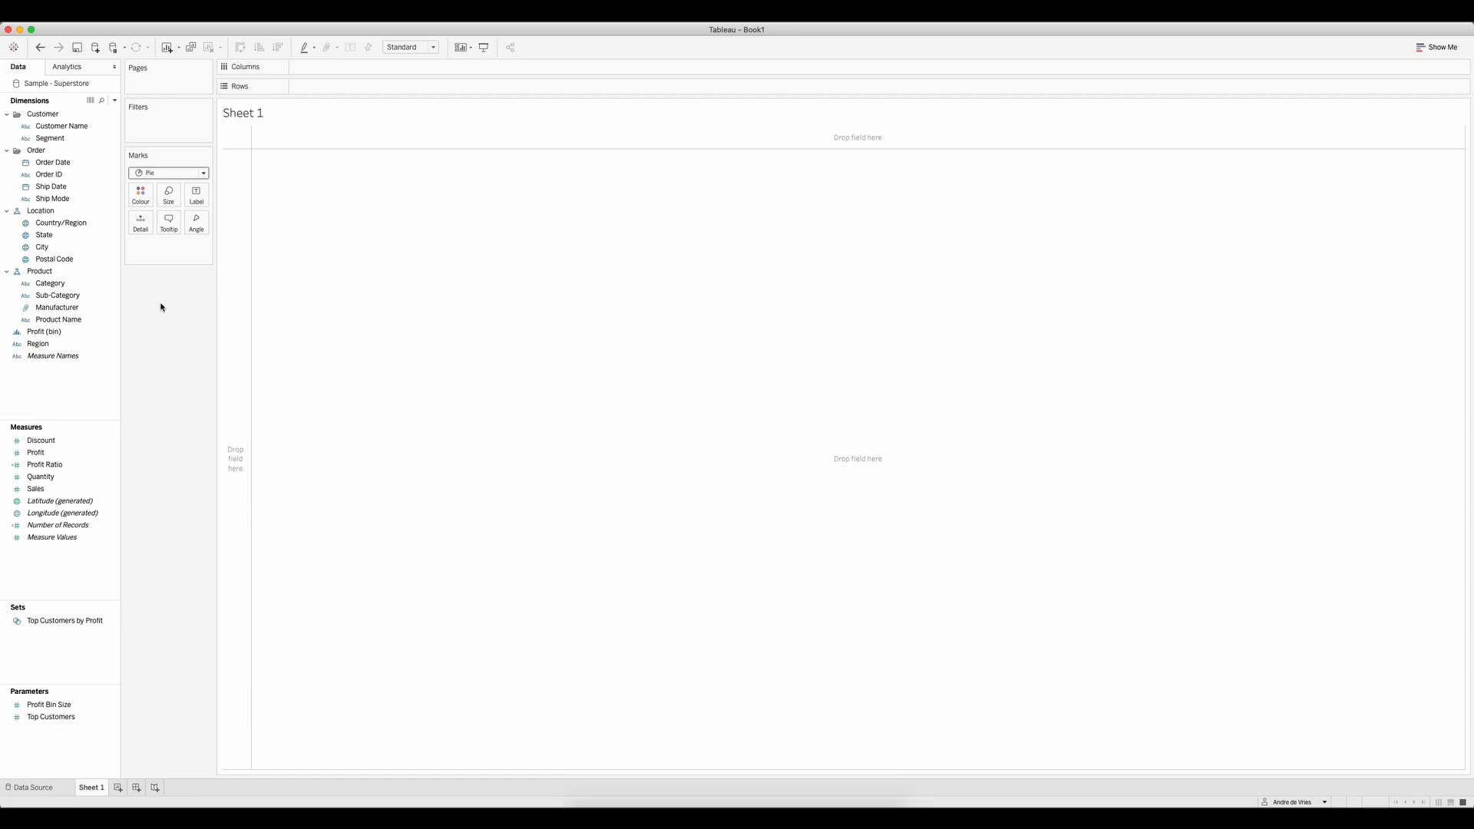
pyautogui.moveTo(159, 307)
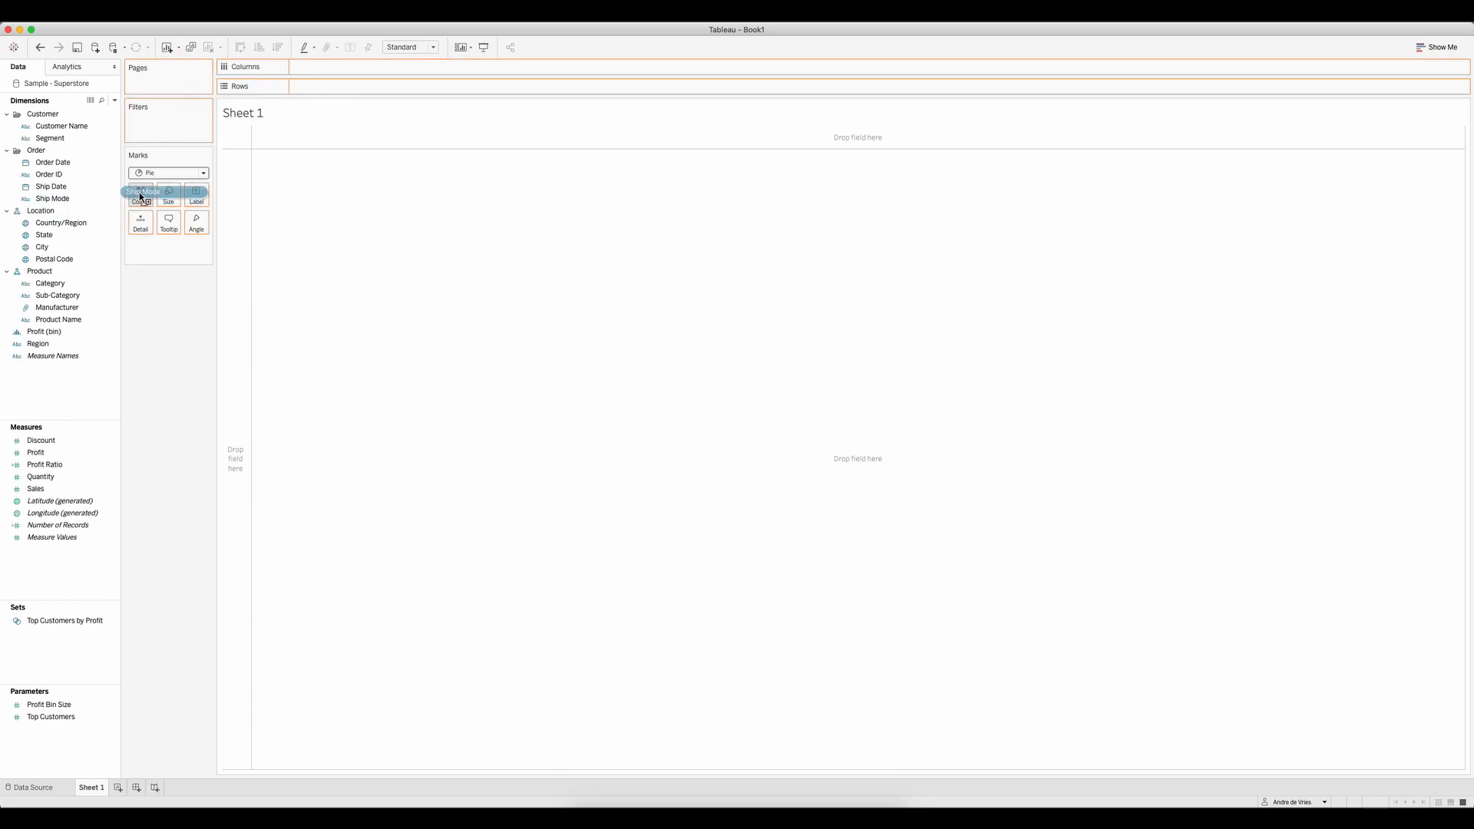
# Step: Colour the pie by Ship Mode and set the slice angle to SUM(Sales)
pyautogui.moveTo(143, 192); pyautogui.dragTo(140, 194)
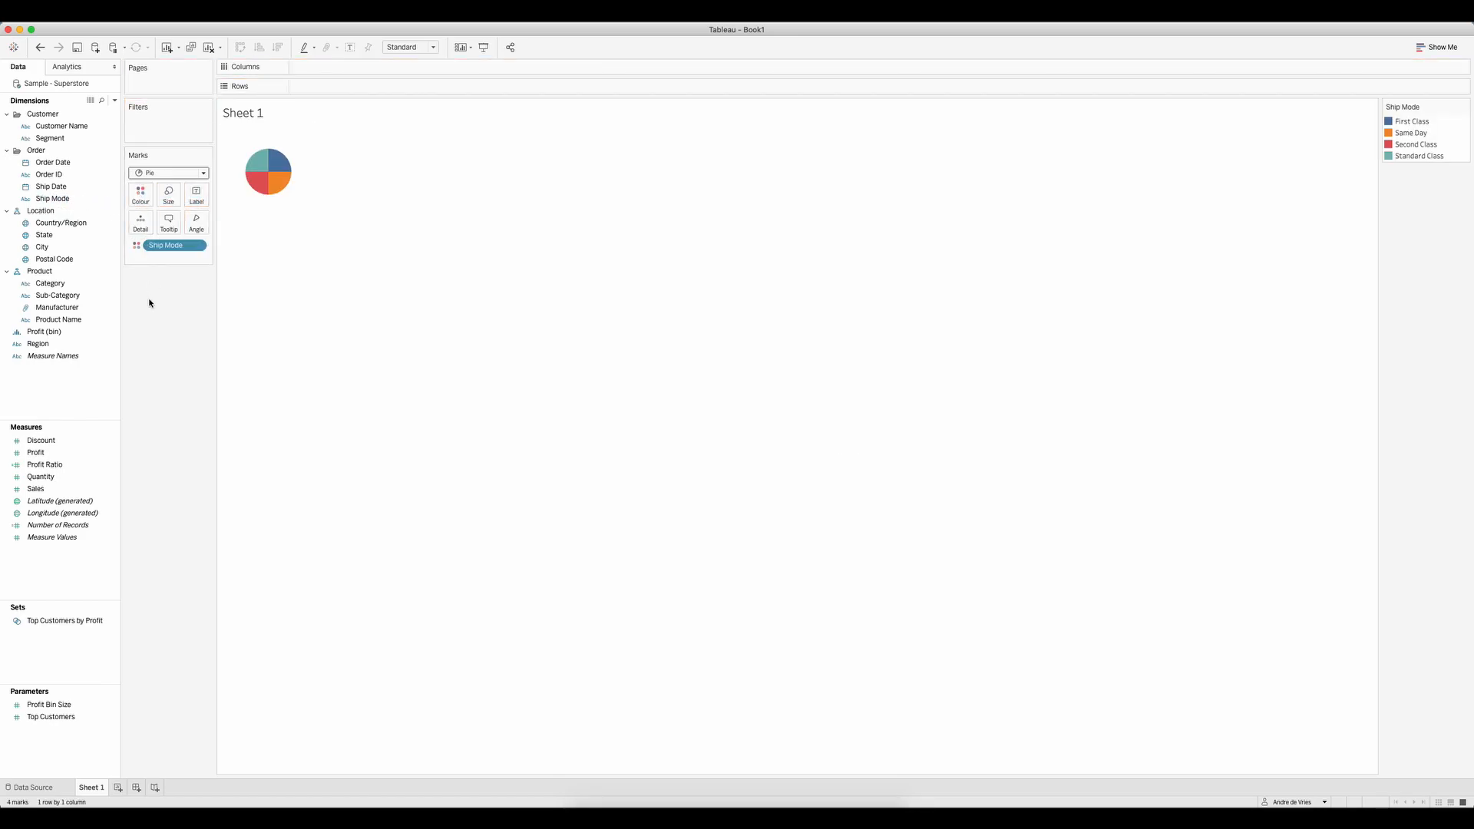
pyautogui.moveTo(218, 250)
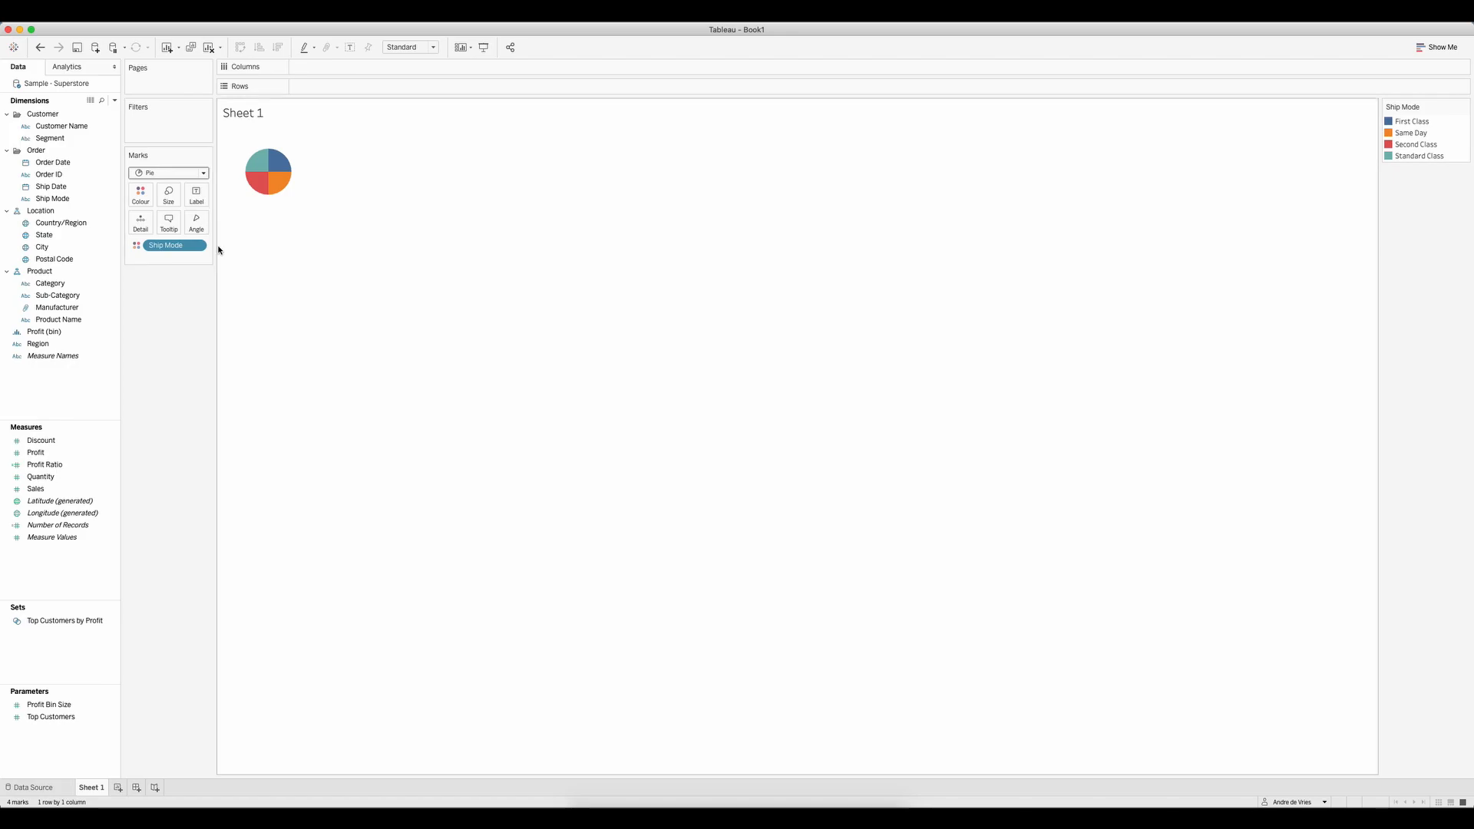
pyautogui.moveTo(274, 183)
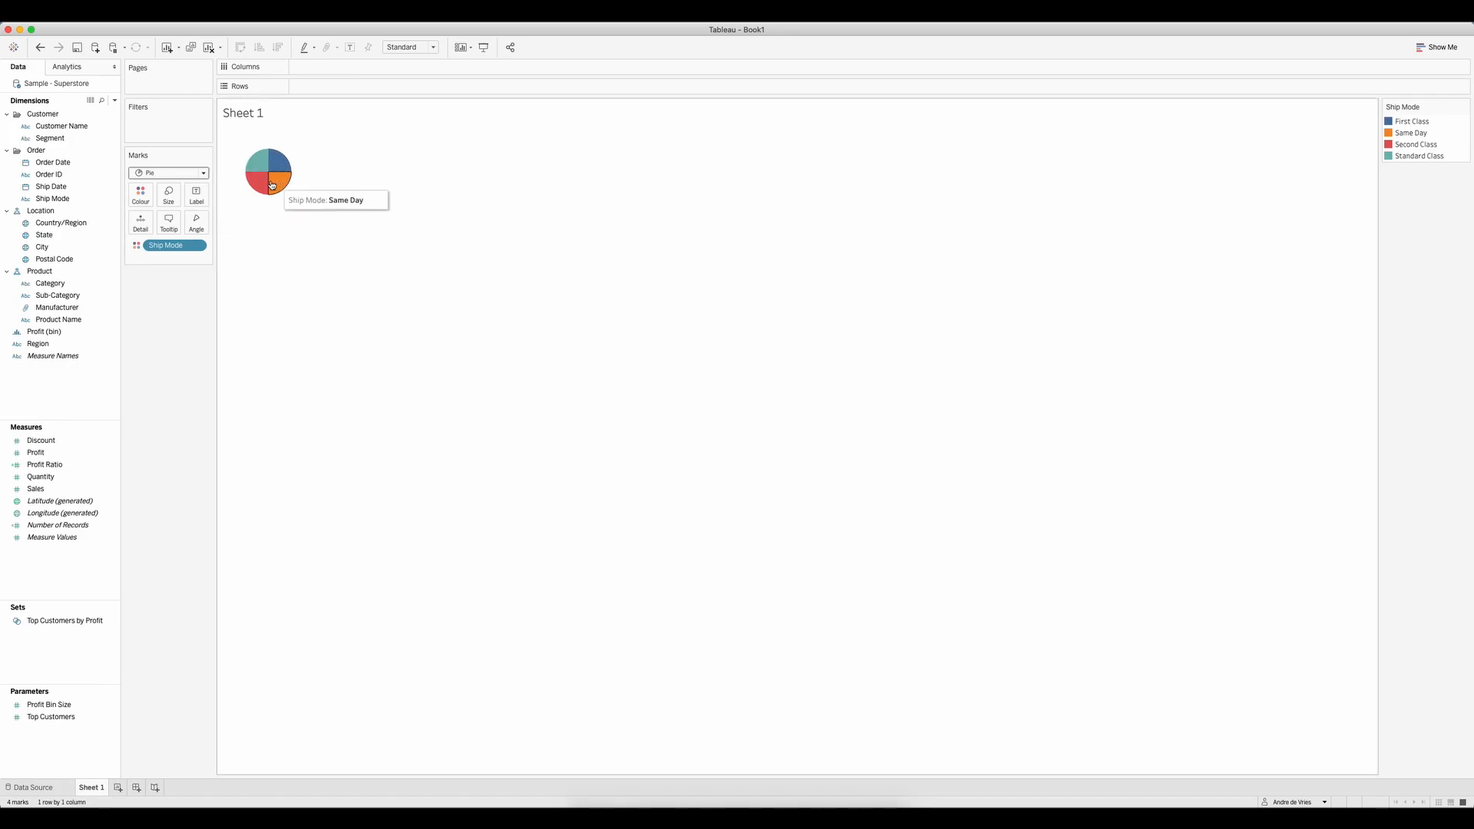
pyautogui.moveTo(284, 184)
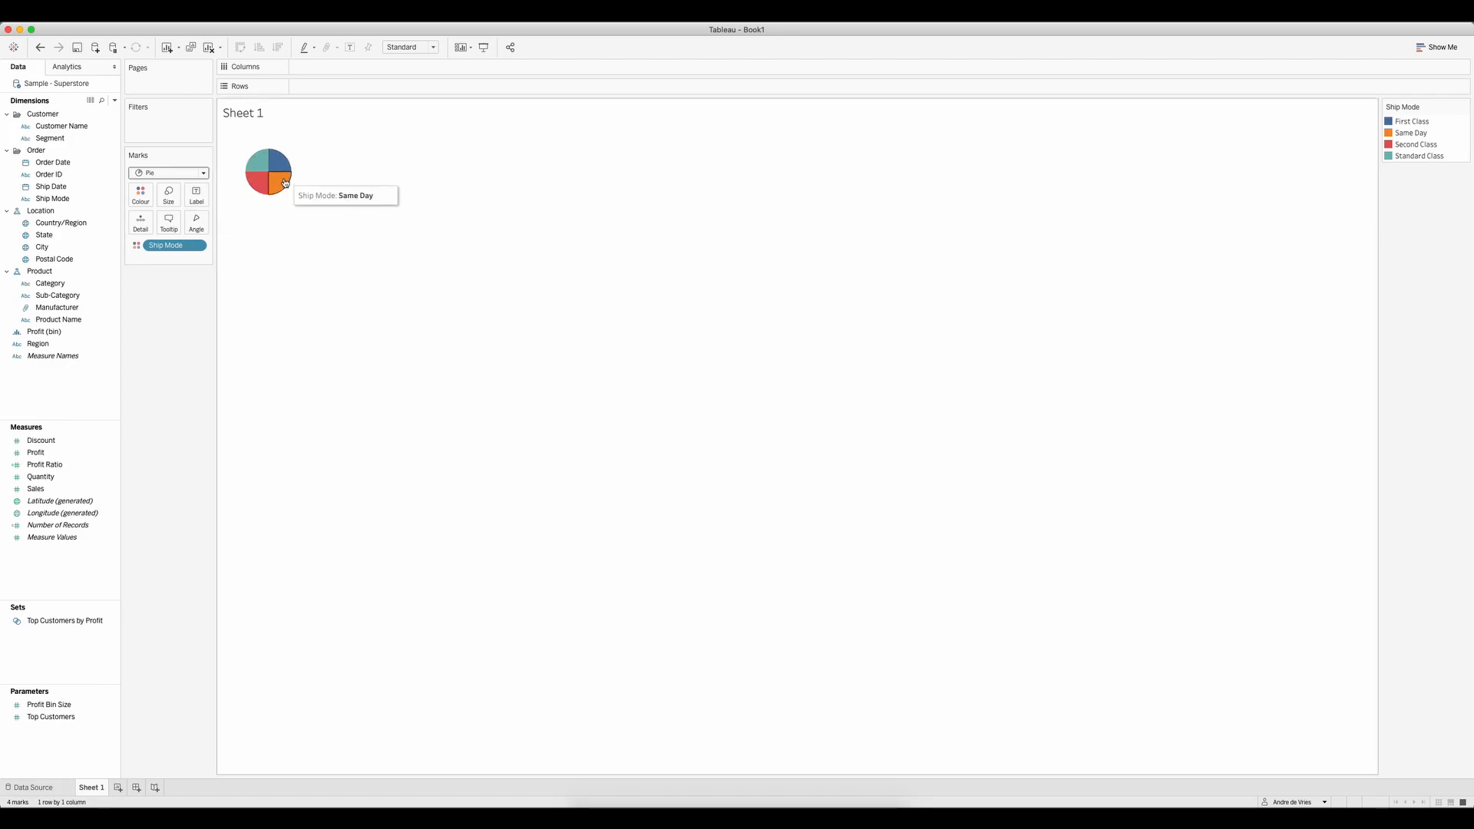
pyautogui.moveTo(256, 296)
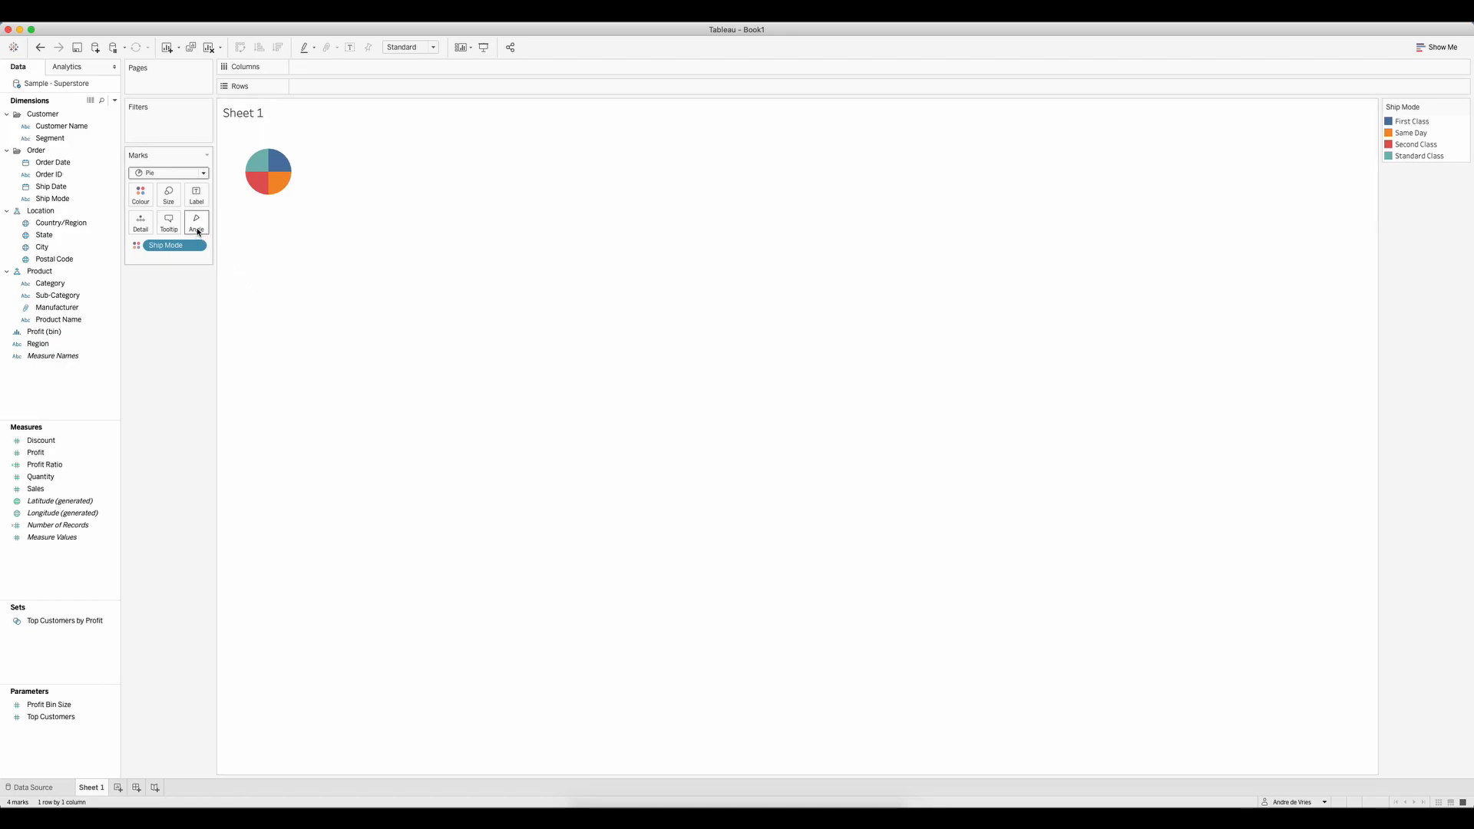
pyautogui.moveTo(196, 222)
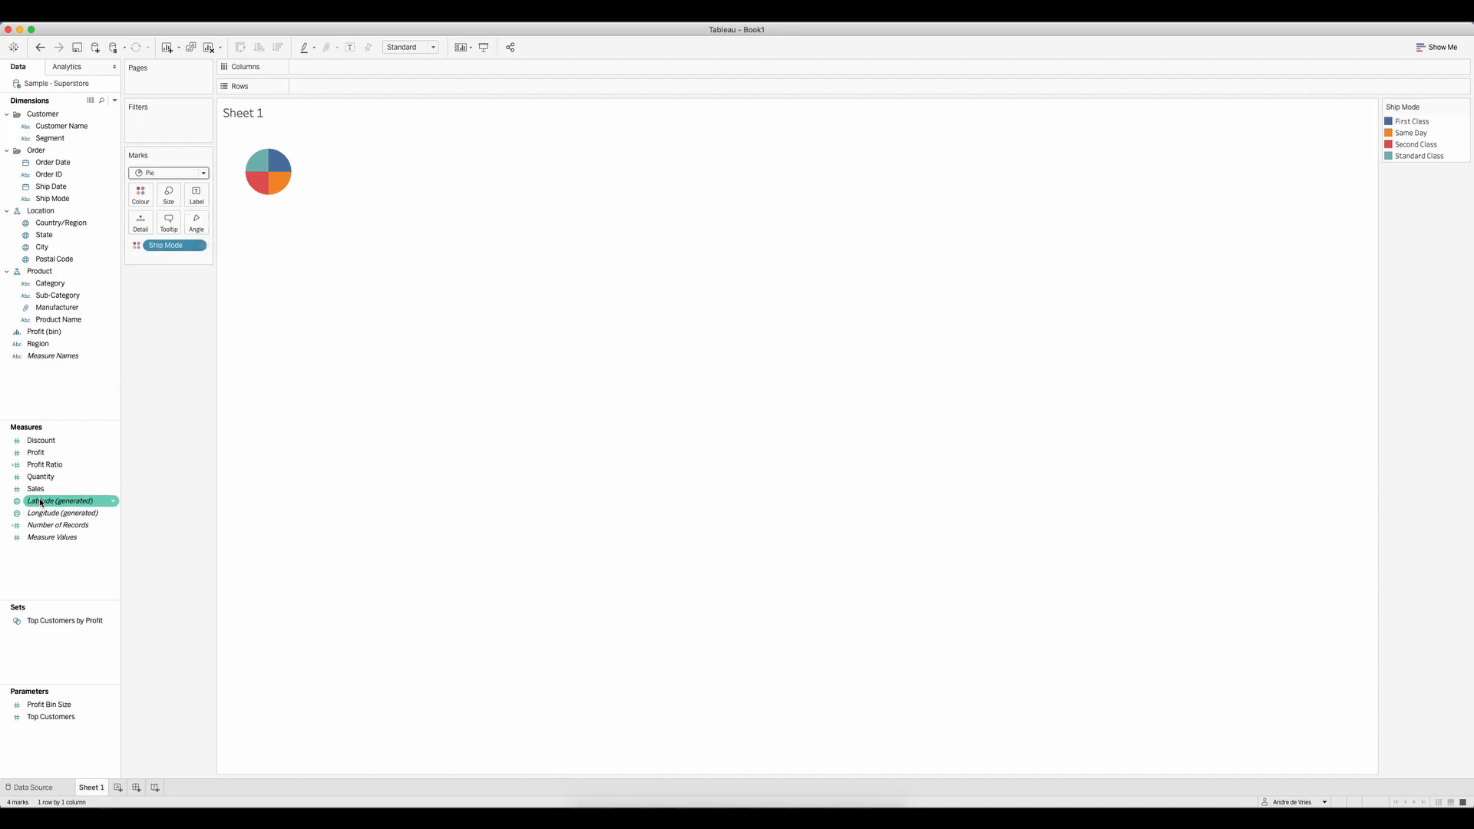
pyautogui.moveTo(34, 489); pyautogui.dragTo(179, 209)
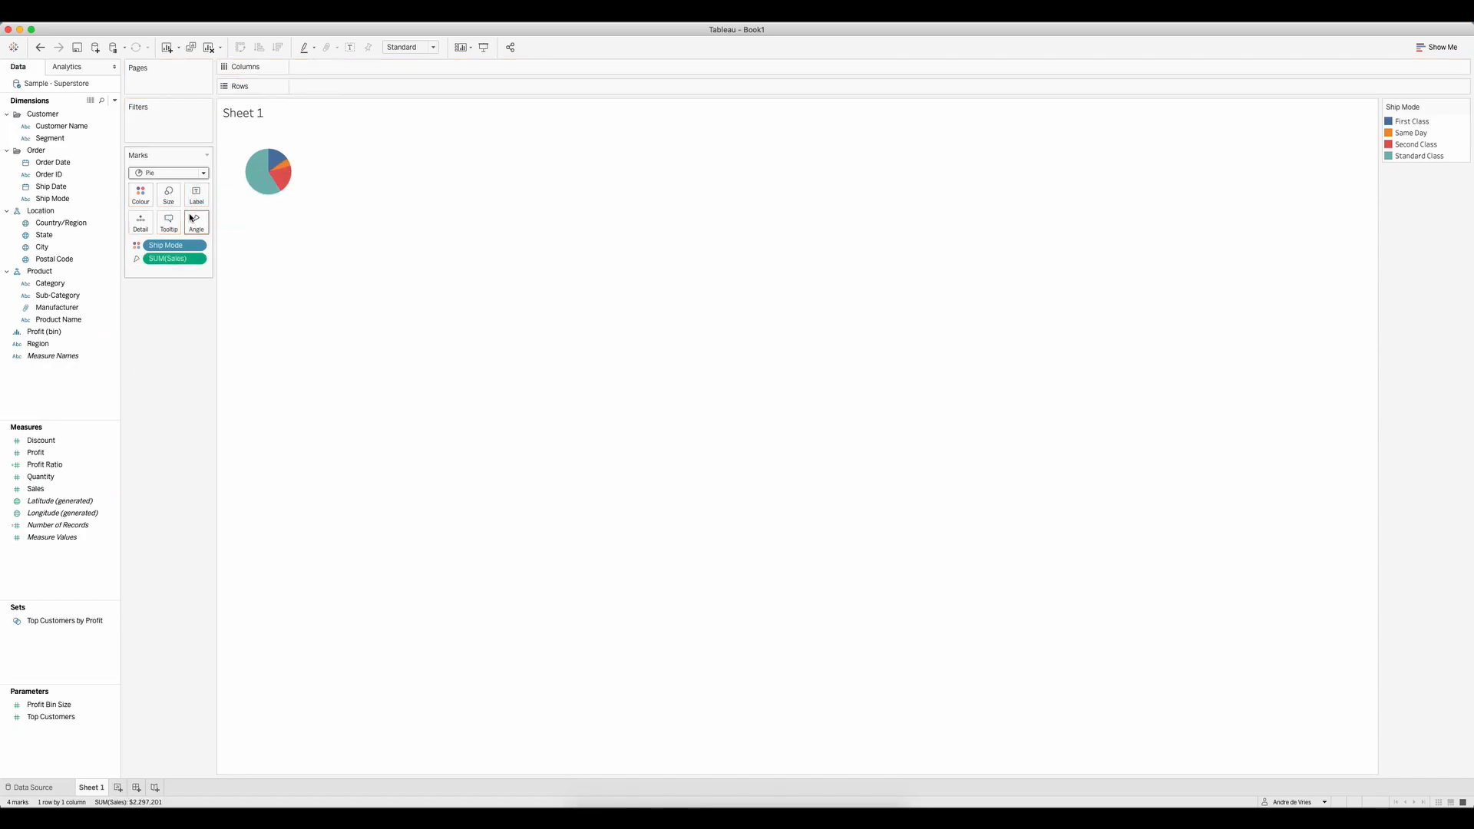
pyautogui.moveTo(195, 222)
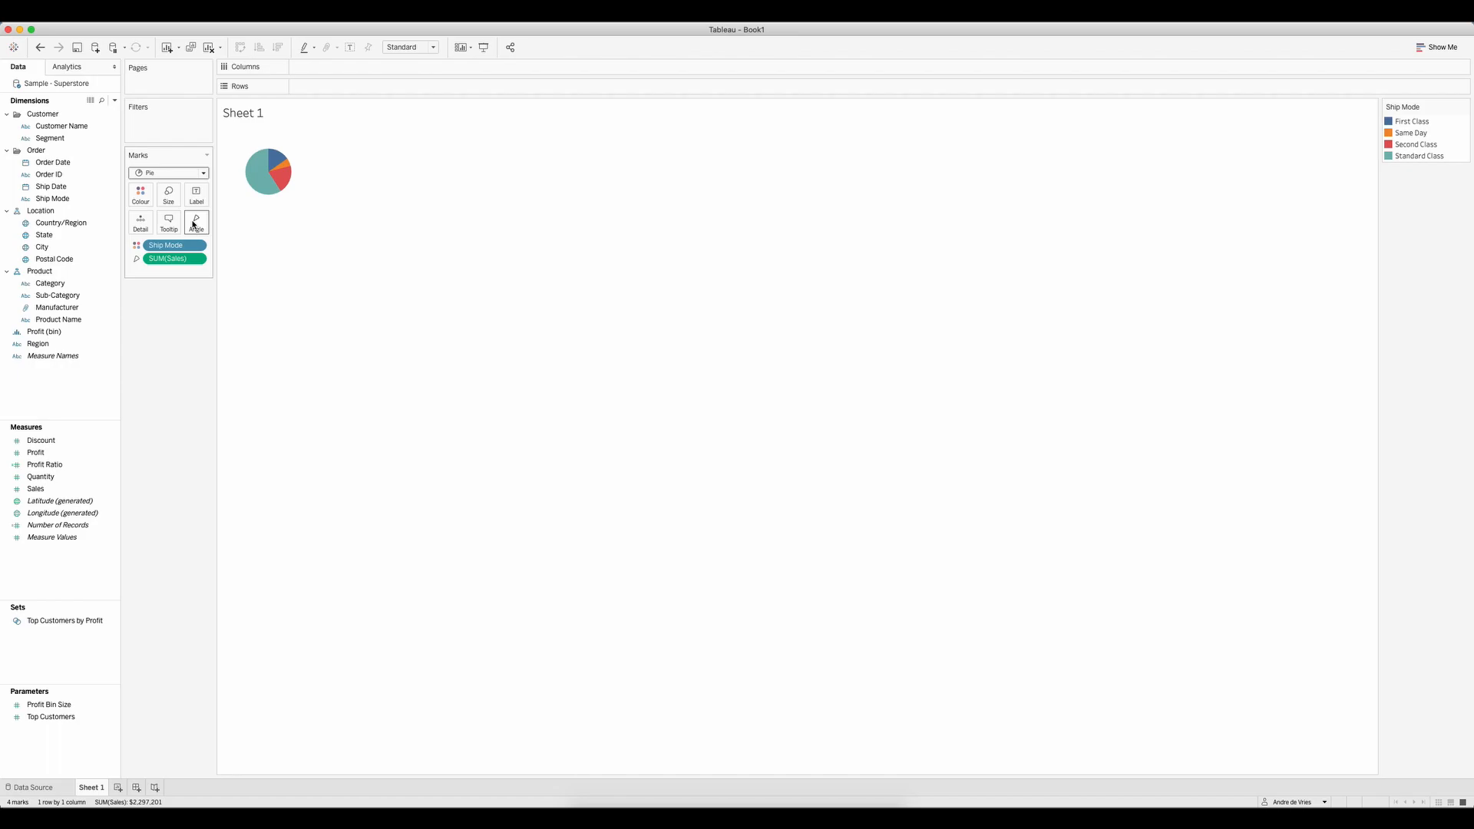
pyautogui.moveTo(268, 184)
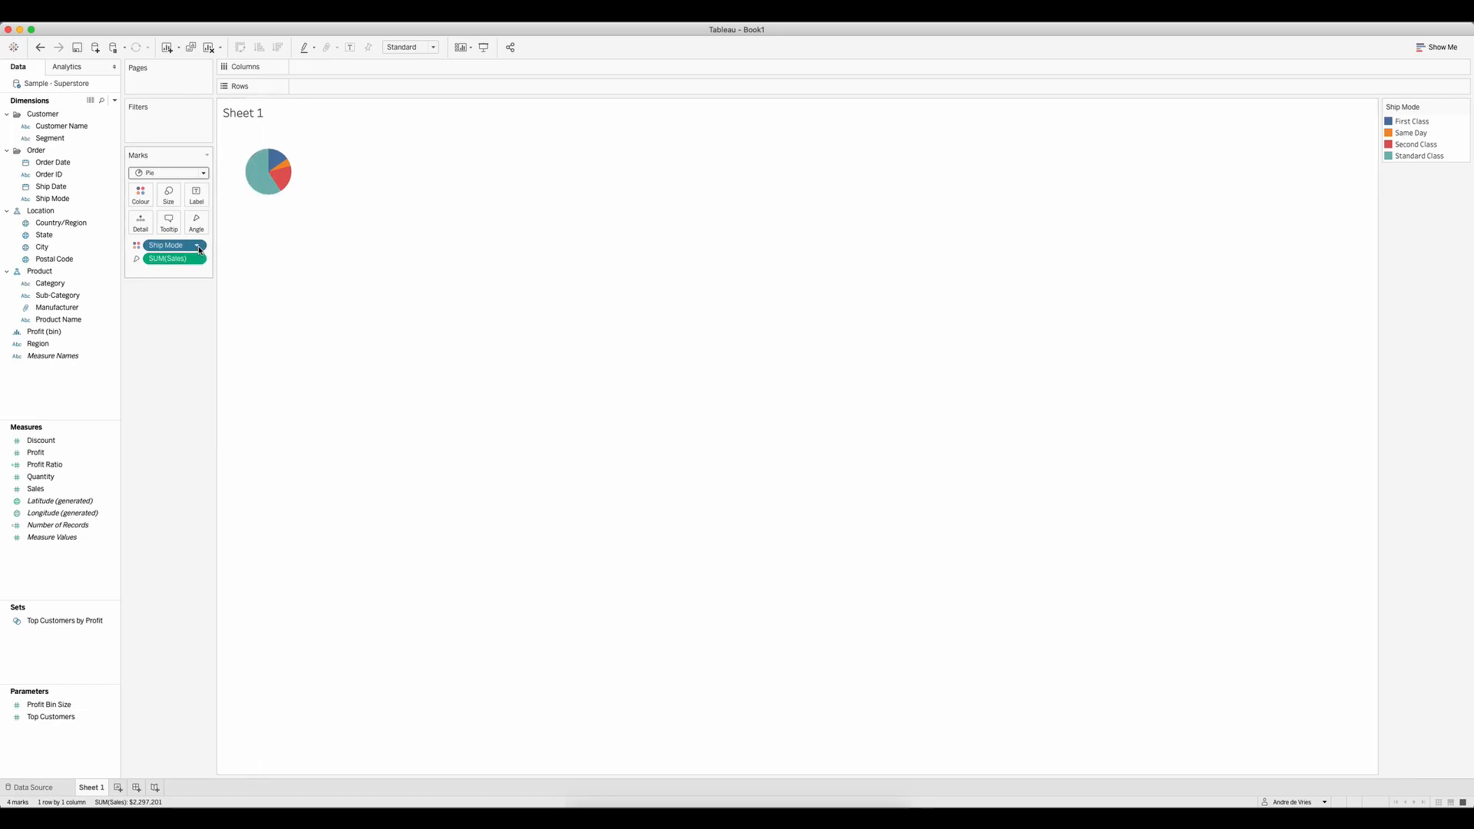
# Step: Sort Ship Mode by field SUM(Sales) in descending order so the largest slice comes first
pyautogui.click(198, 245)
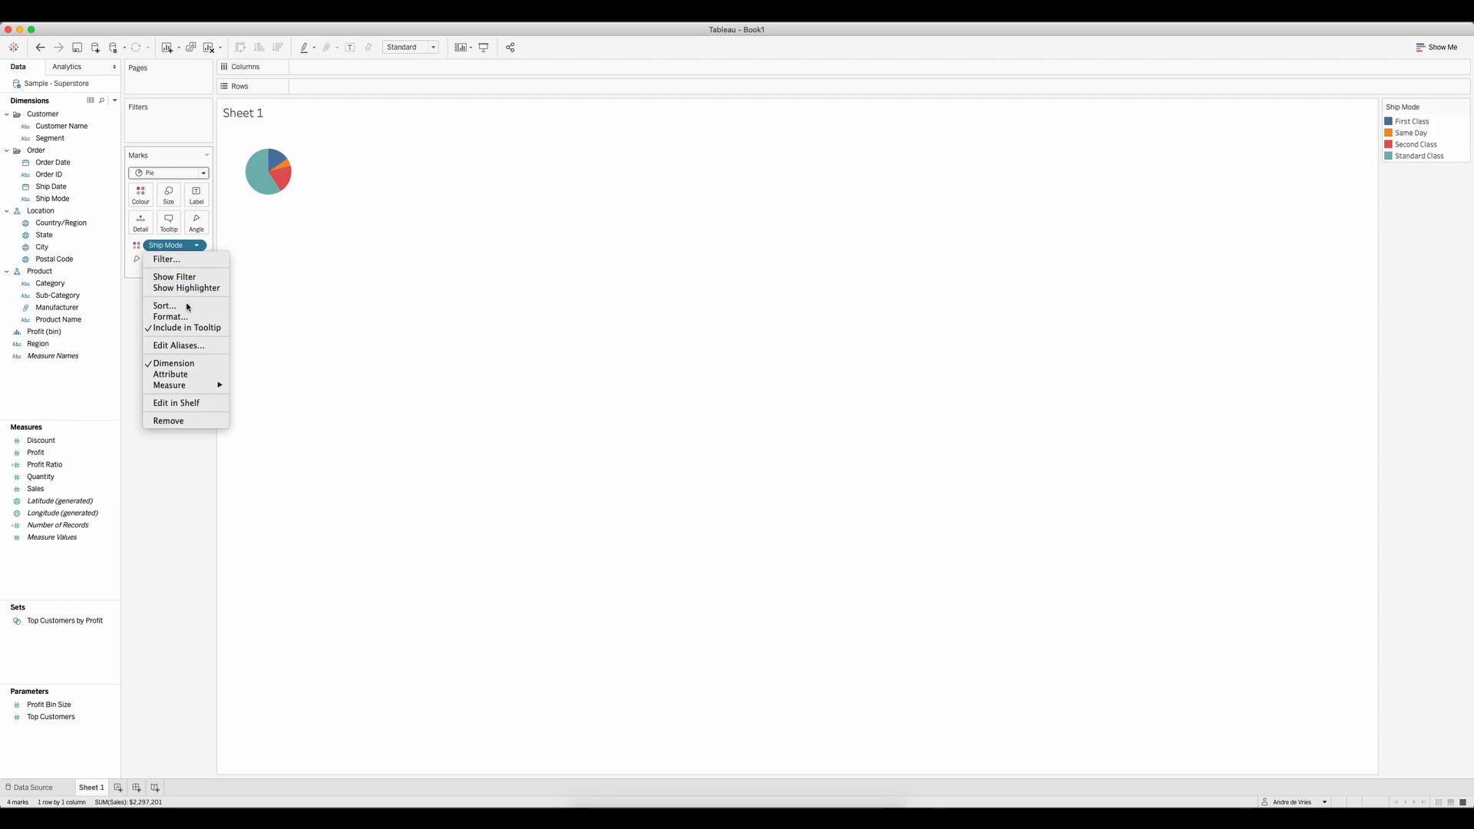
pyautogui.click(164, 306)
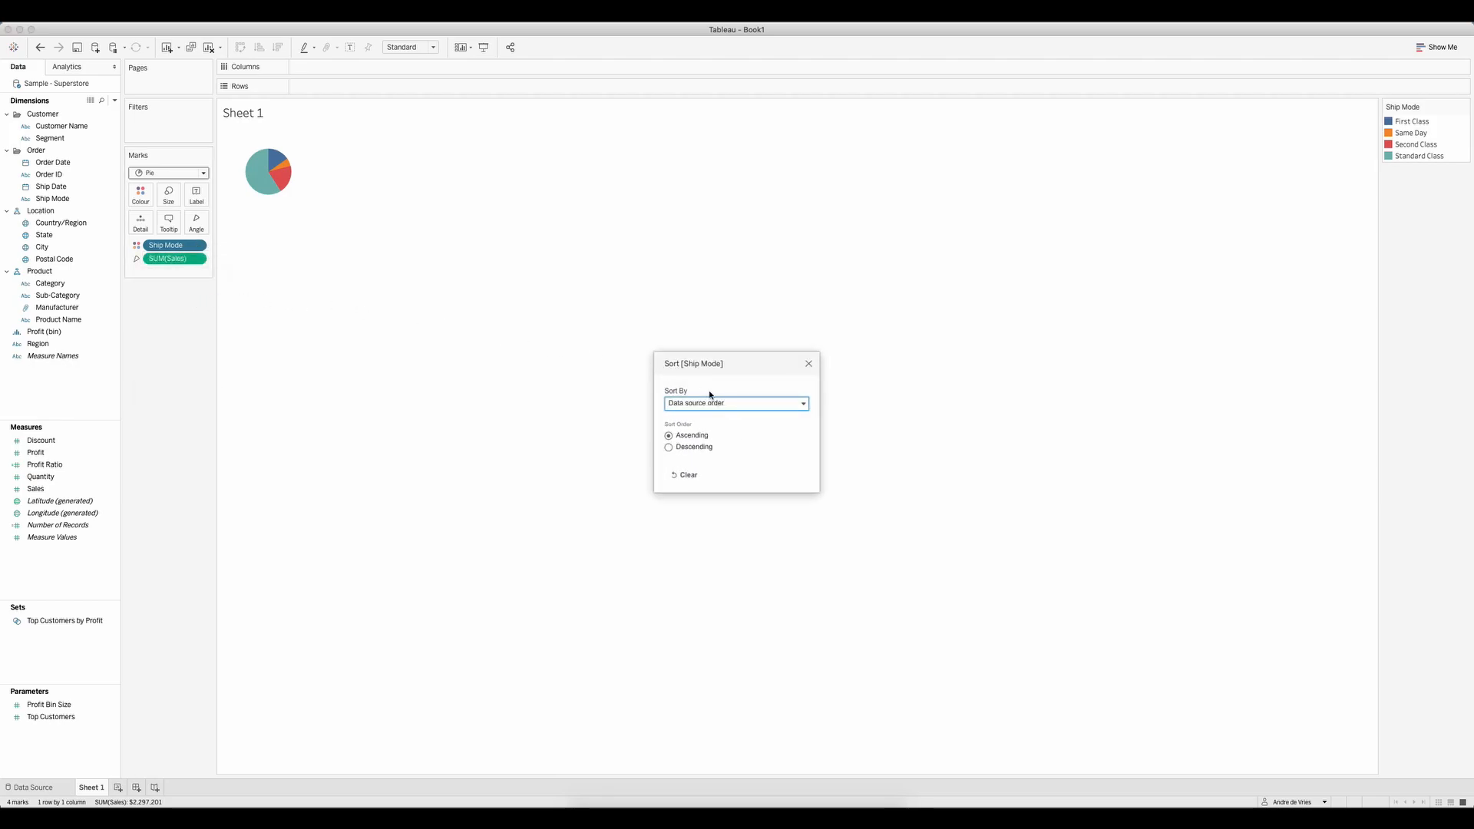
pyautogui.click(735, 403)
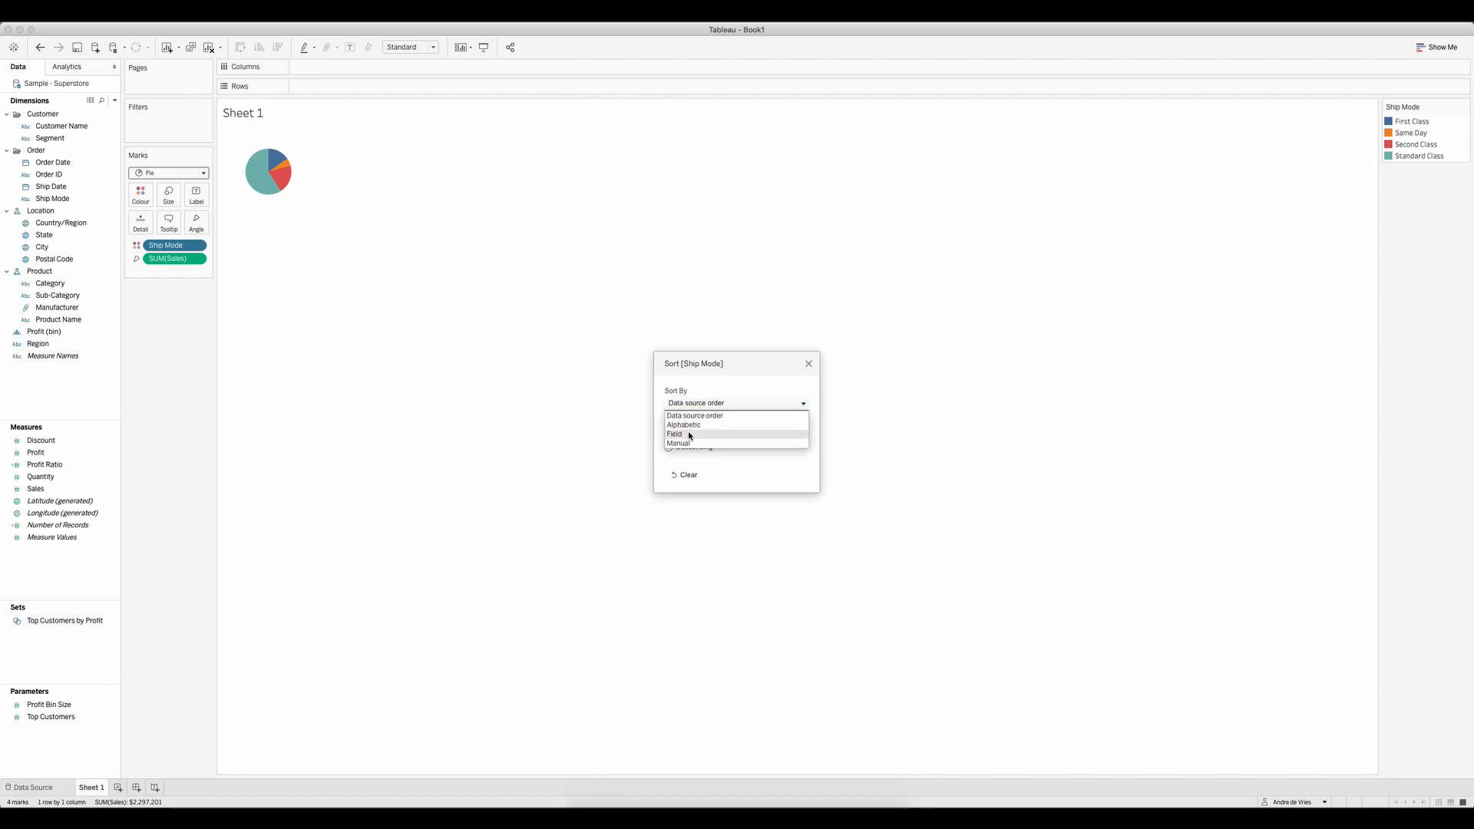
pyautogui.click(671, 433)
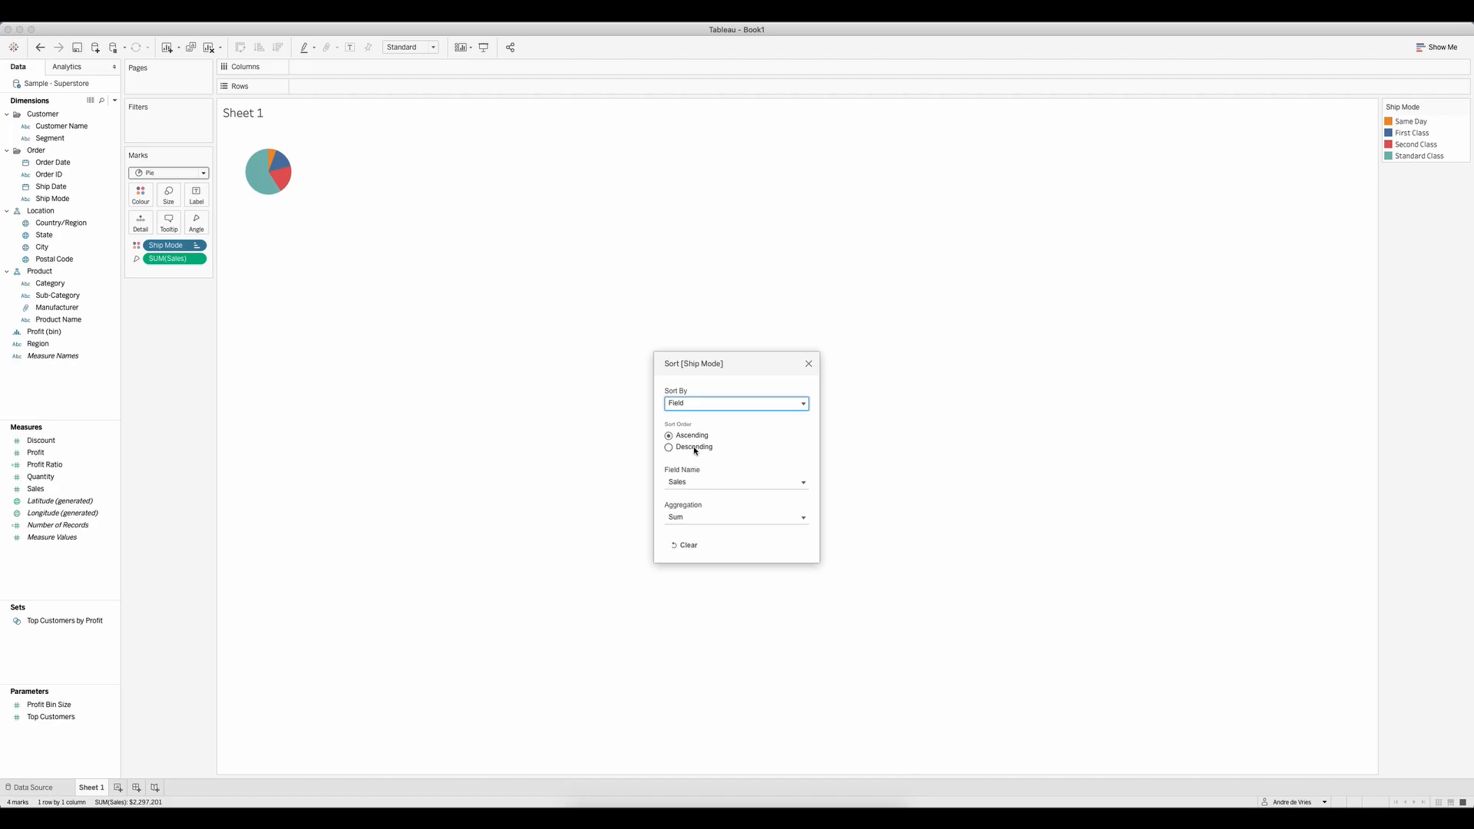
pyautogui.click(667, 447)
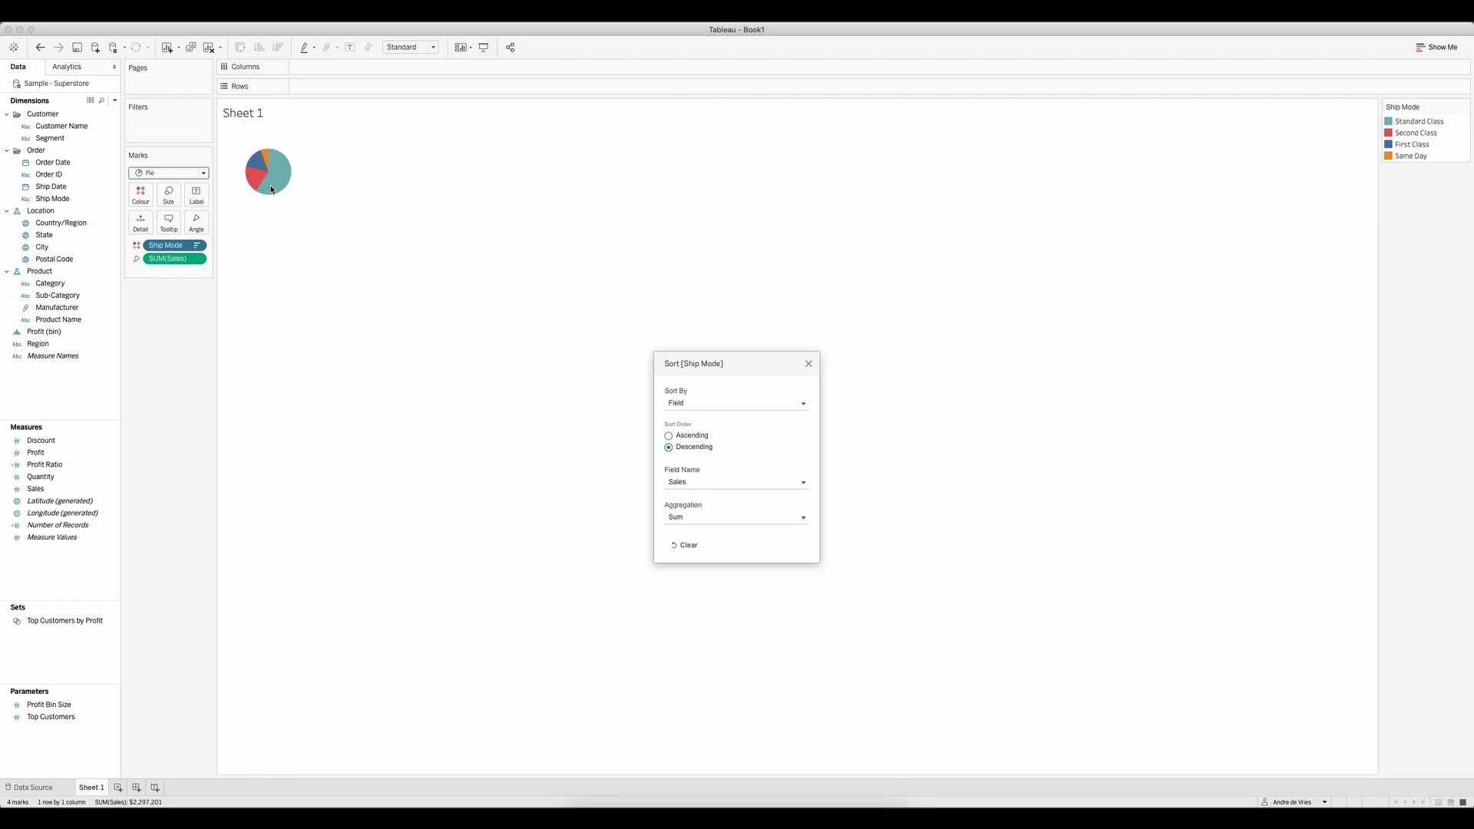
pyautogui.moveTo(775, 354)
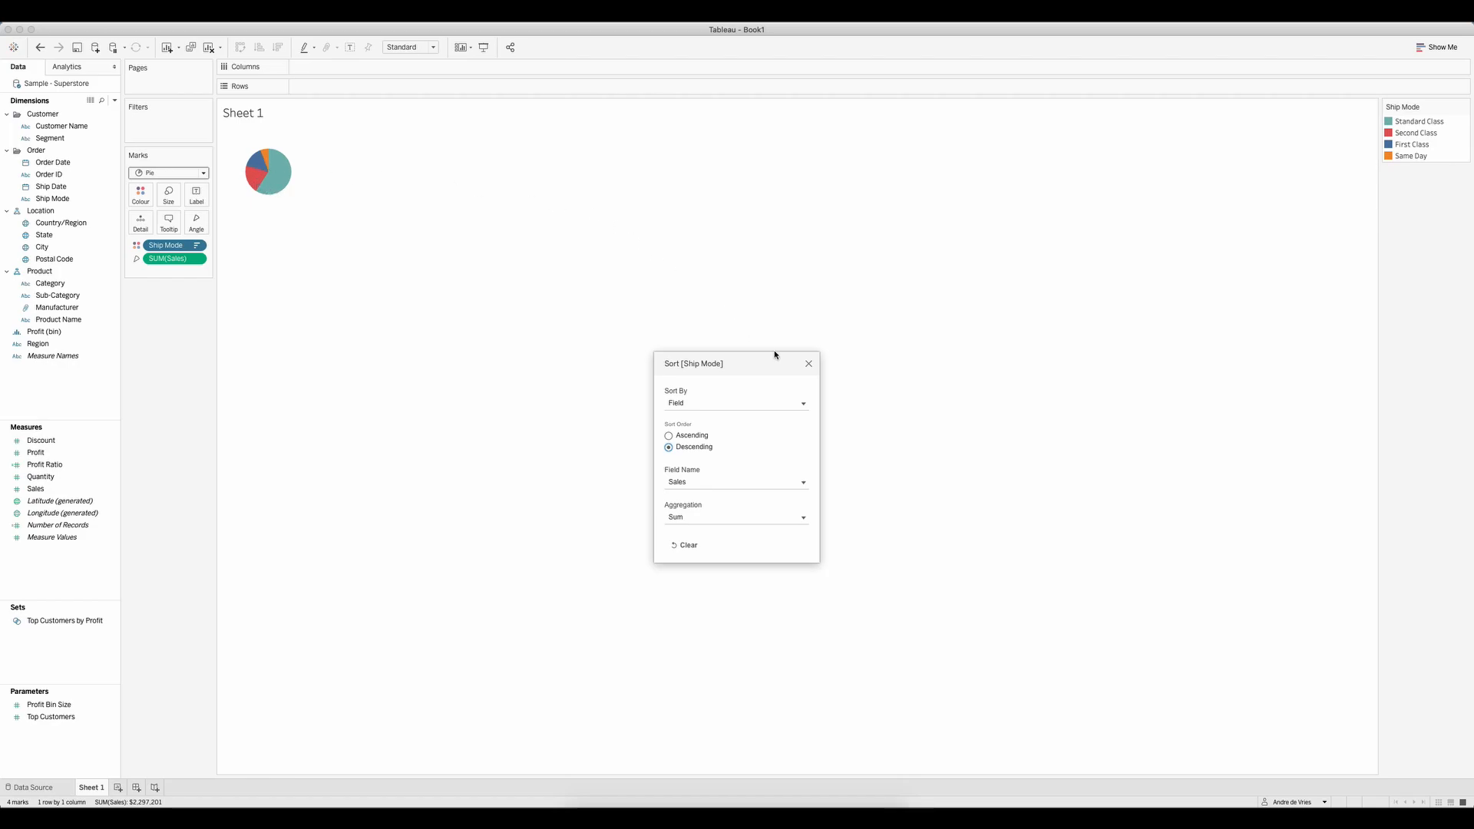
pyautogui.click(809, 363)
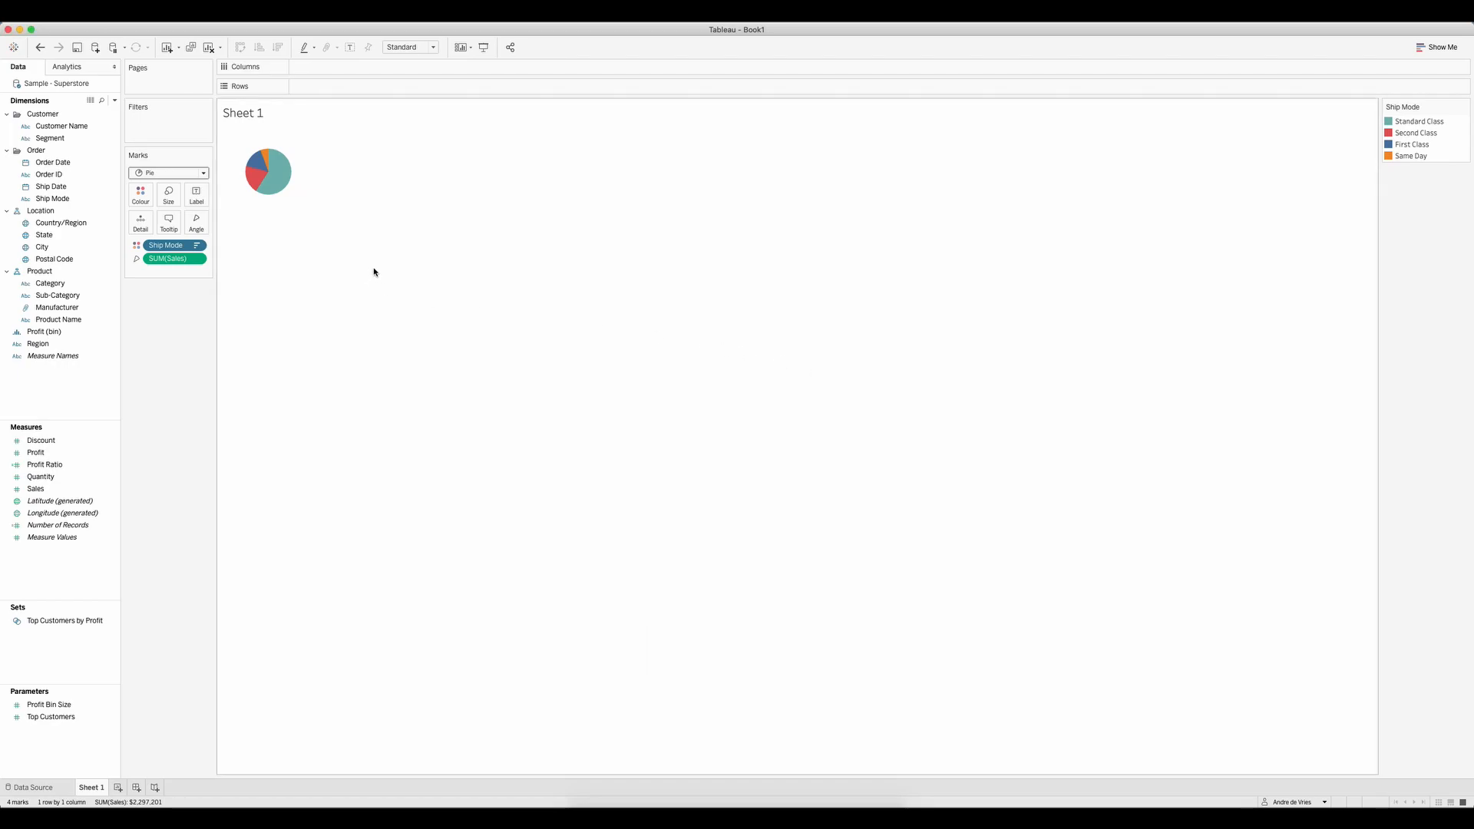
# Step: Set the view fit to Entire View so the pie fills the sheet
pyautogui.click(430, 46)
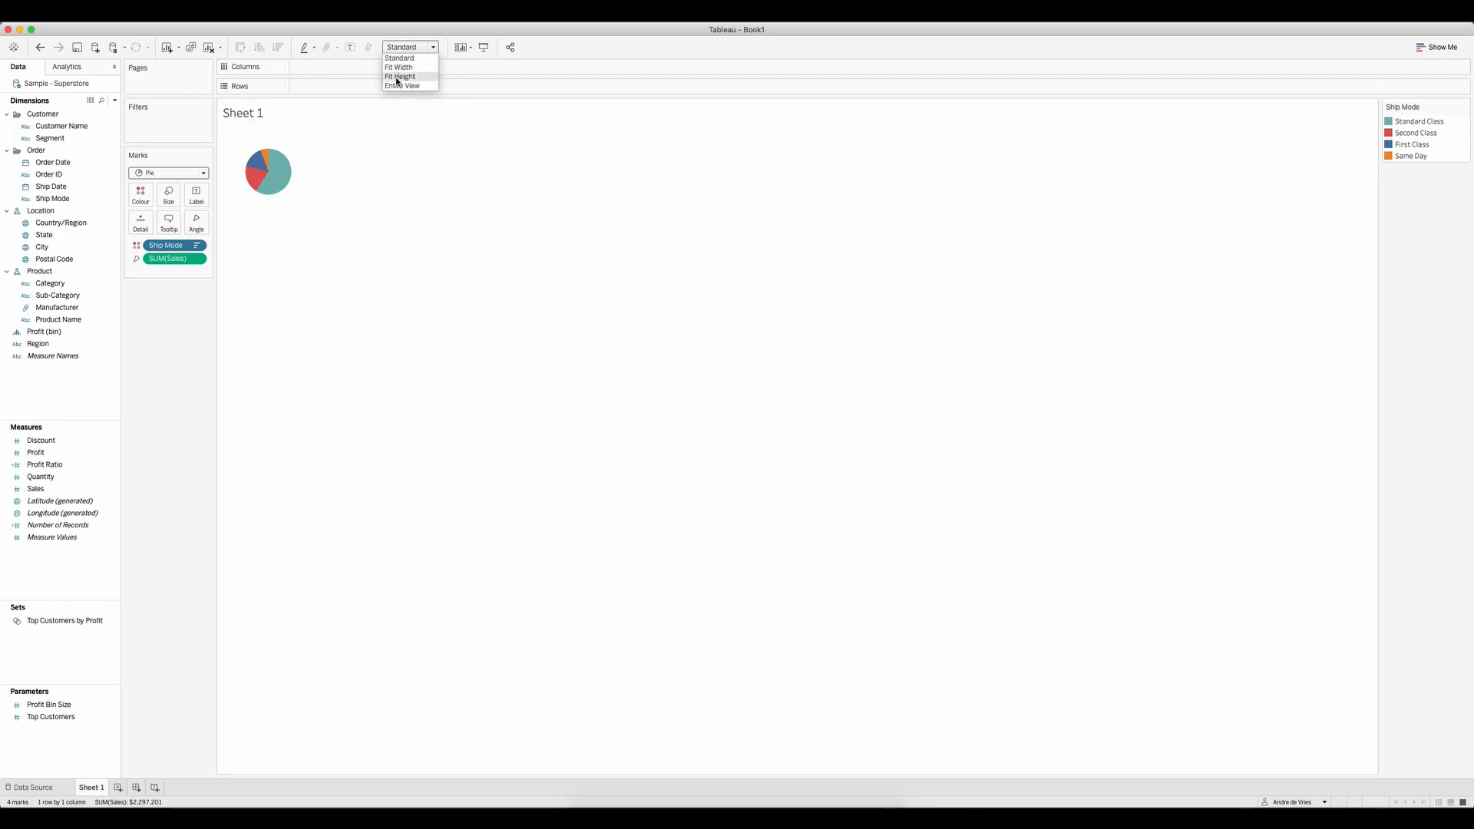
pyautogui.click(402, 85)
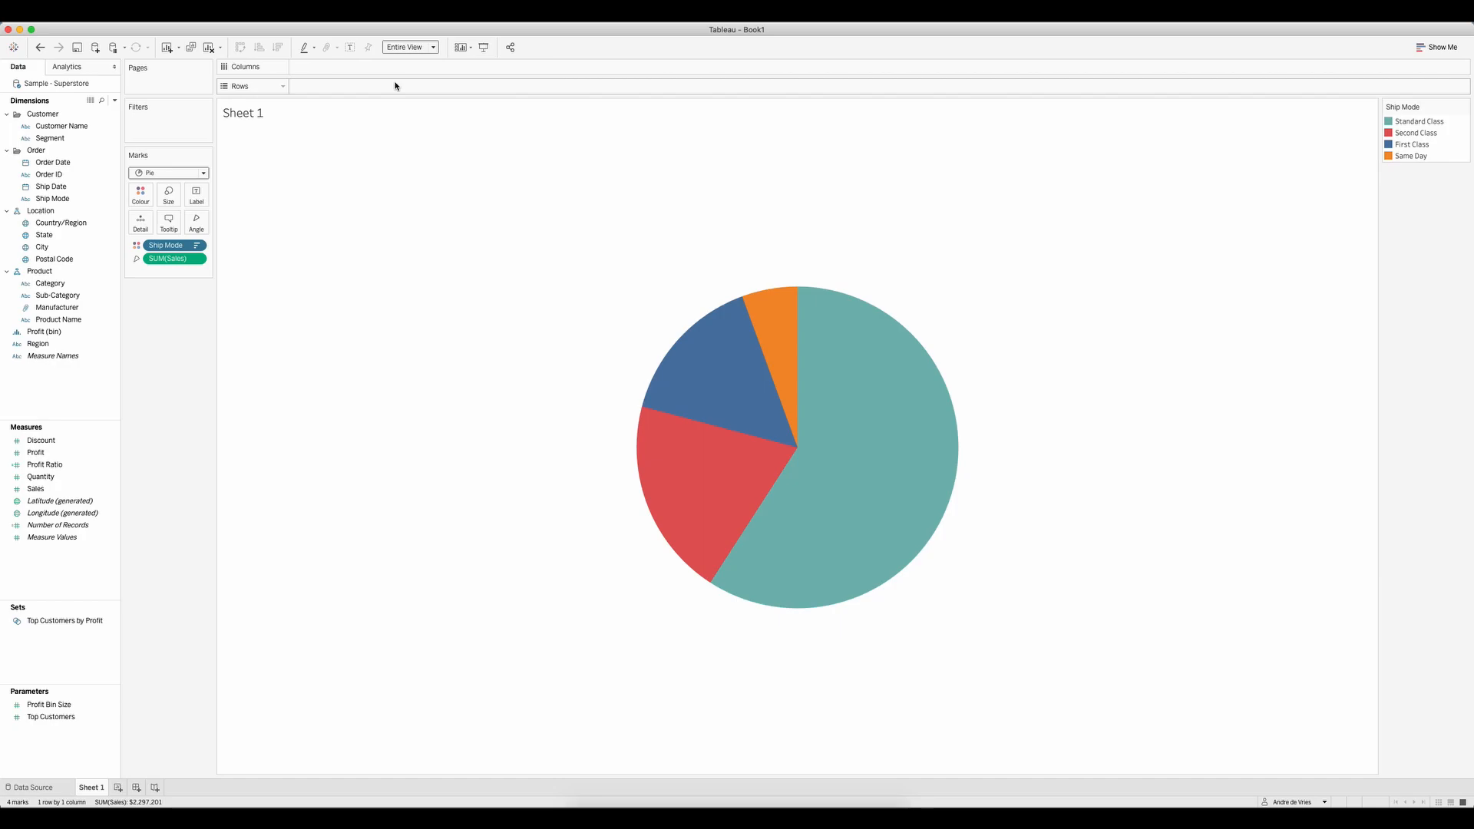
pyautogui.moveTo(396, 86)
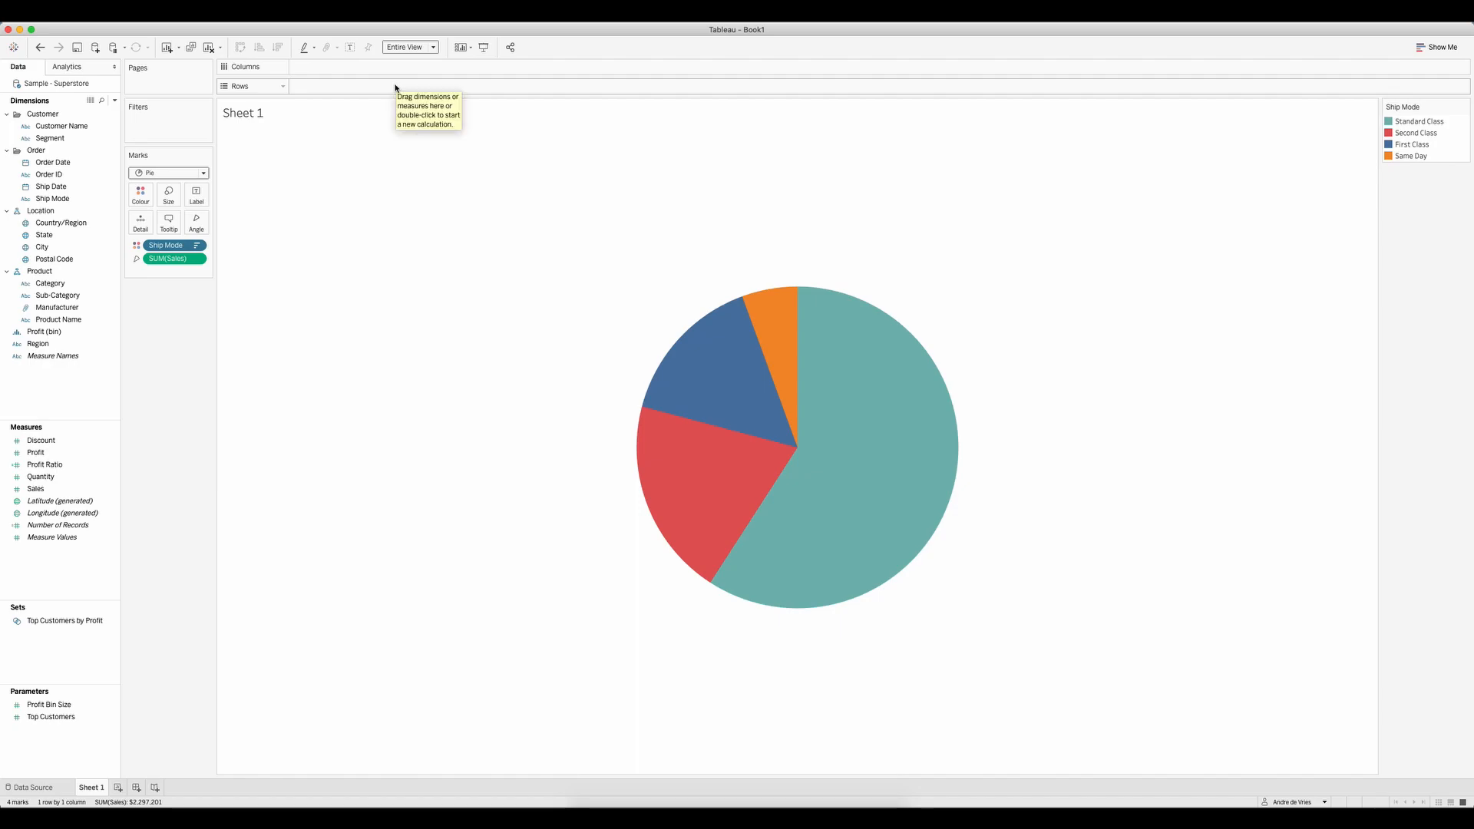
pyautogui.moveTo(648, 331)
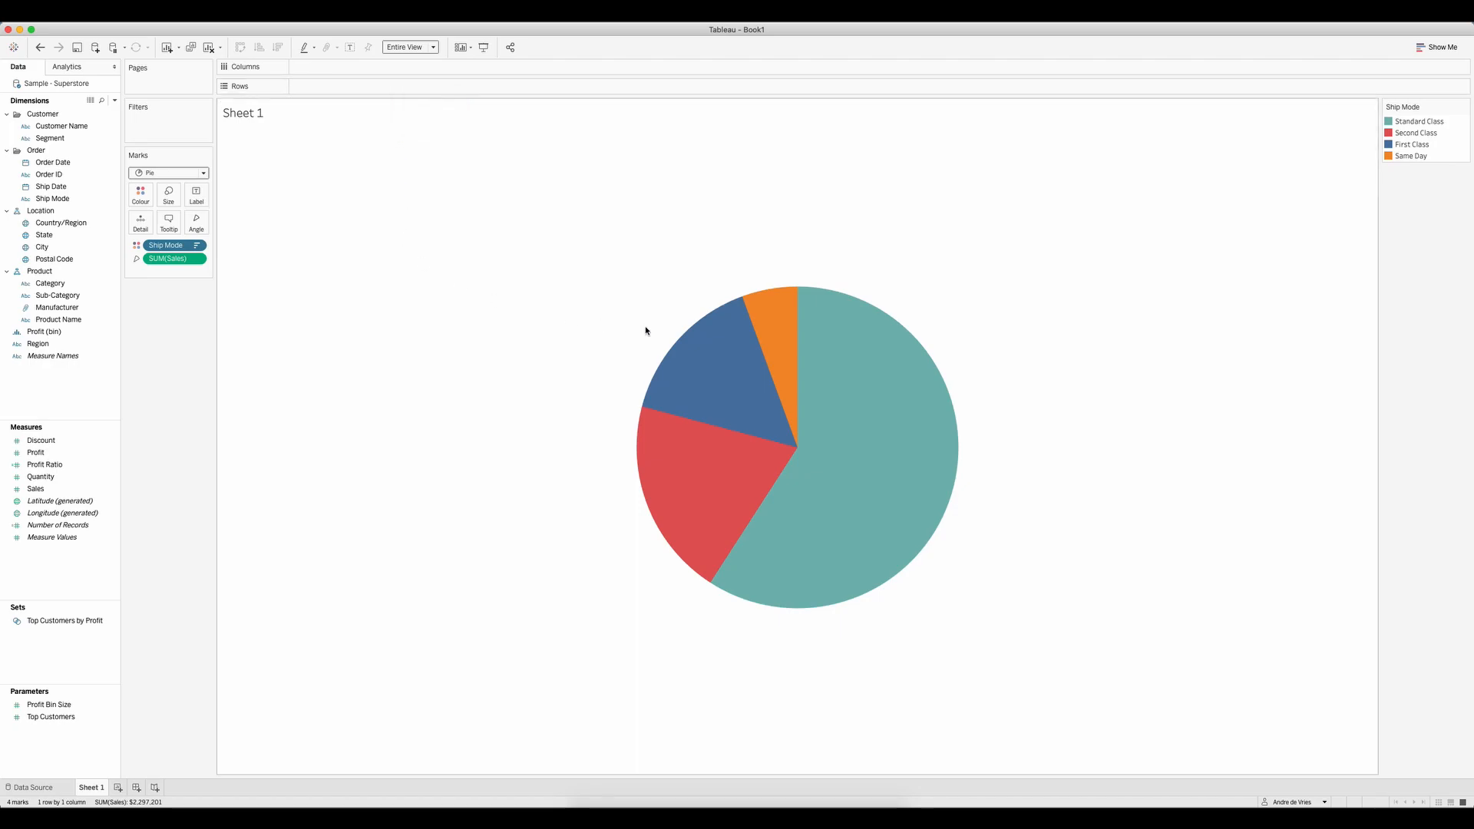
pyautogui.moveTo(366, 181)
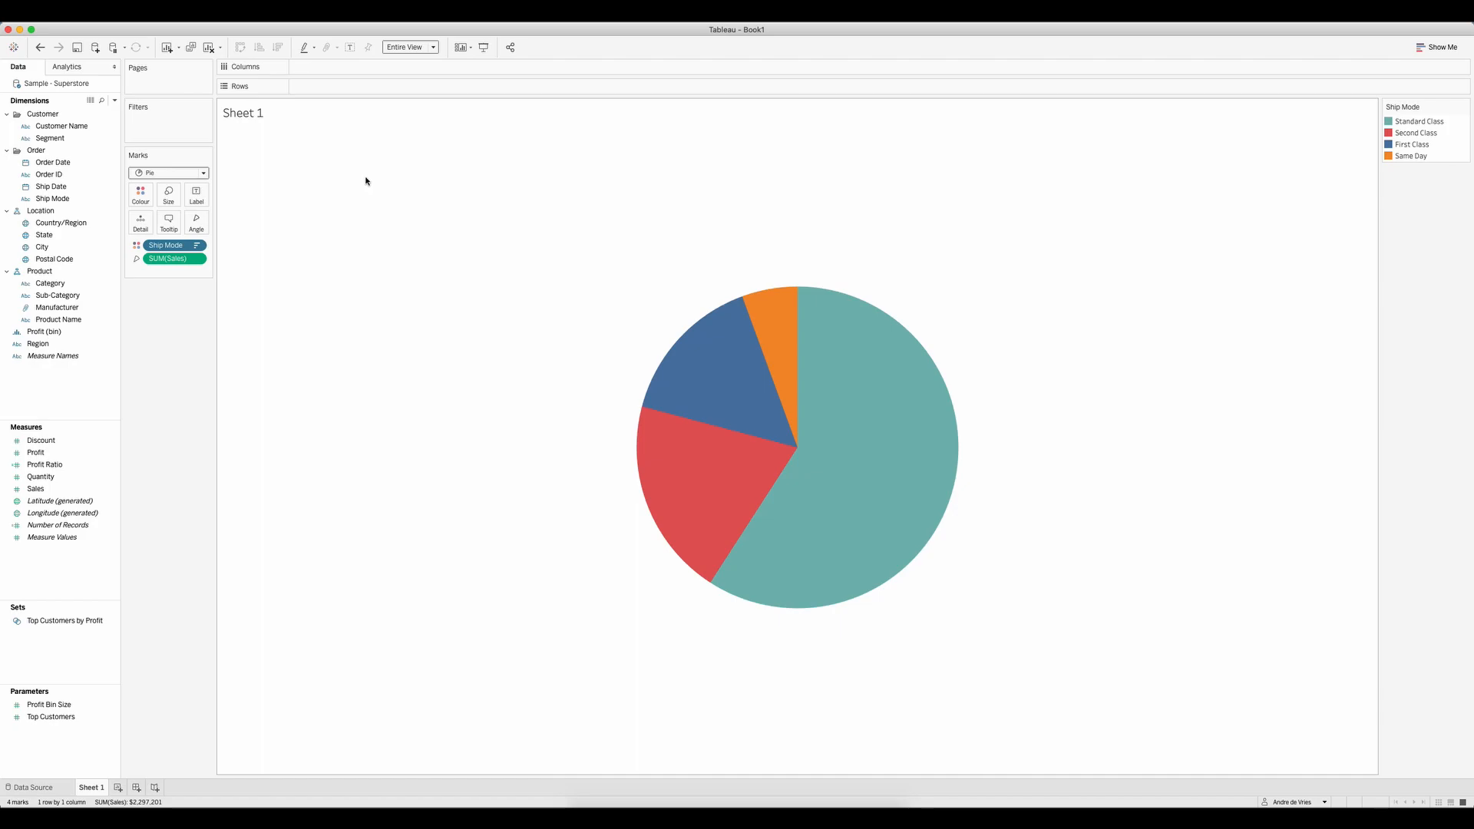
pyautogui.moveTo(316, 77)
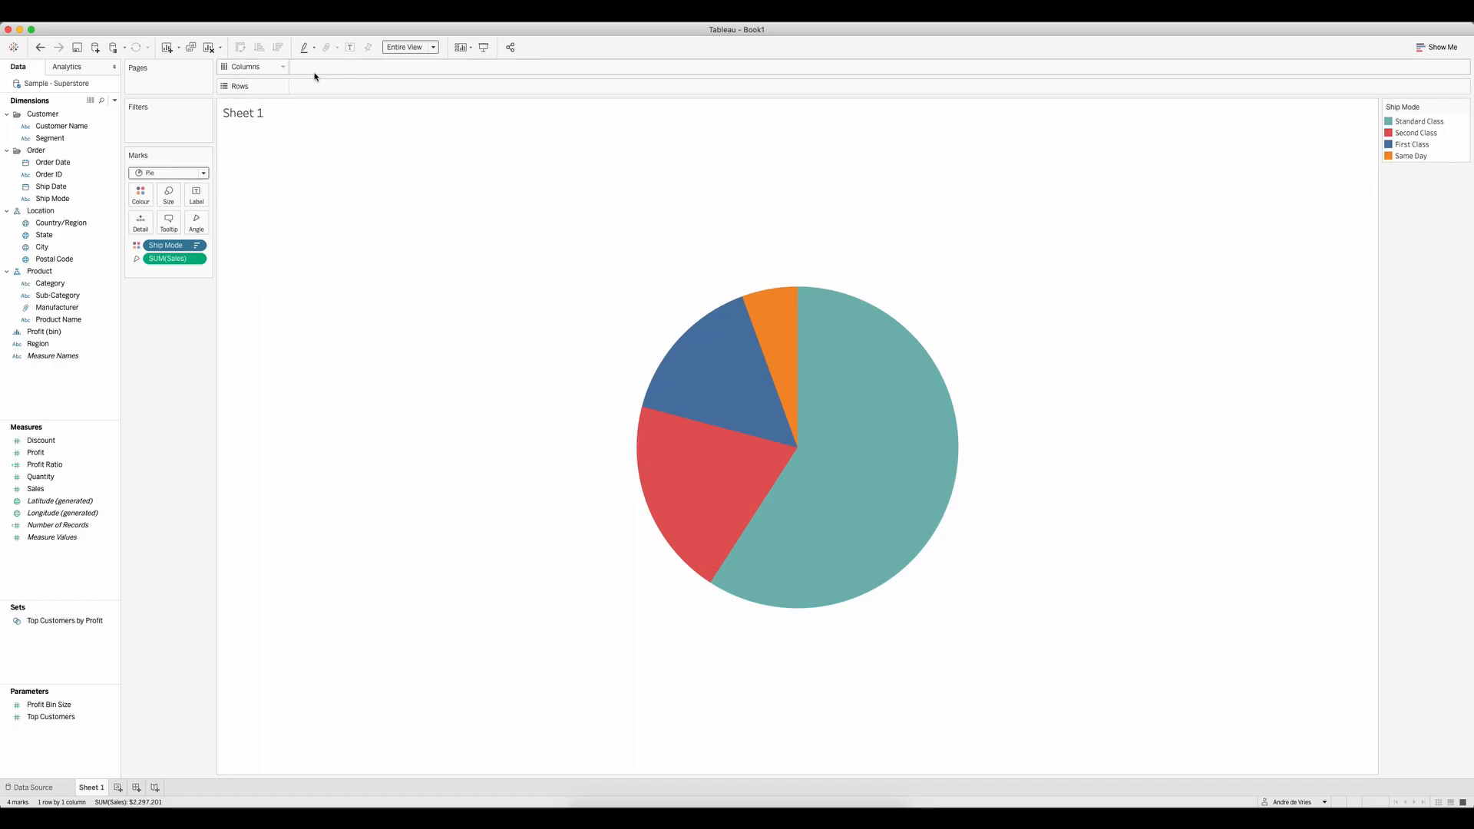
pyautogui.moveTo(319, 76)
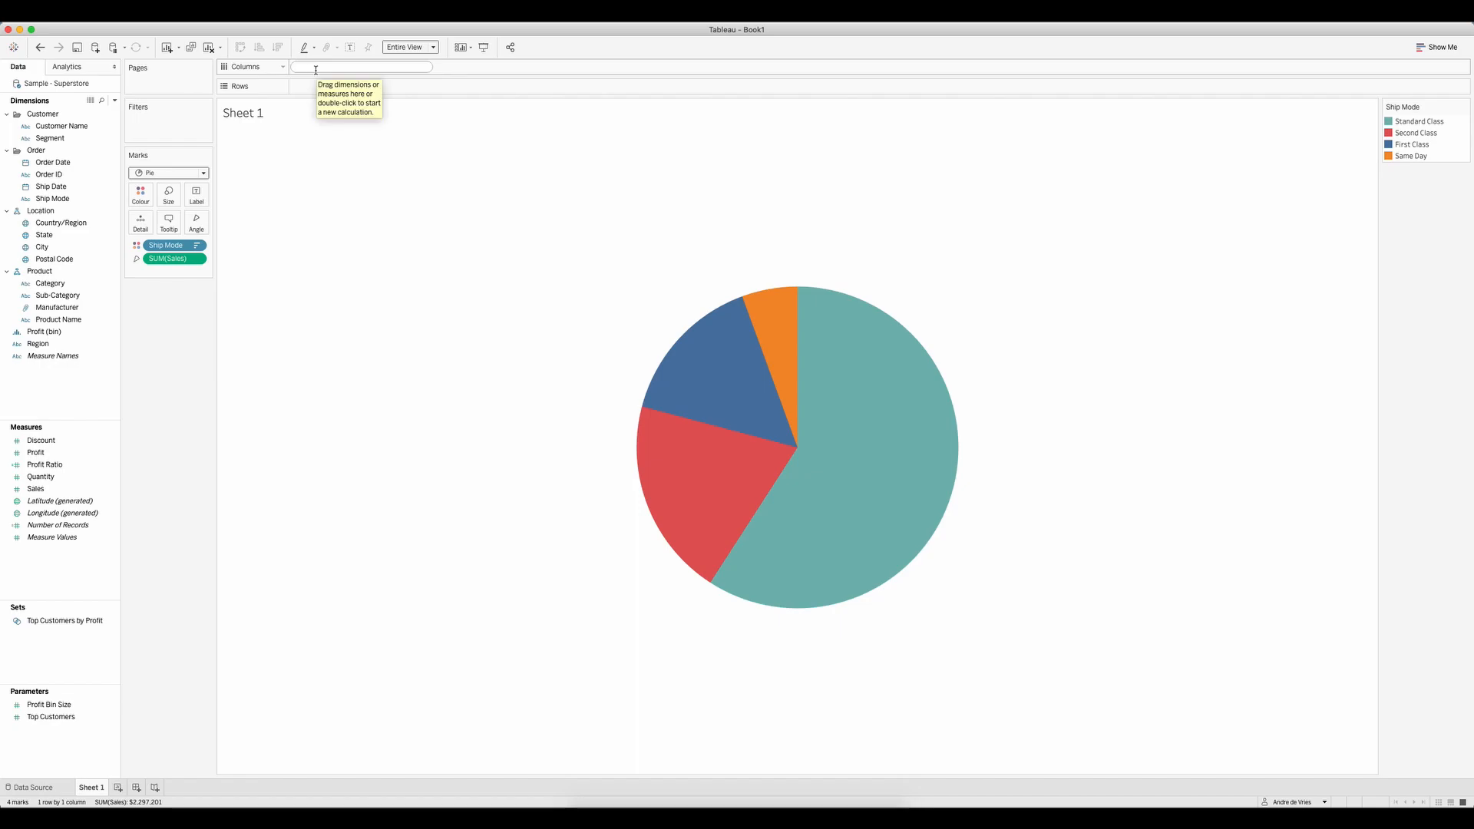
# Step: Add an ad-hoc constant 1 on Columns and aggregate it as MIN(1)
pyautogui.write('1')
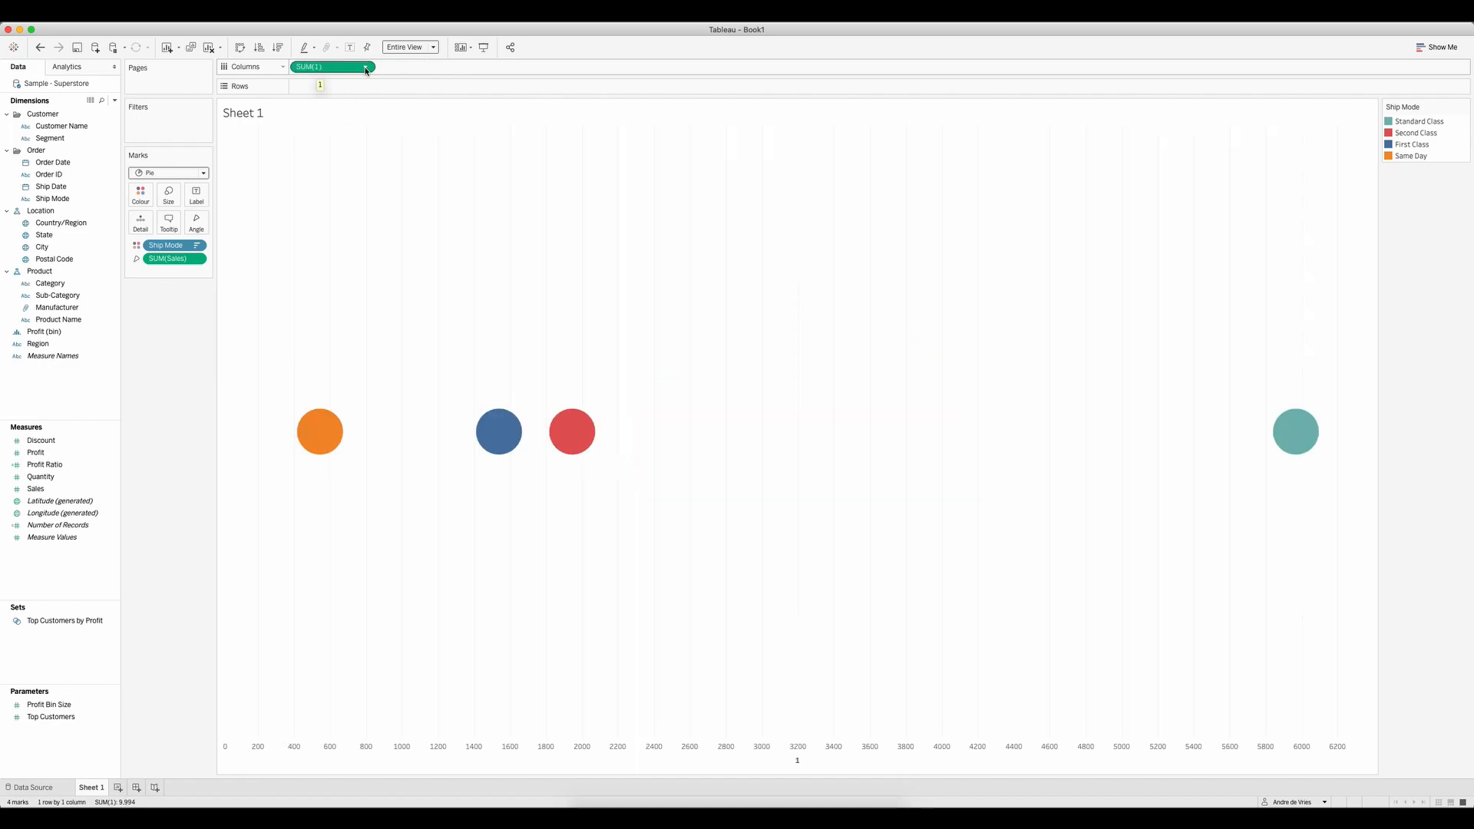
pyautogui.click(366, 66)
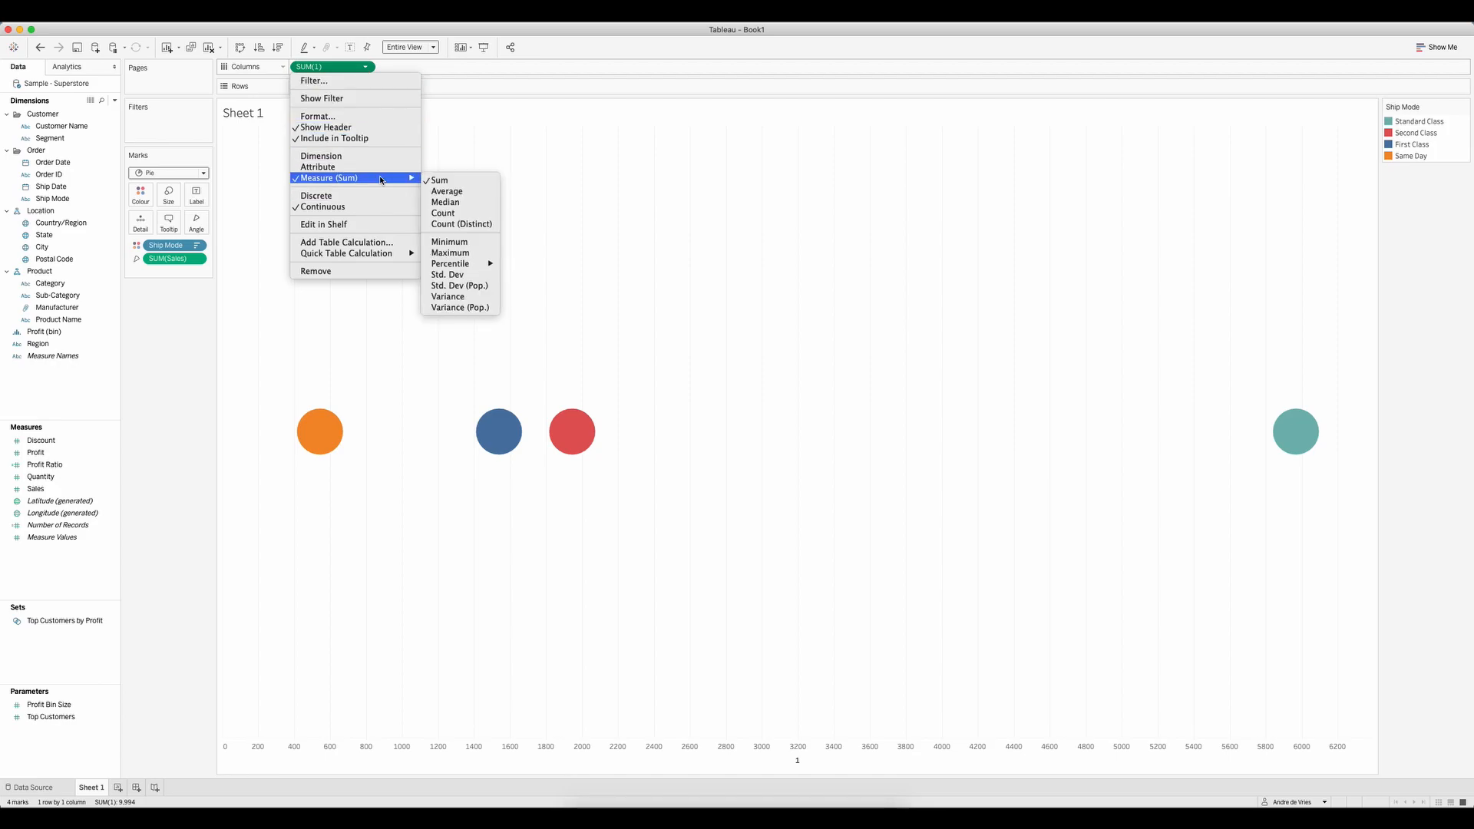
pyautogui.moveTo(446, 191)
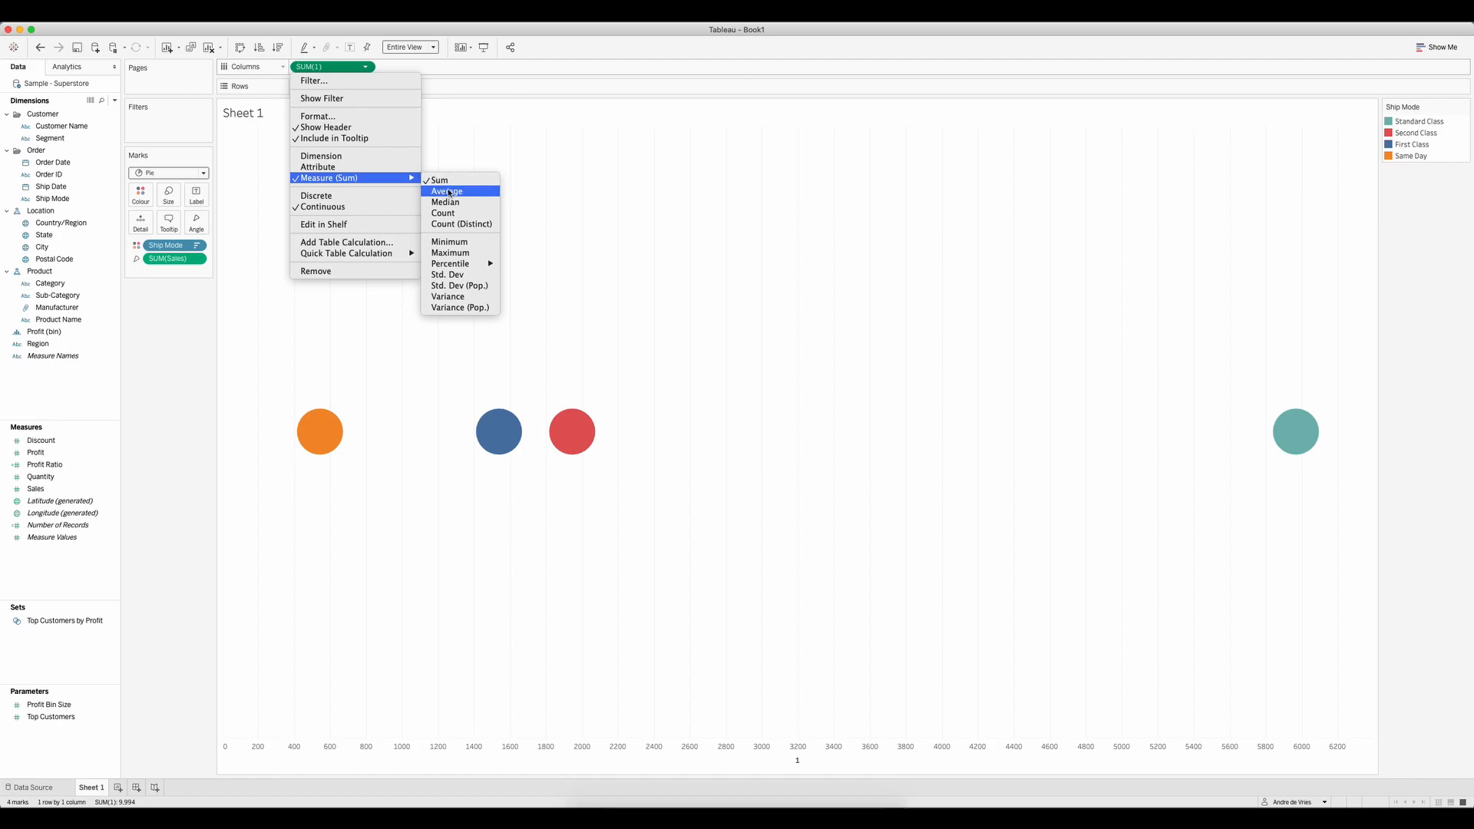
pyautogui.click(445, 242)
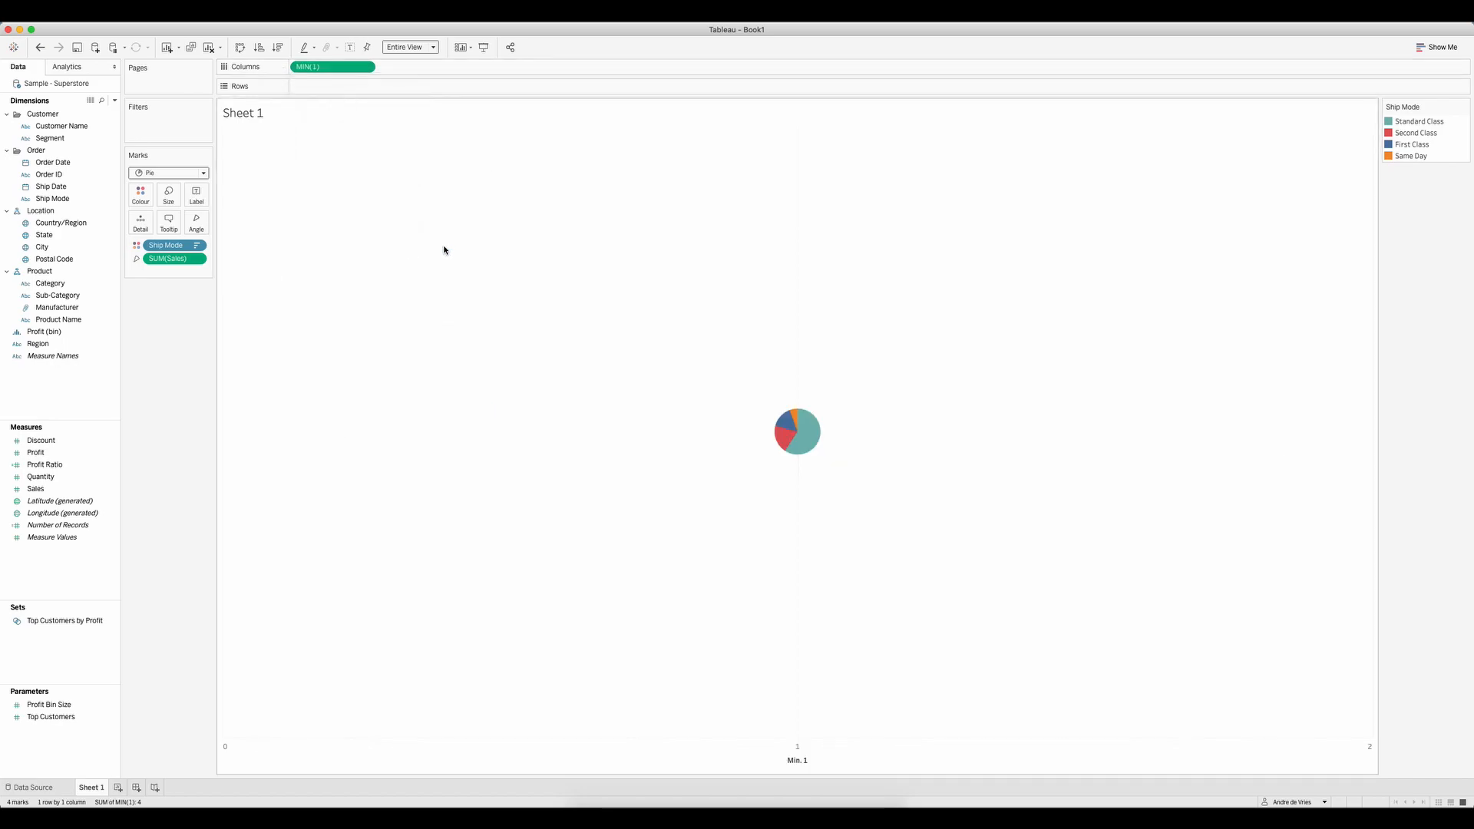
pyautogui.moveTo(447, 242)
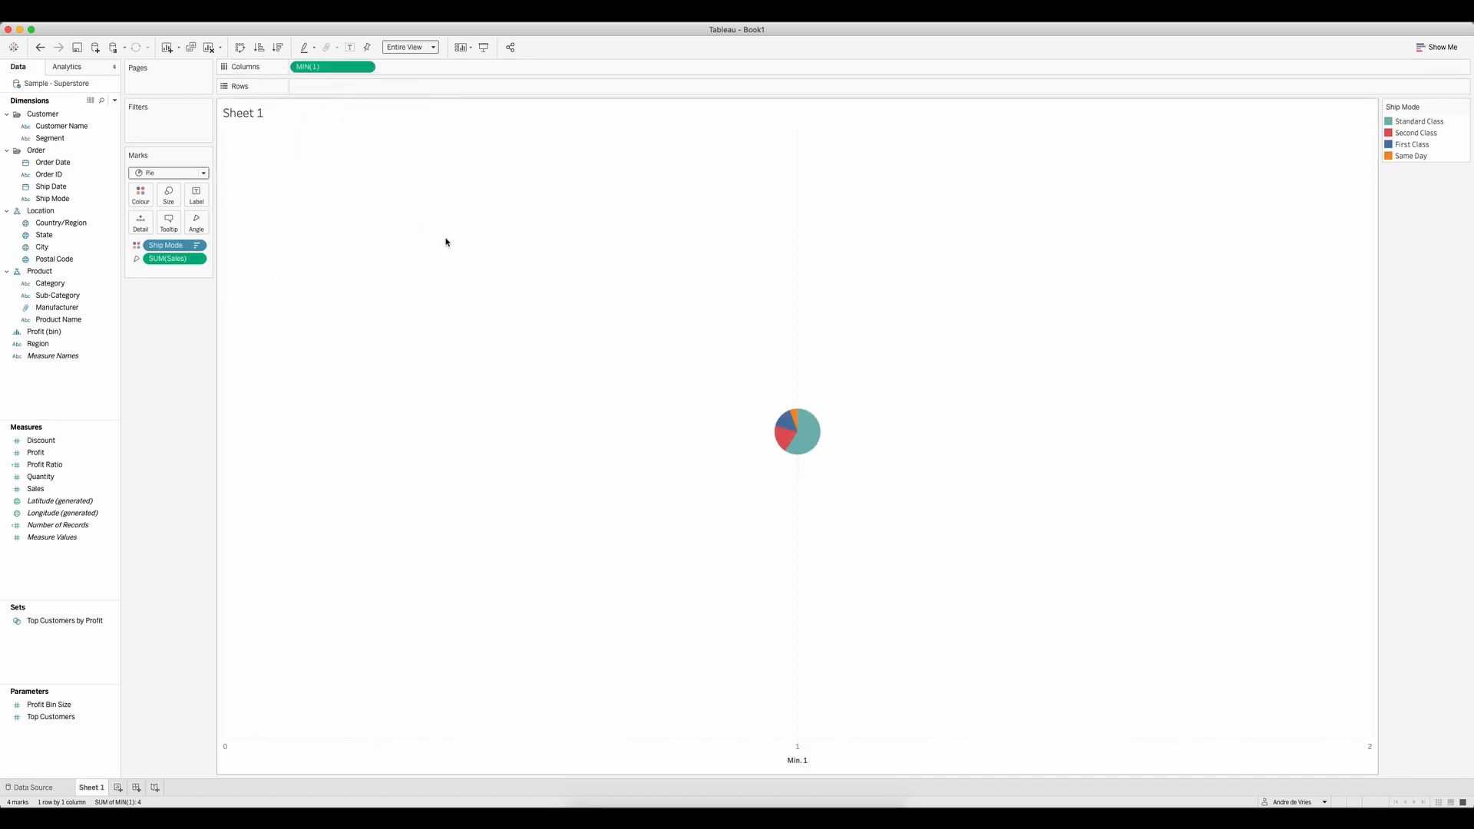
# Step: Increase the mark size so the single Ship Mode pie becomes much larger
pyautogui.click(168, 194)
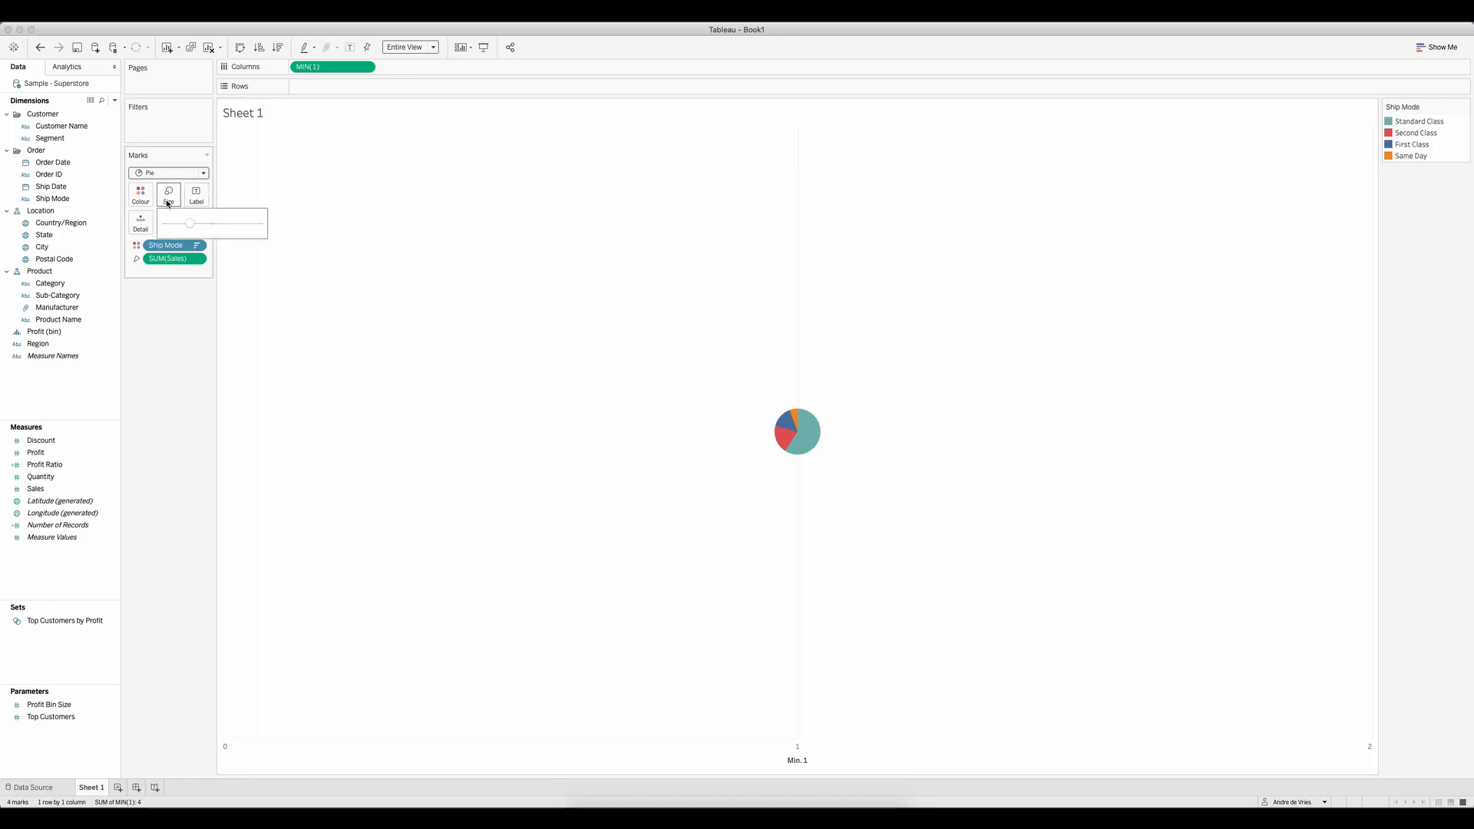
pyautogui.moveTo(190, 224); pyautogui.dragTo(209, 224)
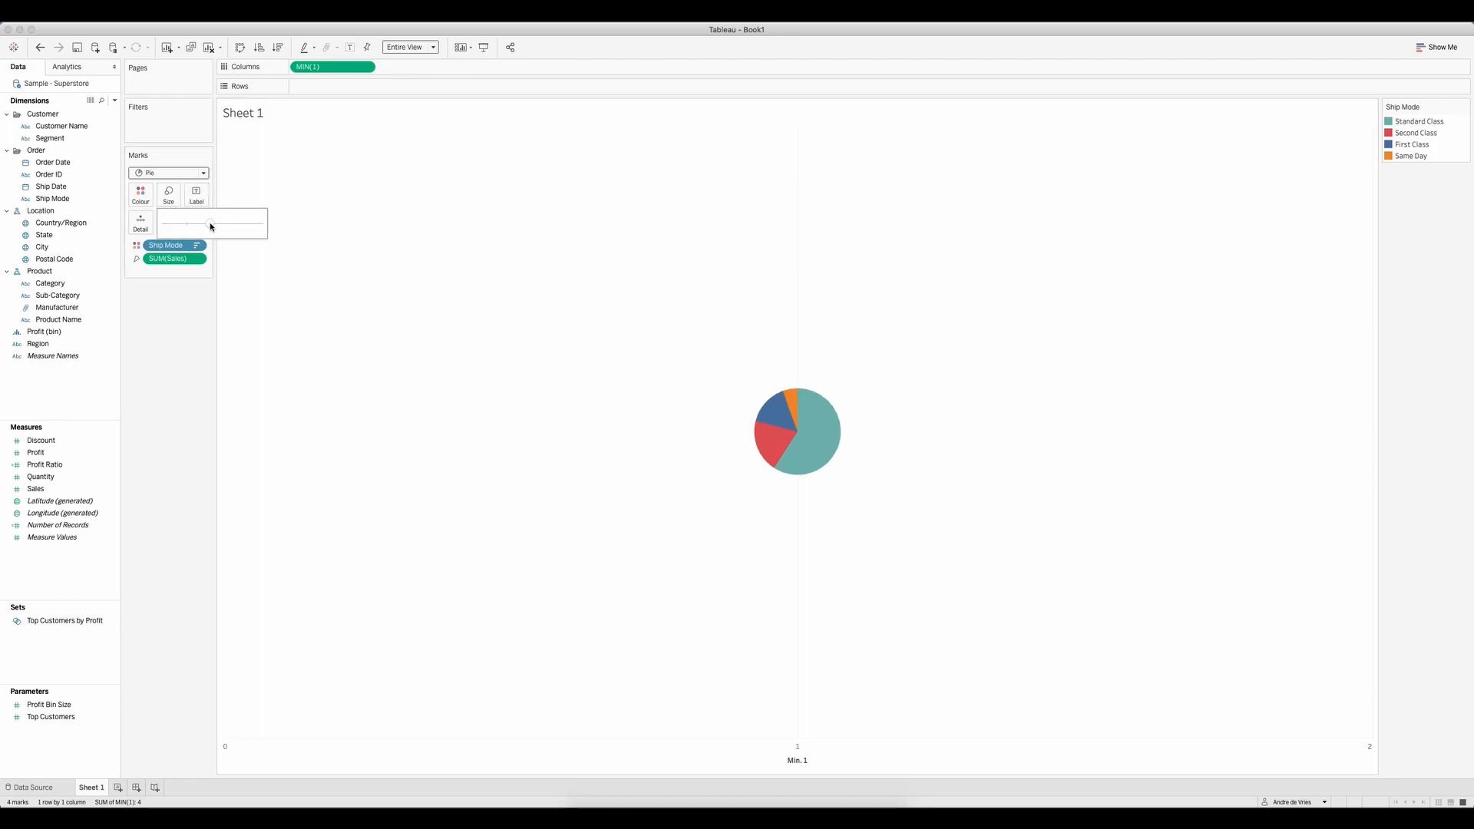
pyautogui.moveTo(197, 226); pyautogui.dragTo(232, 223)
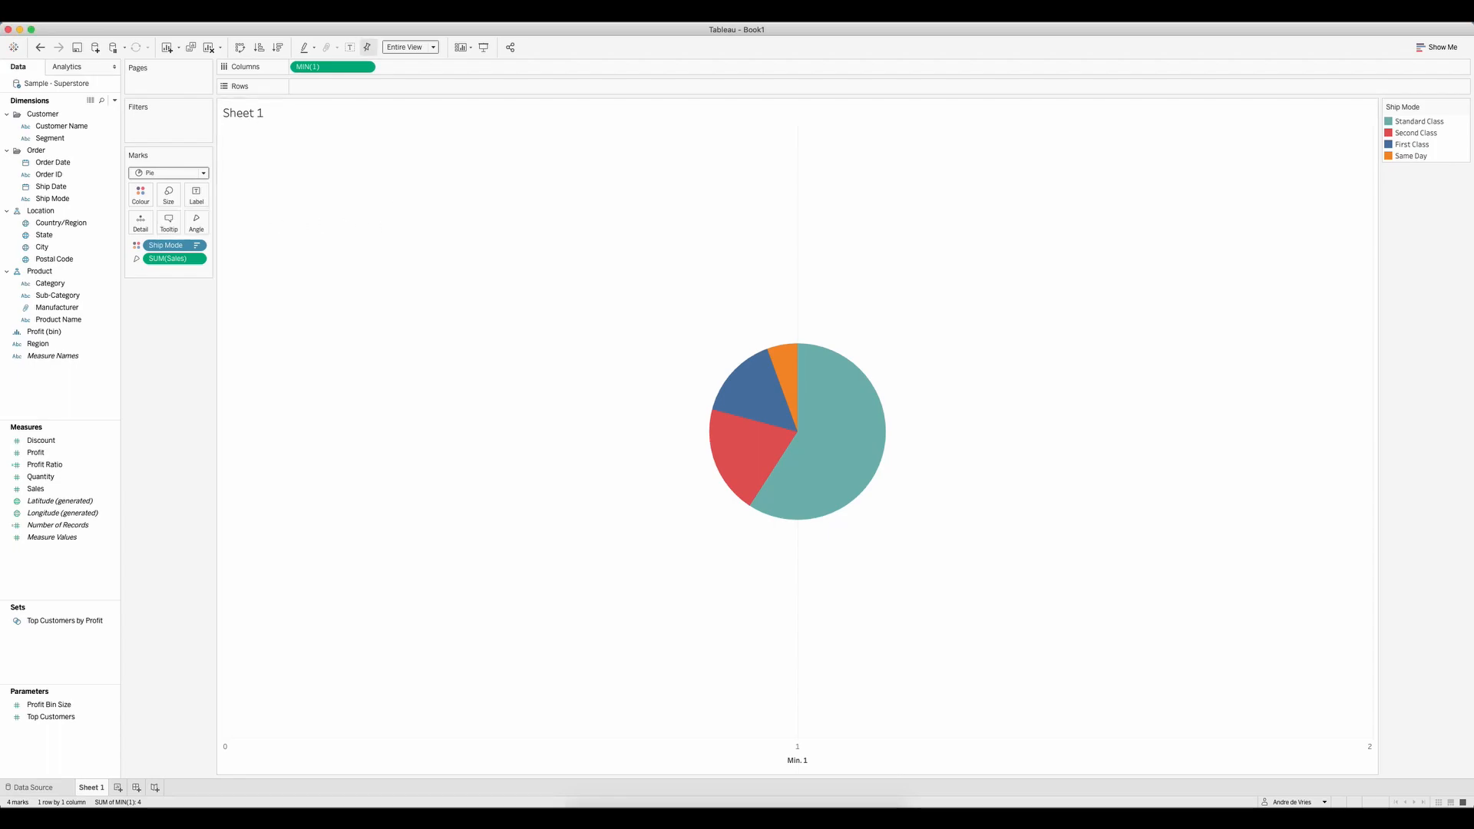
pyautogui.moveTo(324, 69)
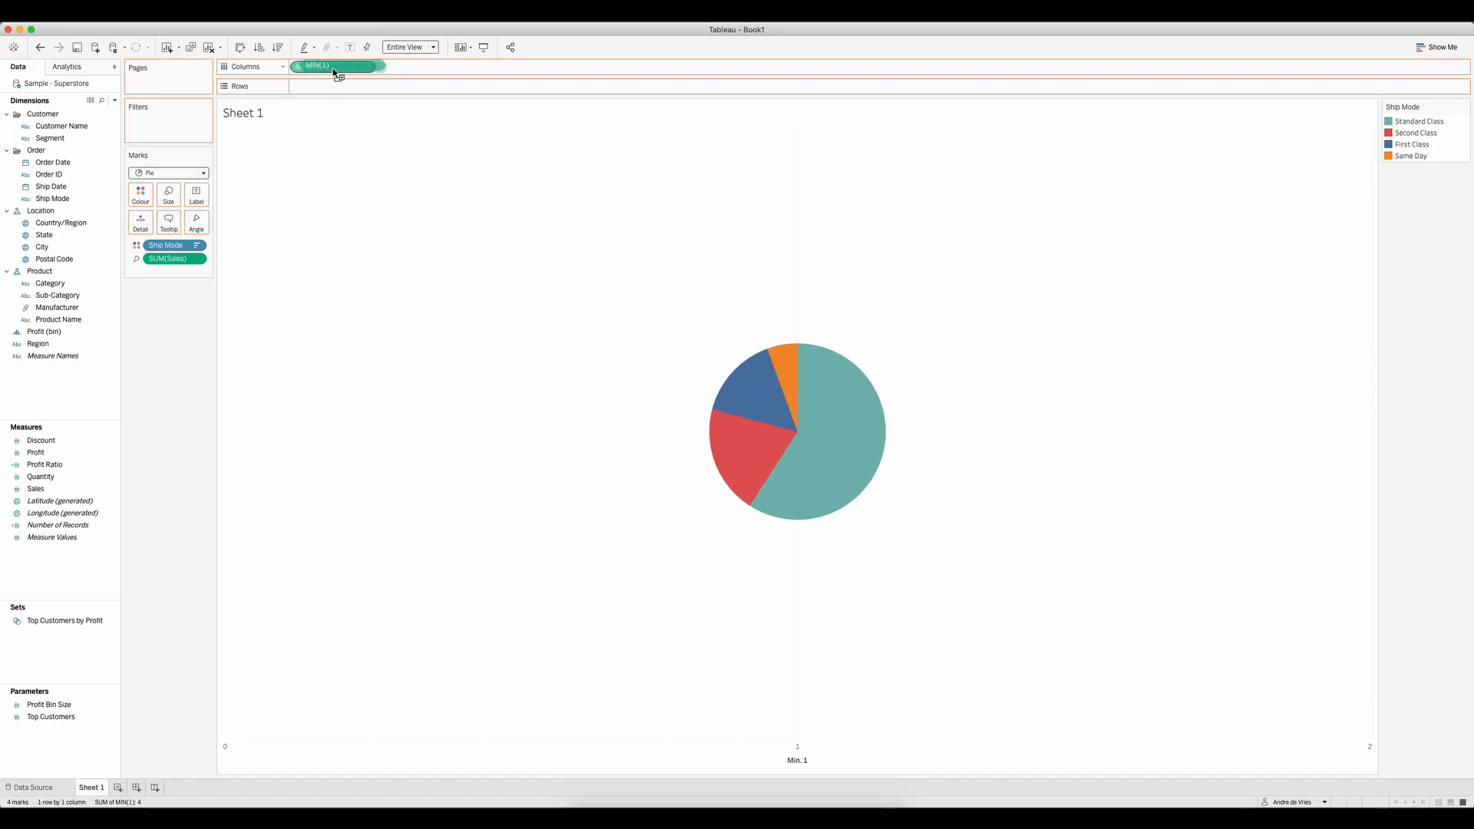
# Step: Ctrl-drag MIN(1) on Columns to create a second identical pie beside the first
pyautogui.moveTo(334, 66); pyautogui.dragTo(418, 66)
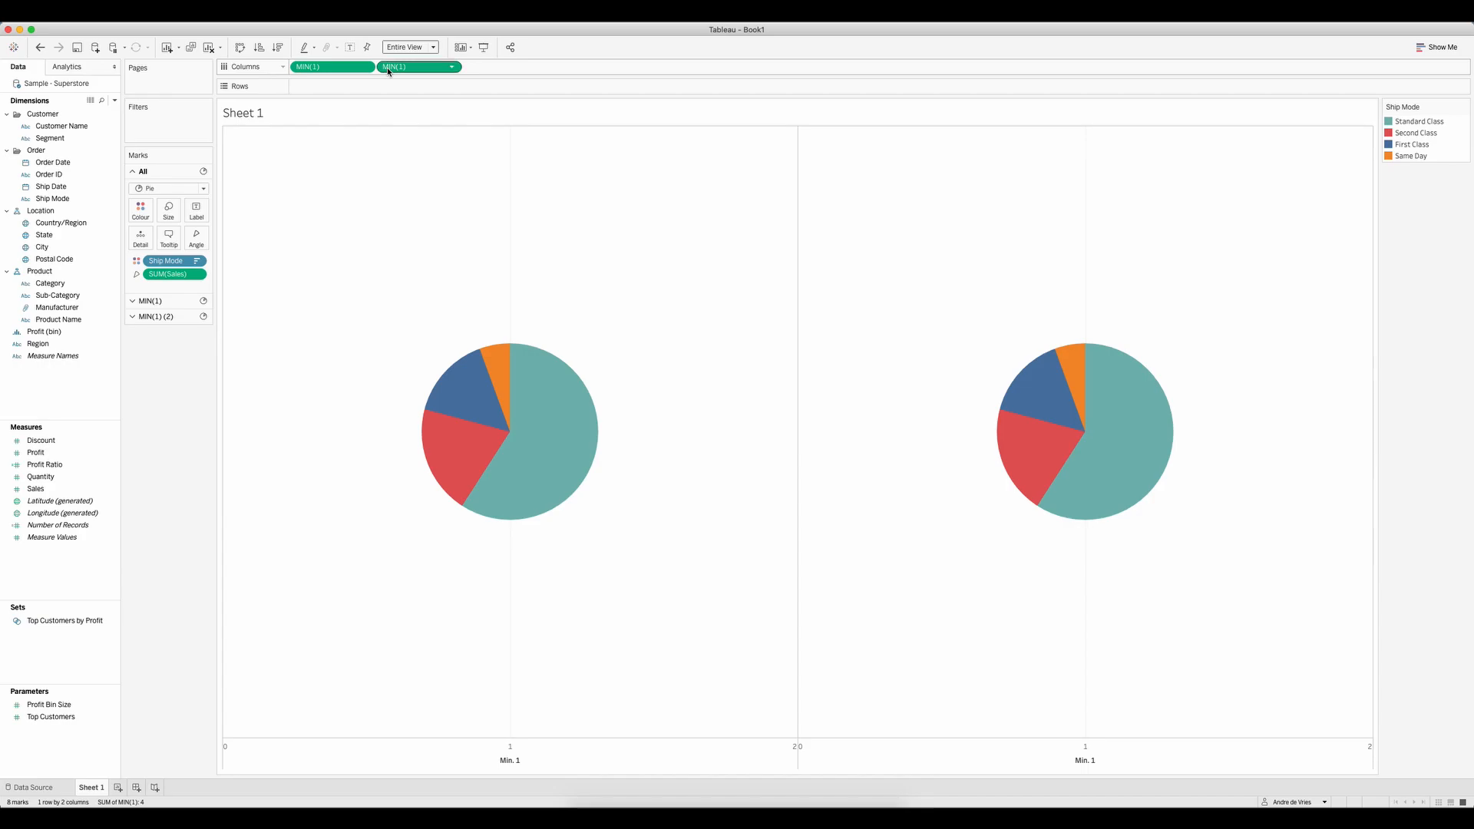
pyautogui.moveTo(389, 67)
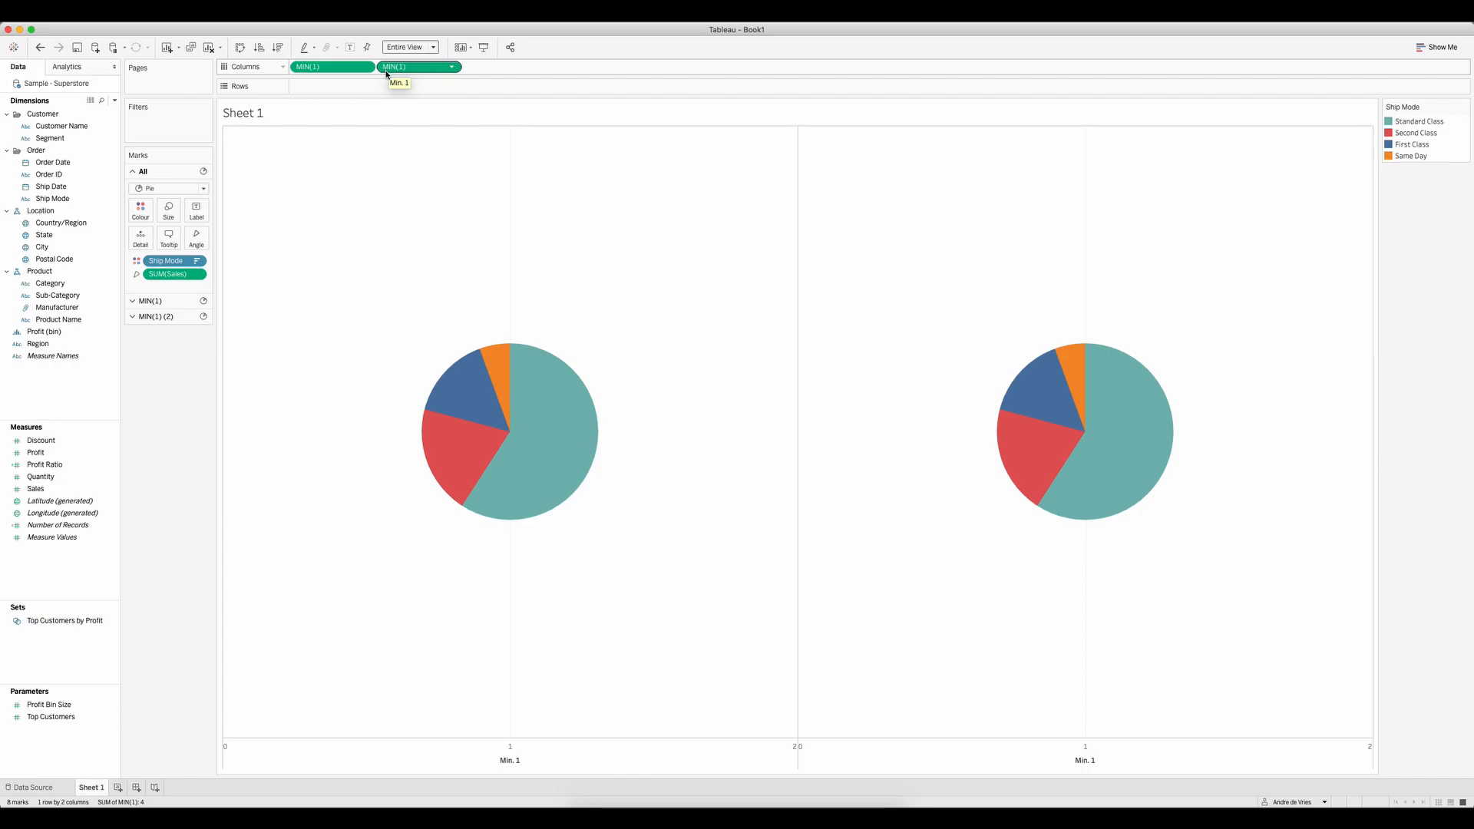
pyautogui.moveTo(985, 411)
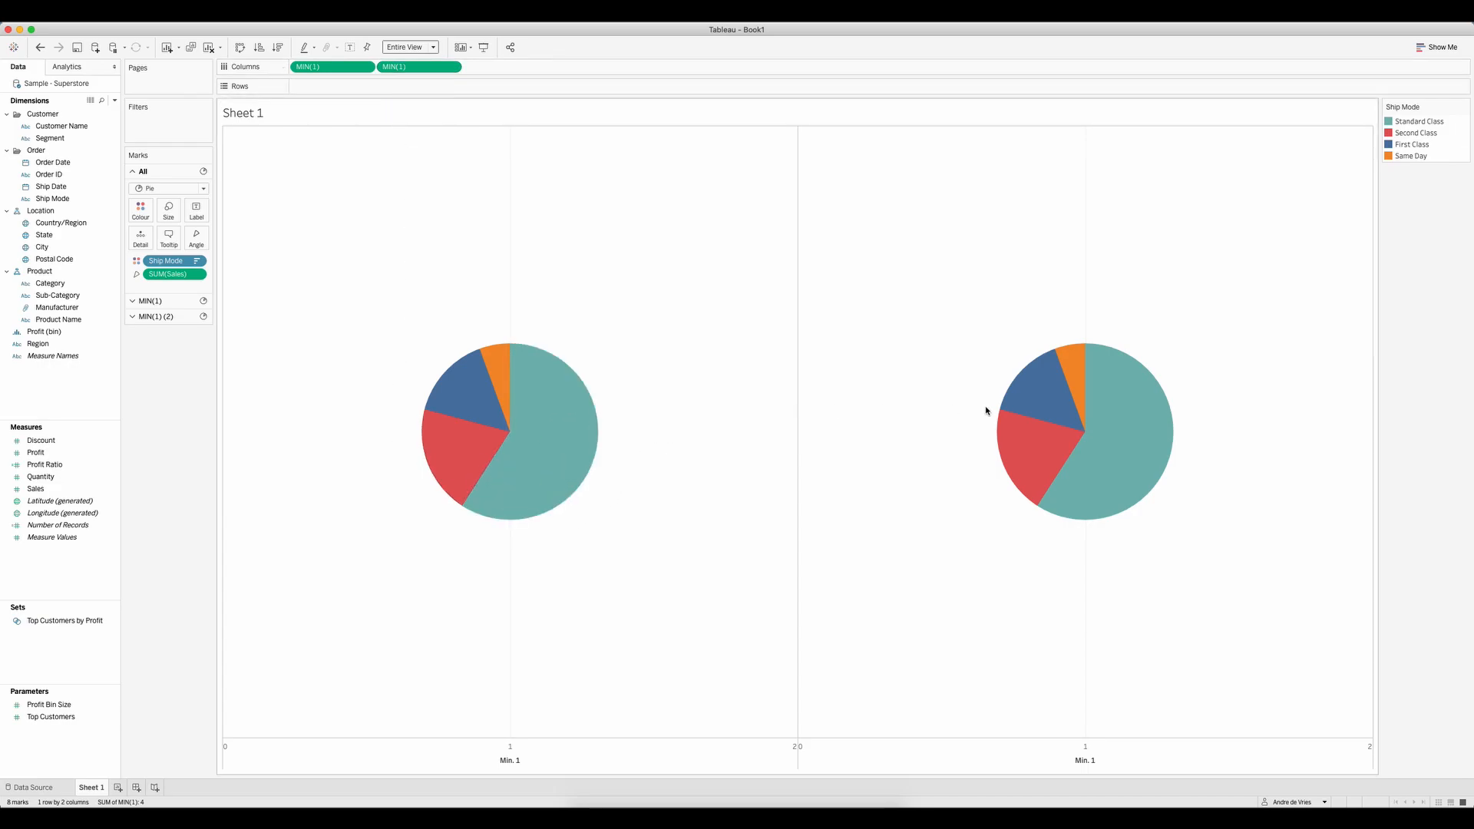
pyautogui.moveTo(999, 497)
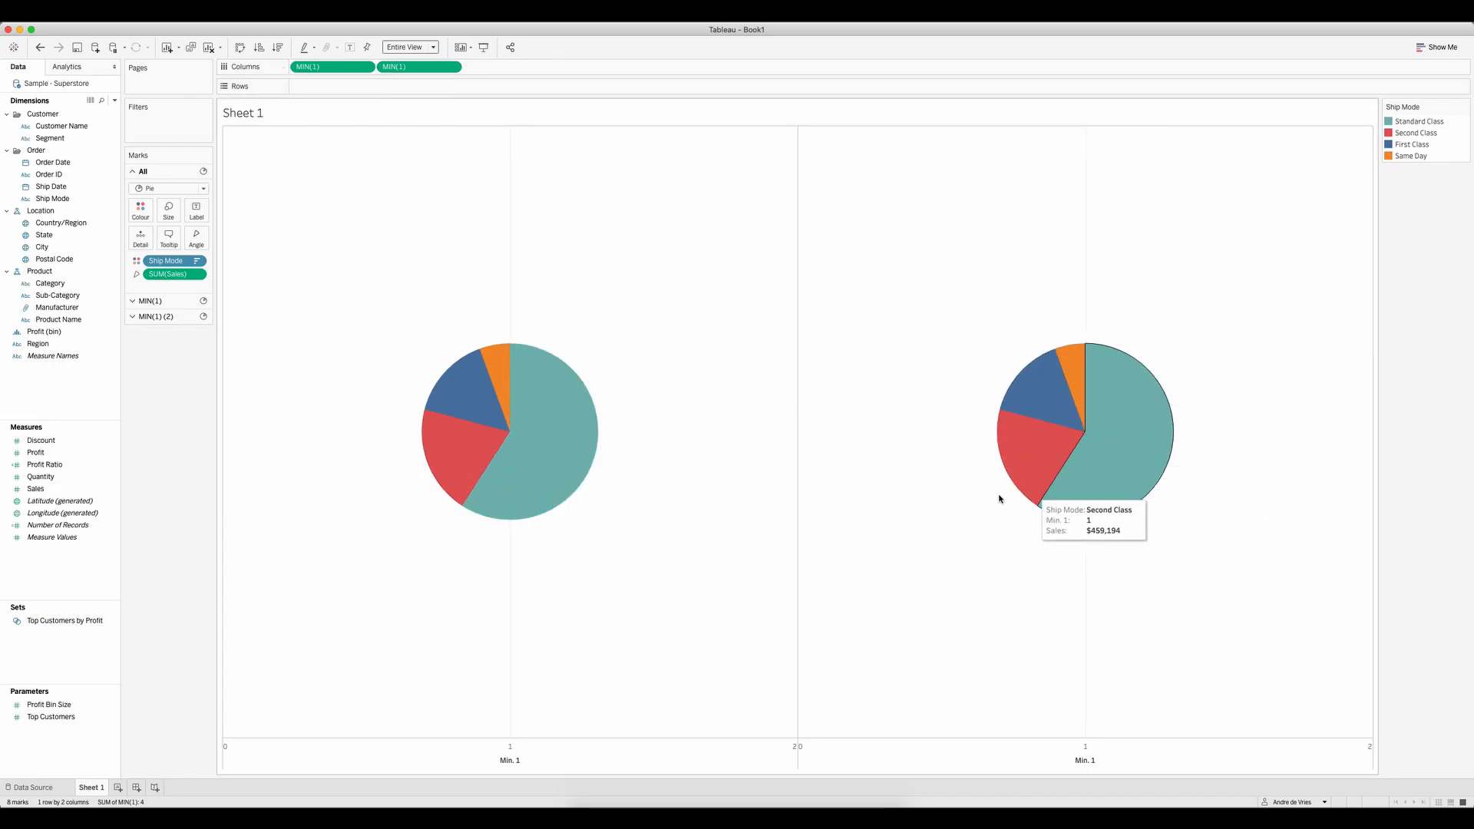
pyautogui.moveTo(517, 411)
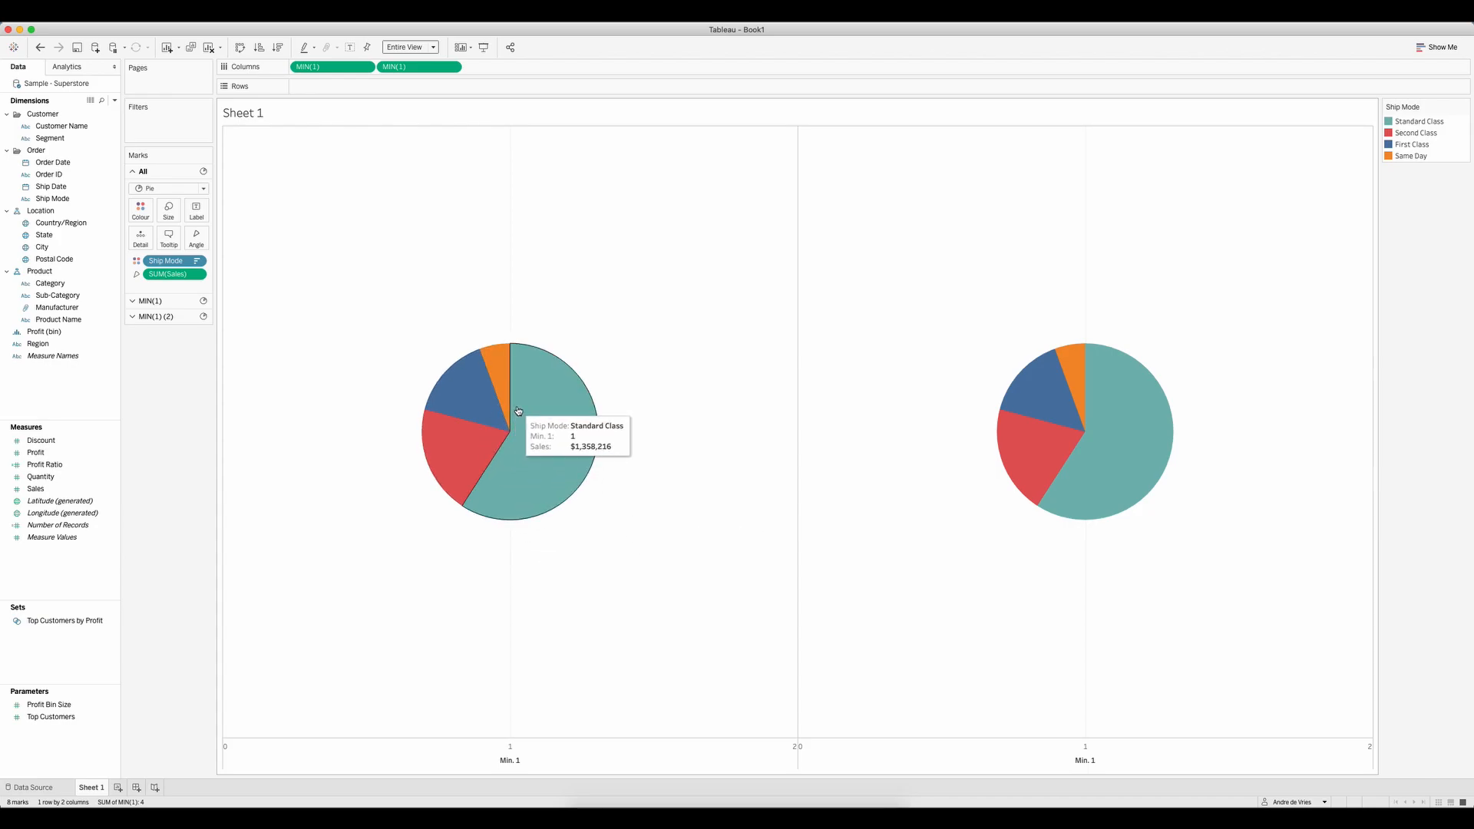
pyautogui.moveTo(493, 393)
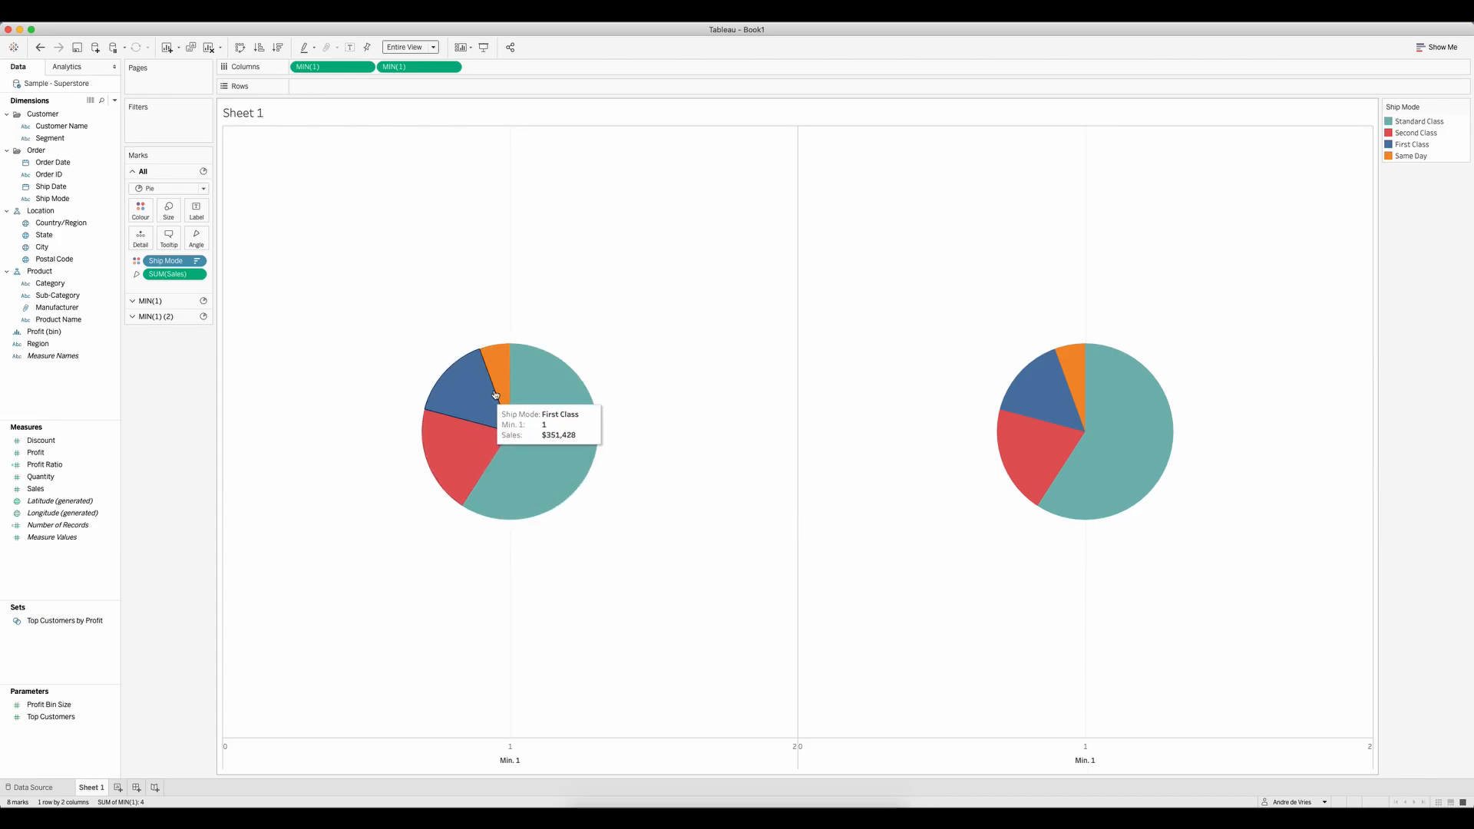
pyautogui.moveTo(516, 411)
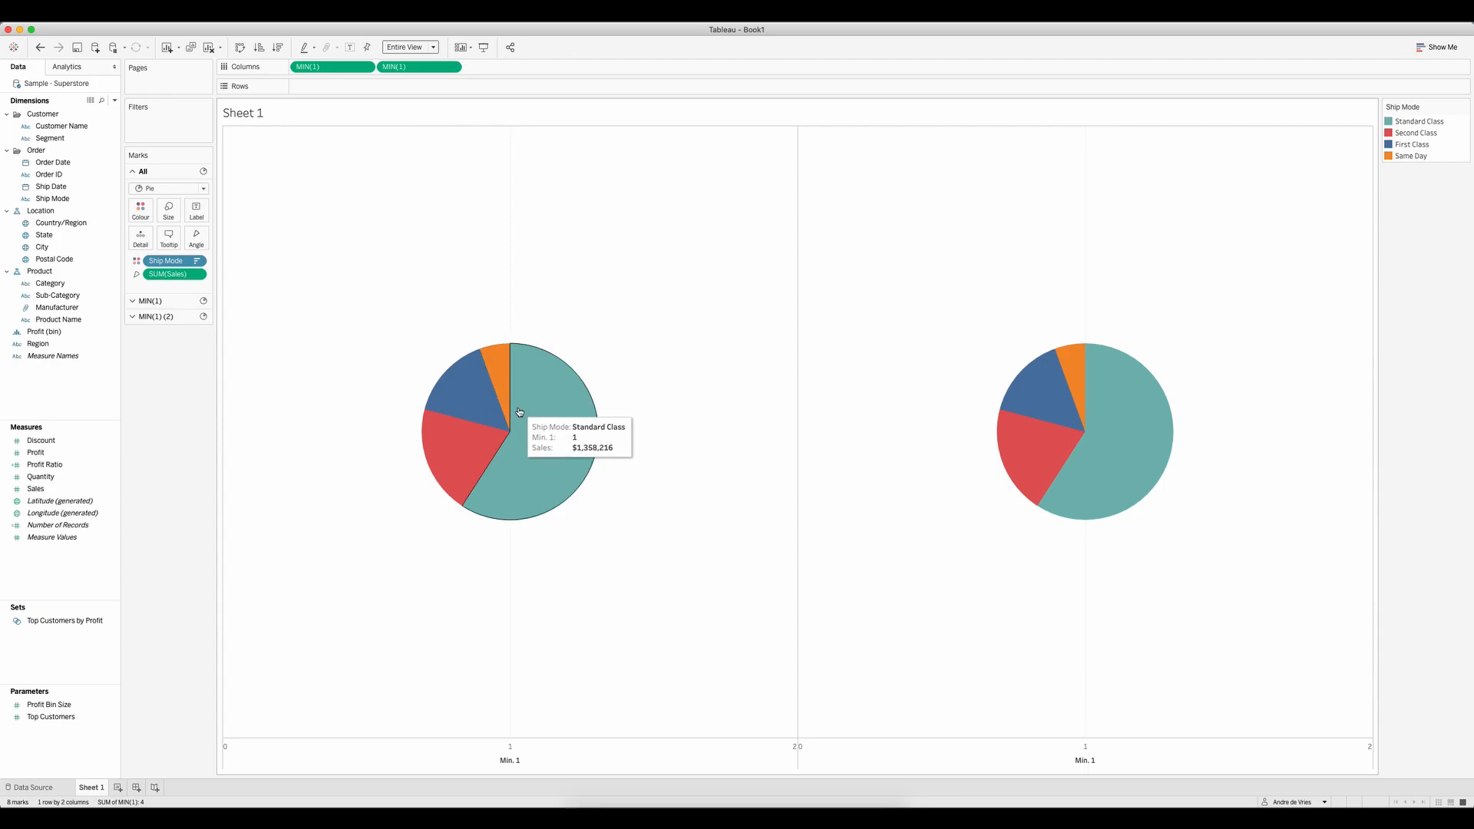
pyautogui.moveTo(1029, 406)
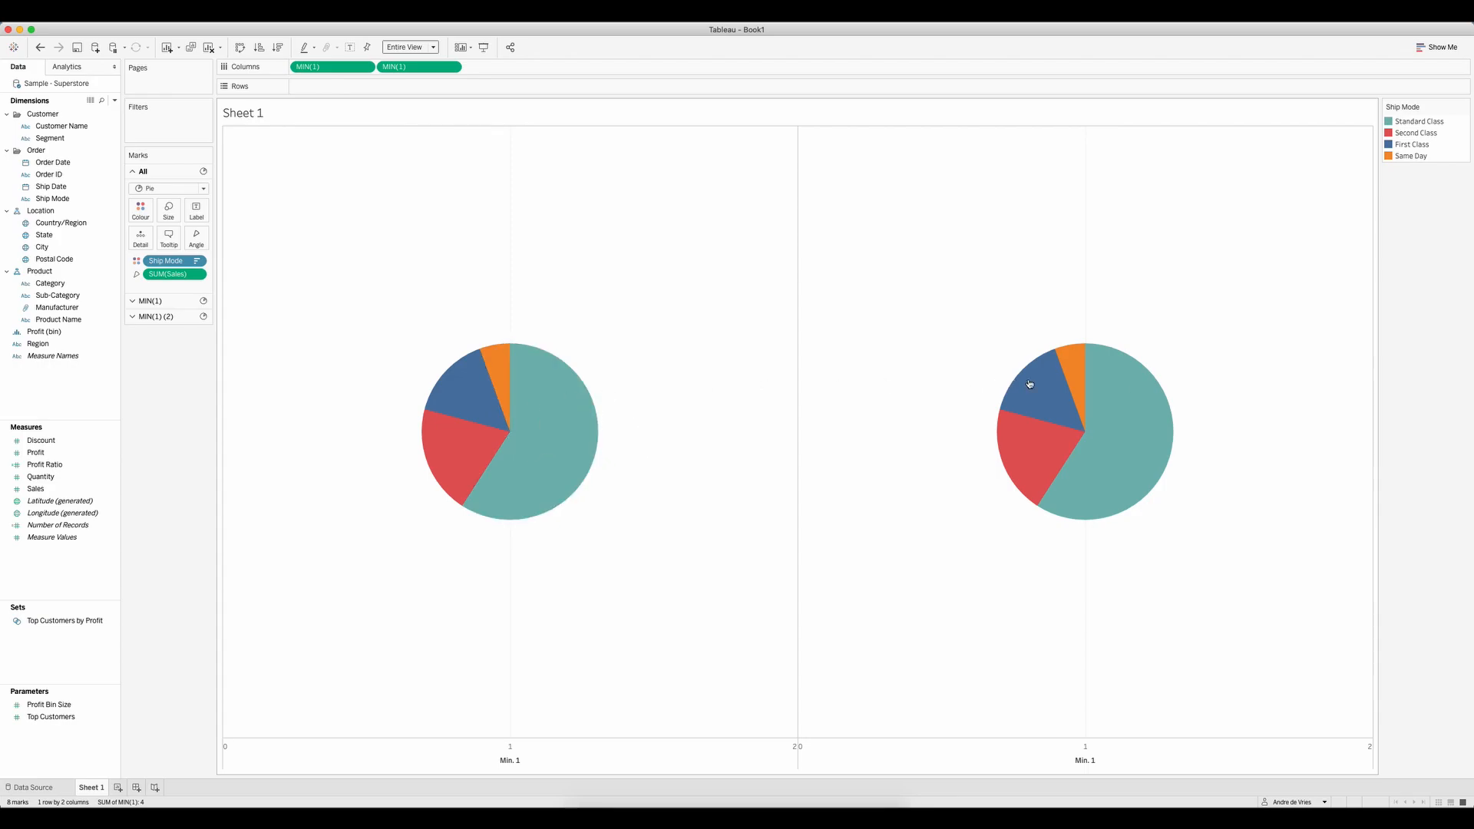
pyautogui.moveTo(231, 334)
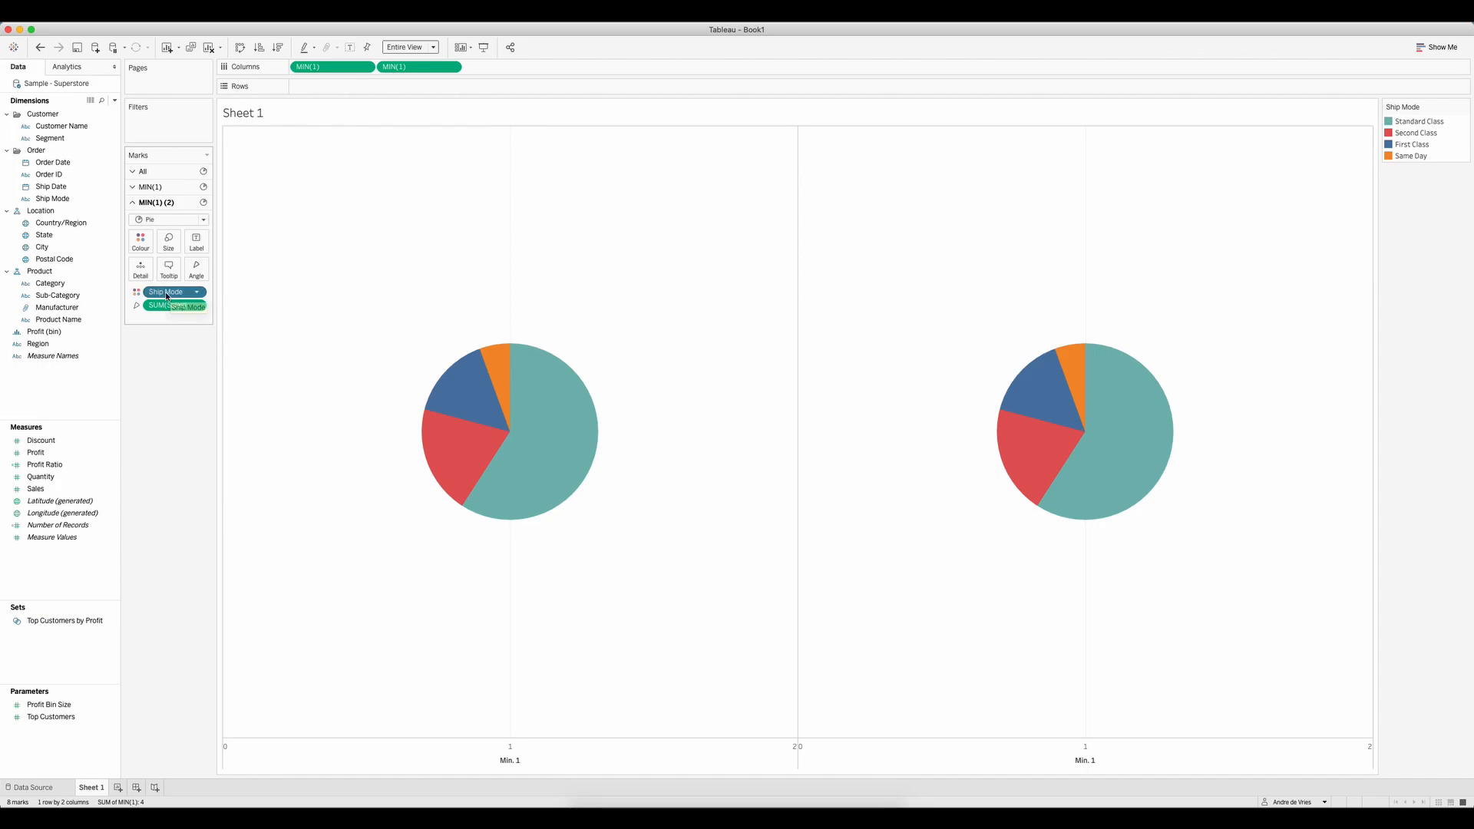
# Step: Remove Ship Mode from Colour on the second MIN(1) marks card, leaving a plain grey circle
pyautogui.moveTo(166, 292); pyautogui.dragTo(166, 353)
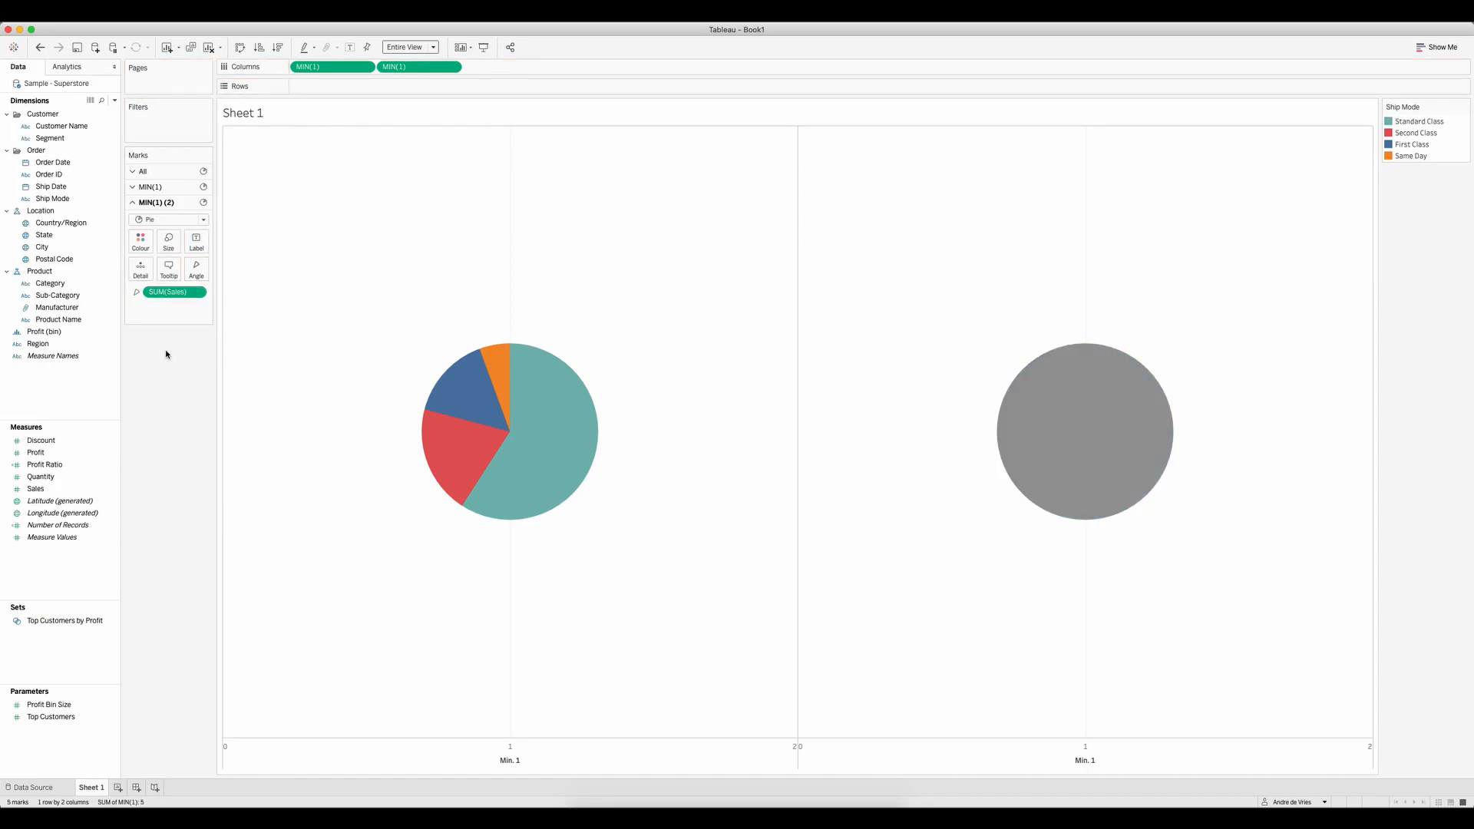
pyautogui.moveTo(1112, 498)
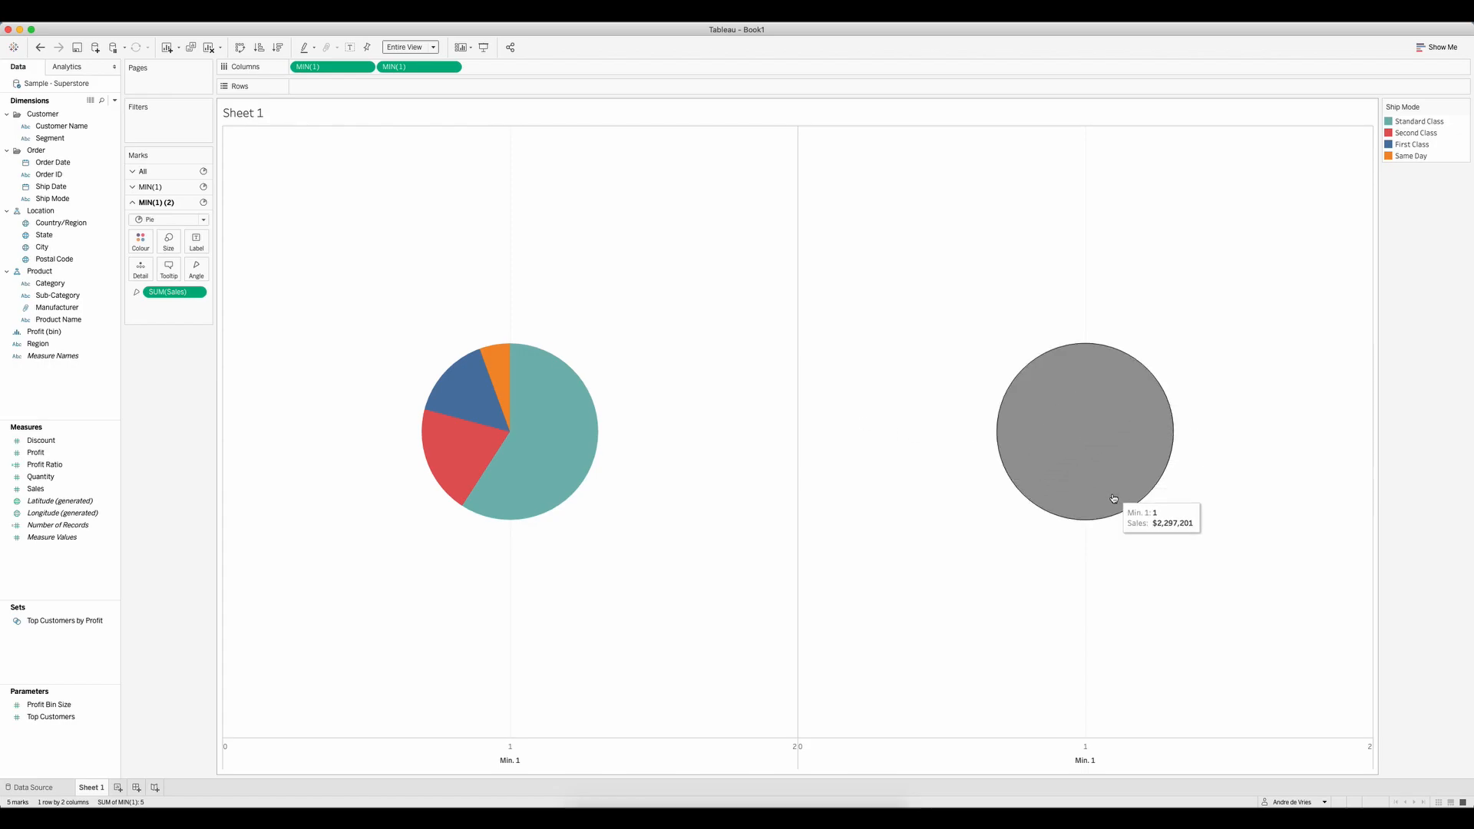
pyautogui.moveTo(1040, 434)
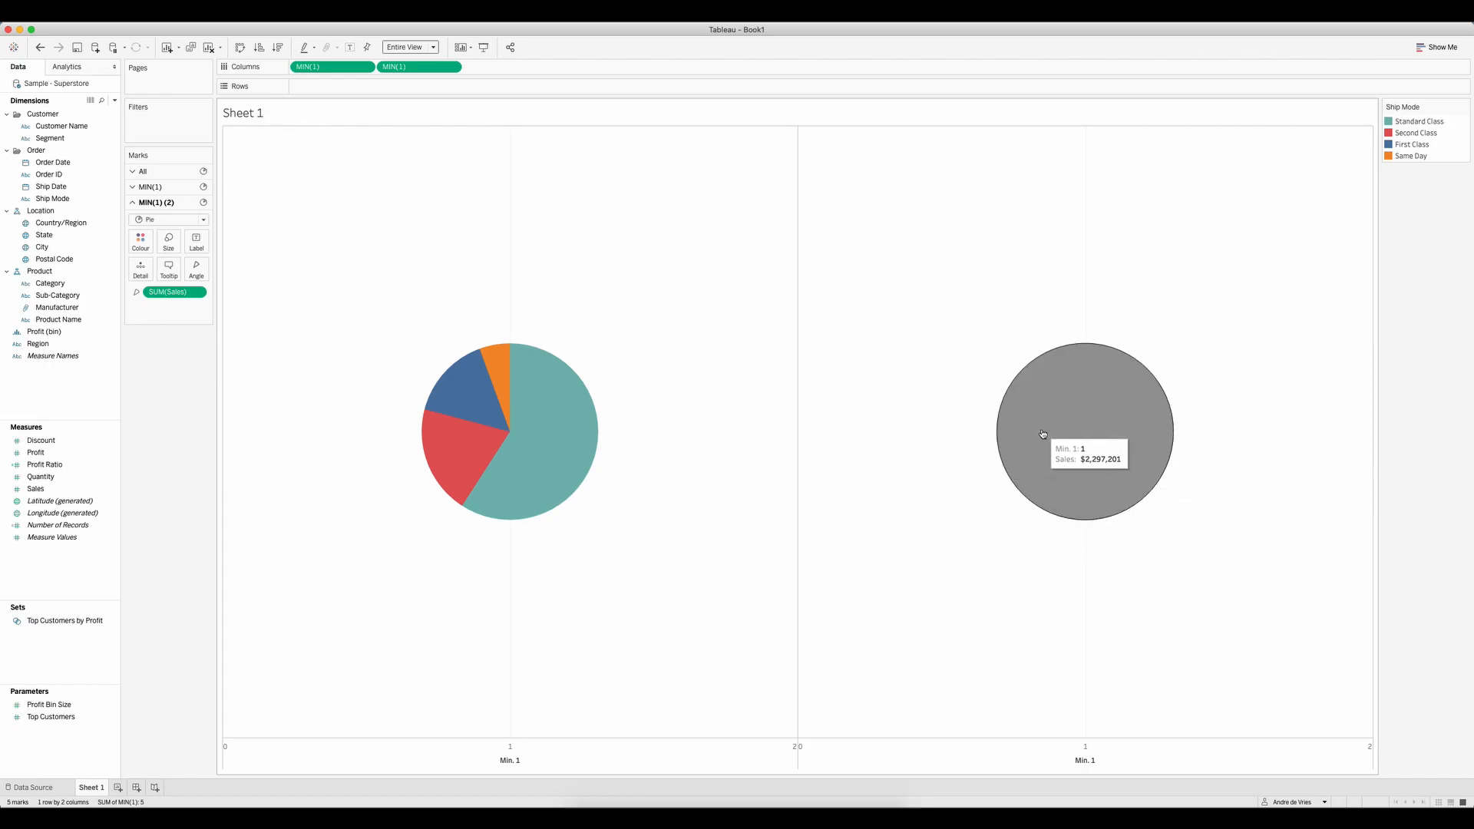
pyautogui.moveTo(566, 215)
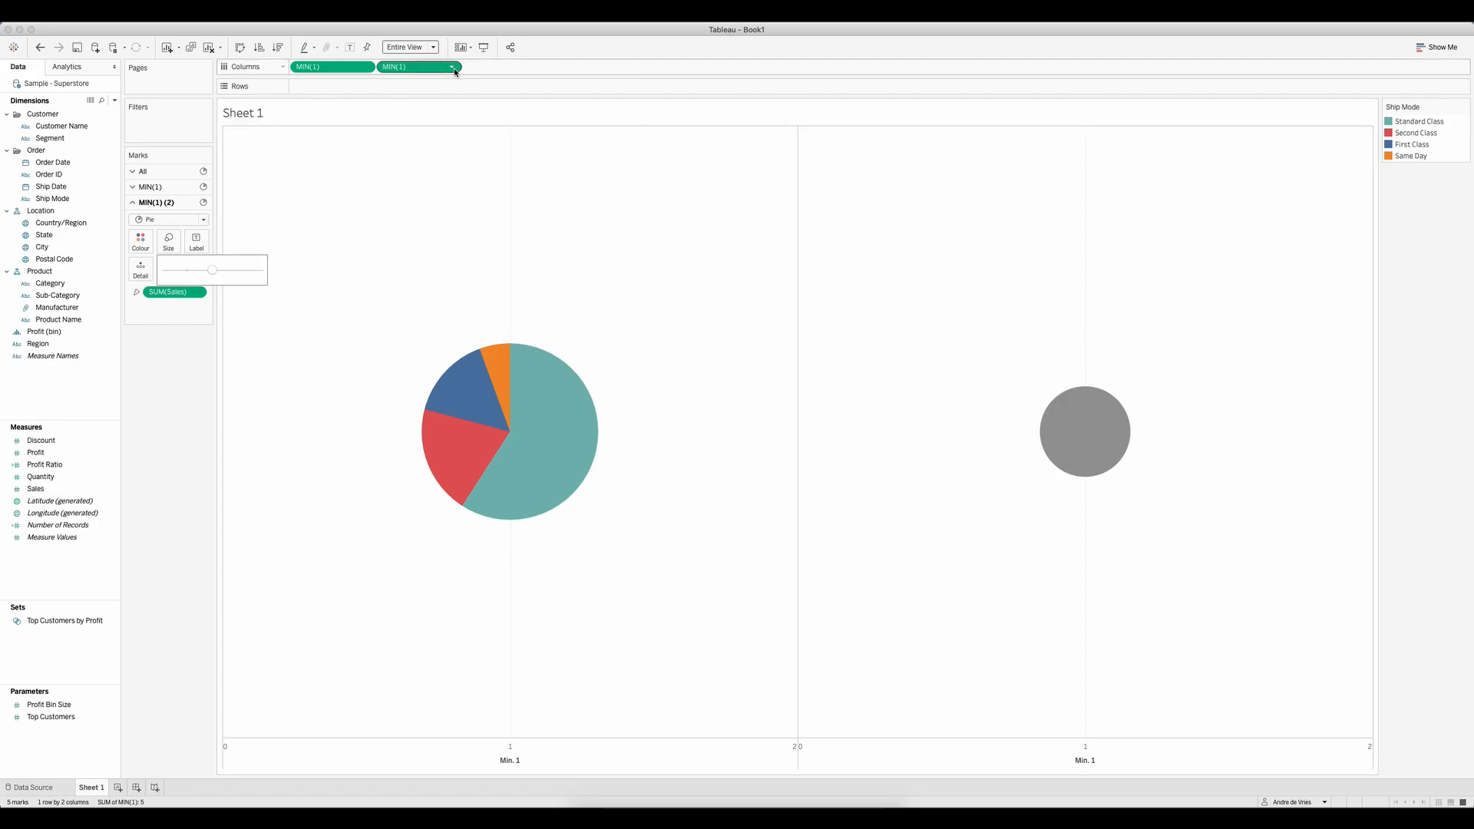
# Step: Make the second MIN(1) a dual axis so the grey circle overlays the pie's centre
pyautogui.click(451, 67)
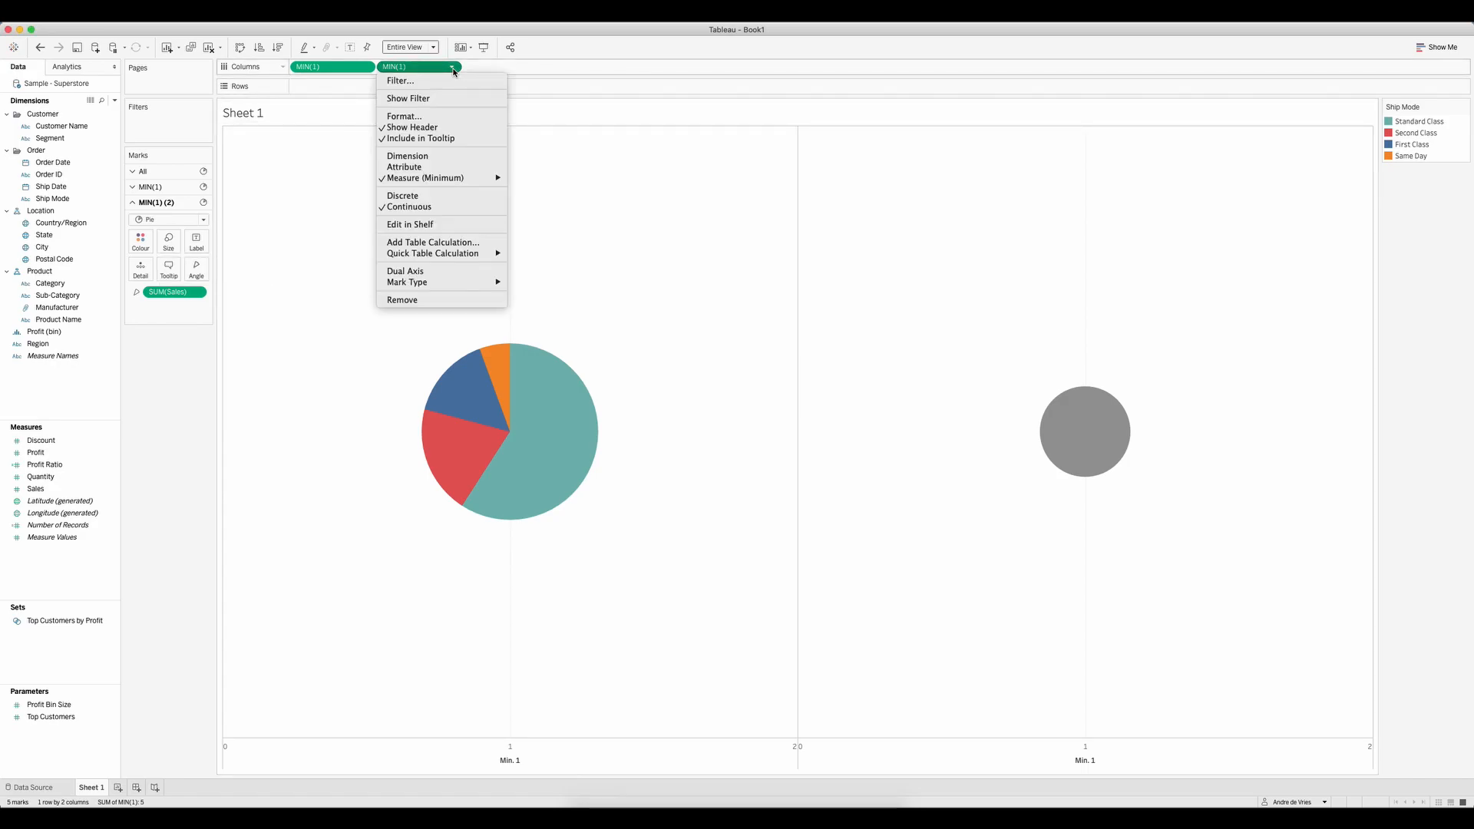
pyautogui.moveTo(420, 270)
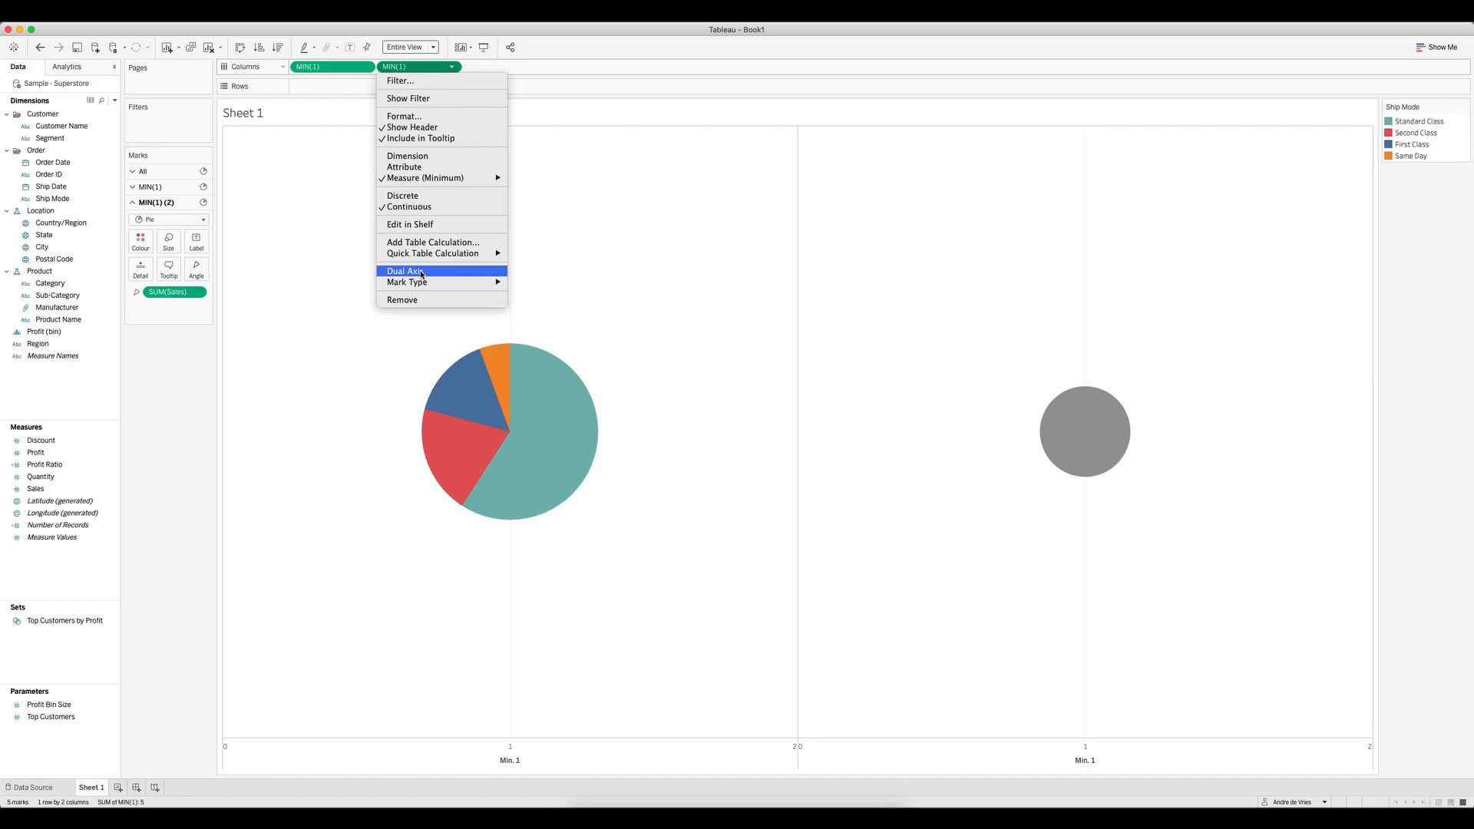
pyautogui.click(405, 270)
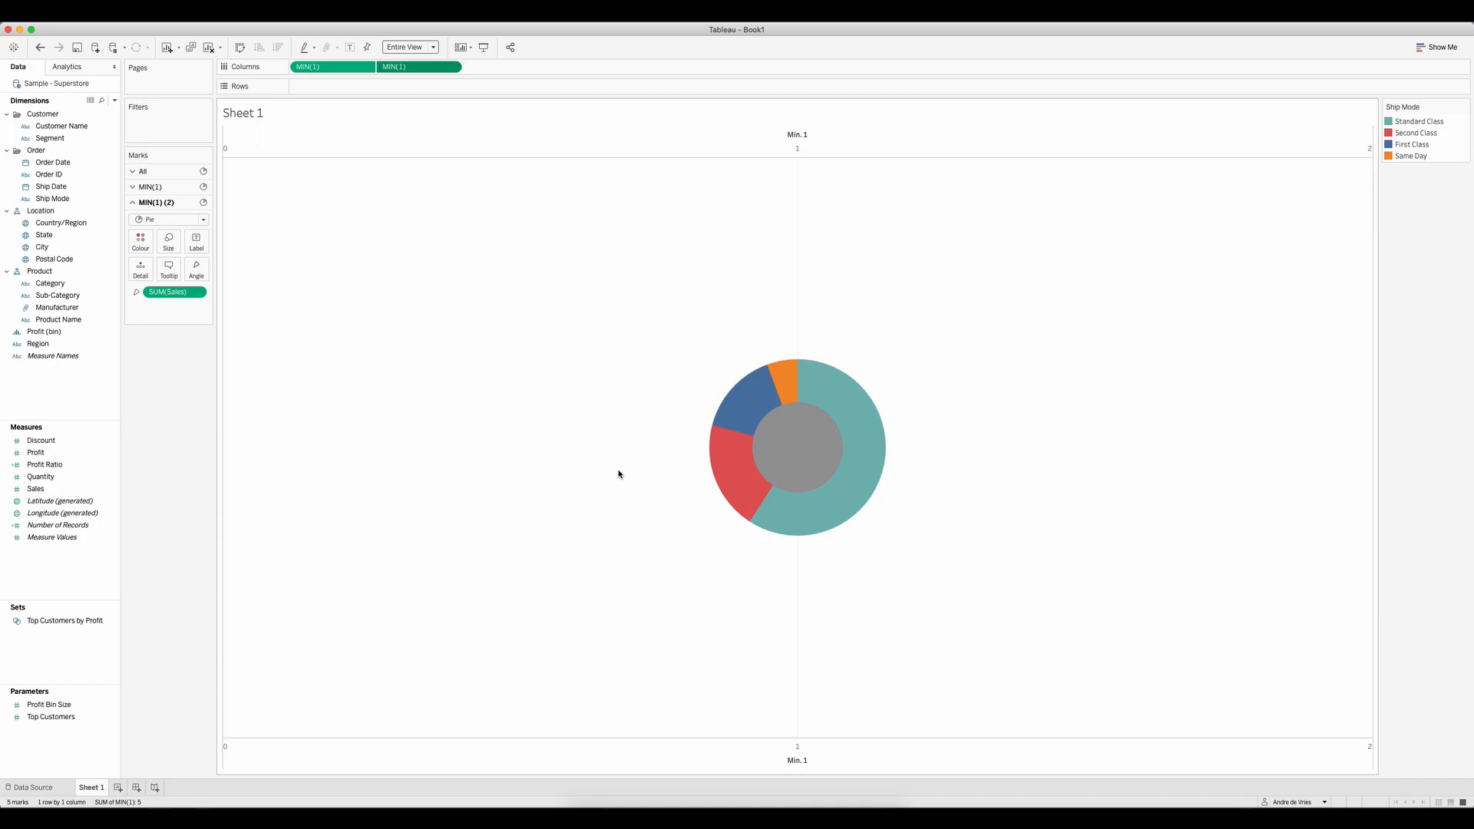
pyautogui.moveTo(796, 423)
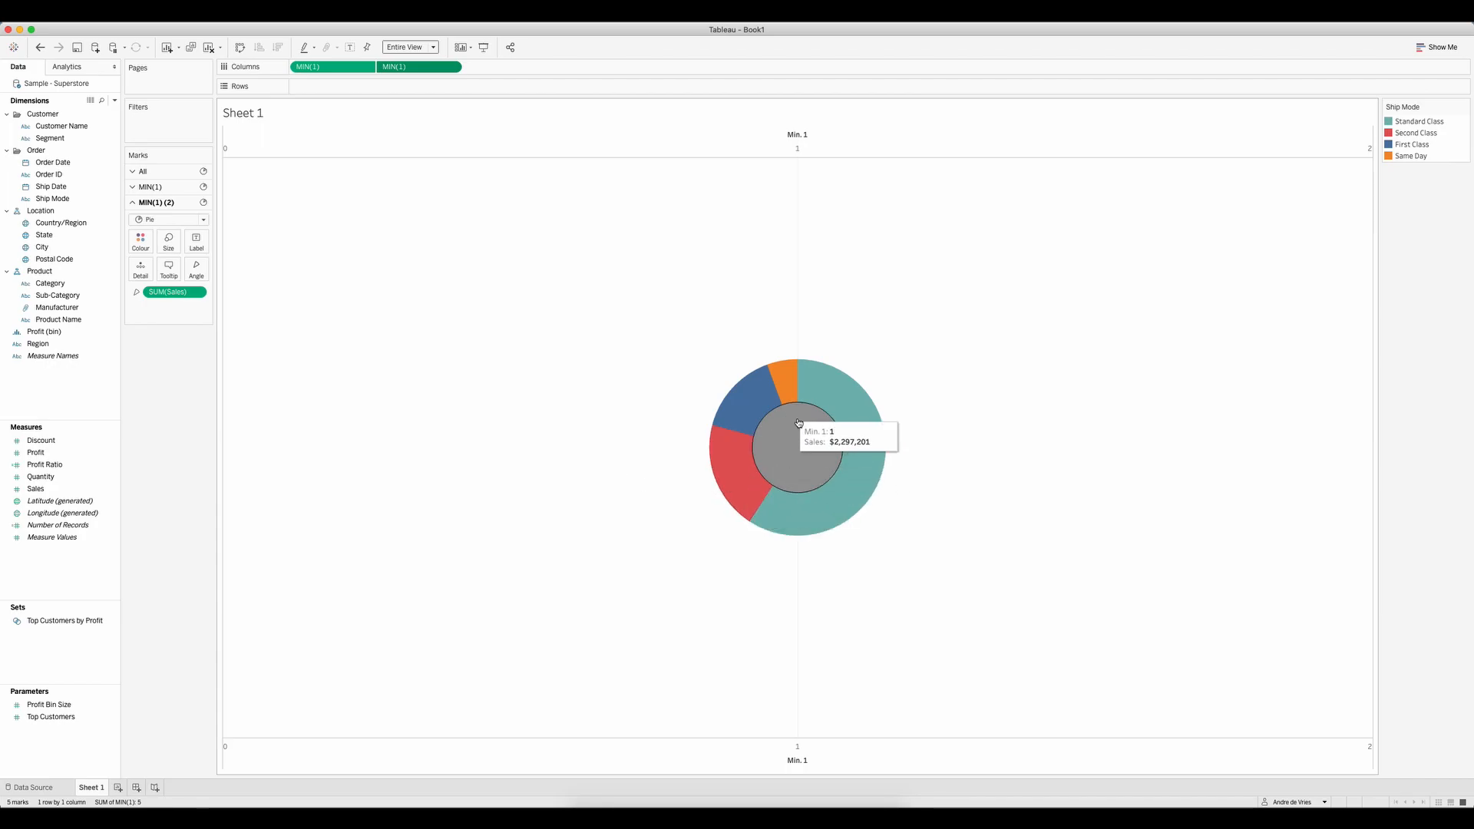
pyautogui.moveTo(749, 495)
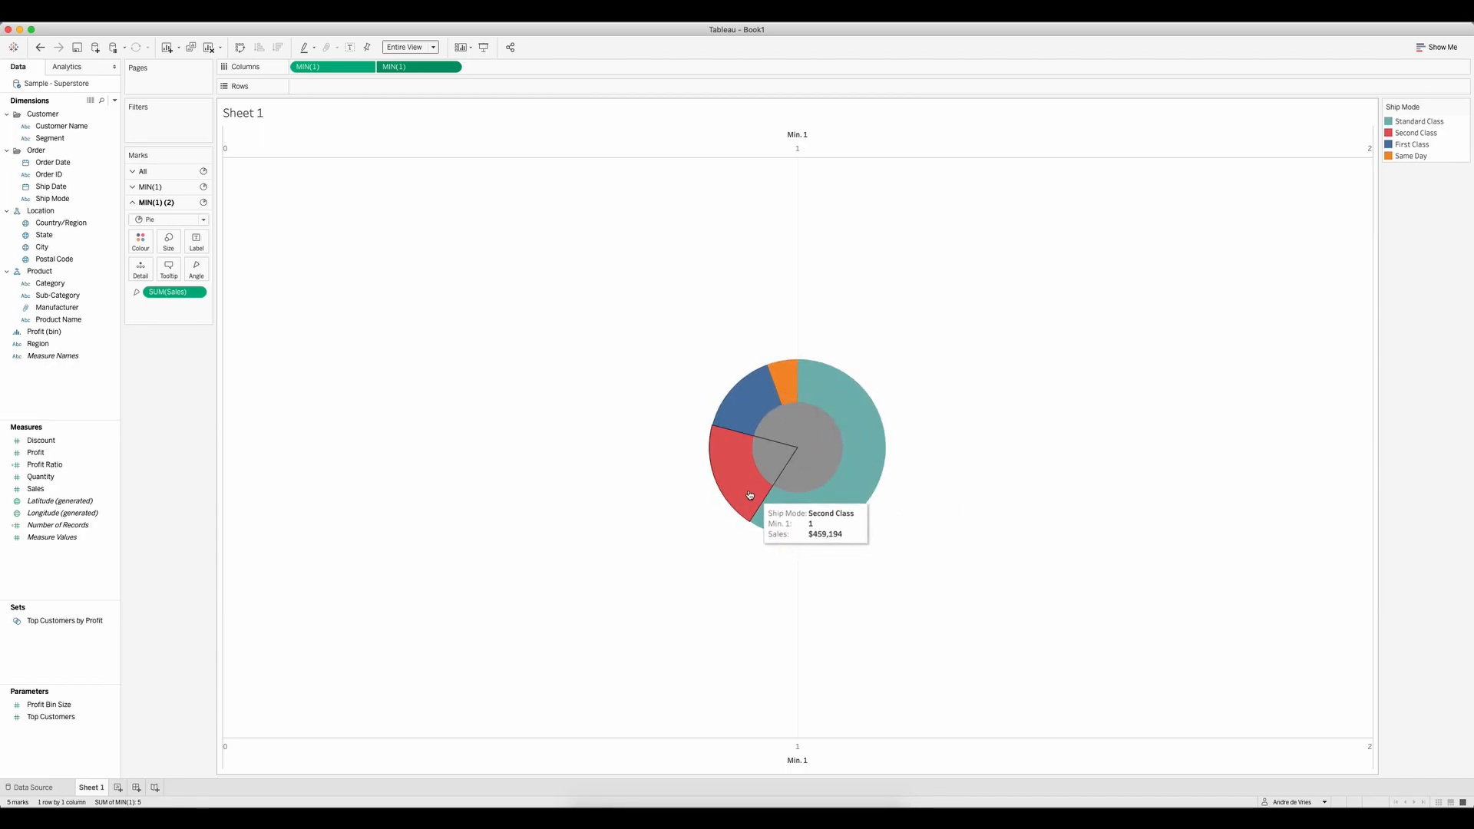
pyautogui.moveTo(729, 192)
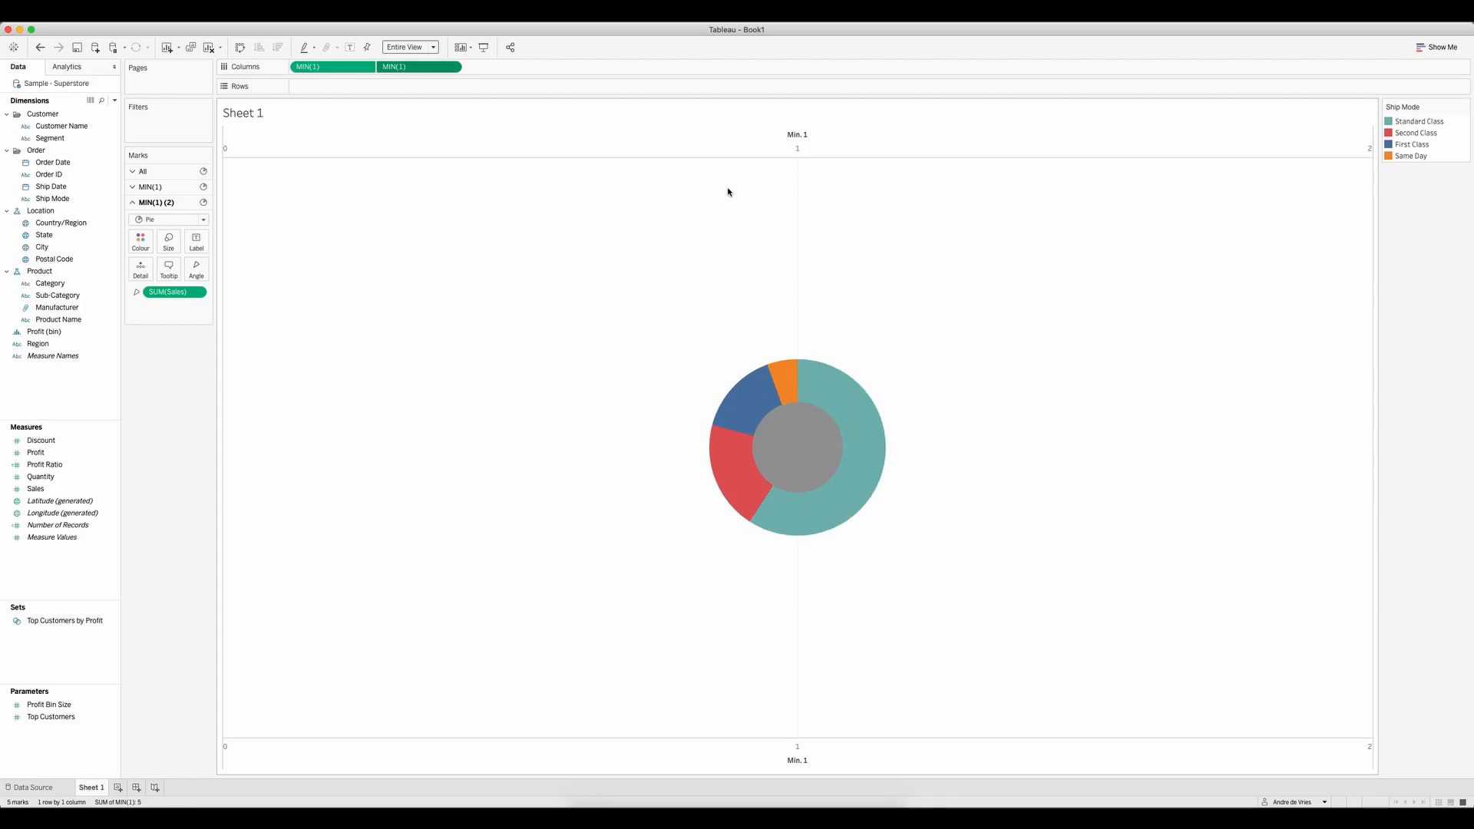
# Step: Synchronise the MIN(1) axes and turn off Show Header, leaving only the donut
pyautogui.rightClick(763, 142)
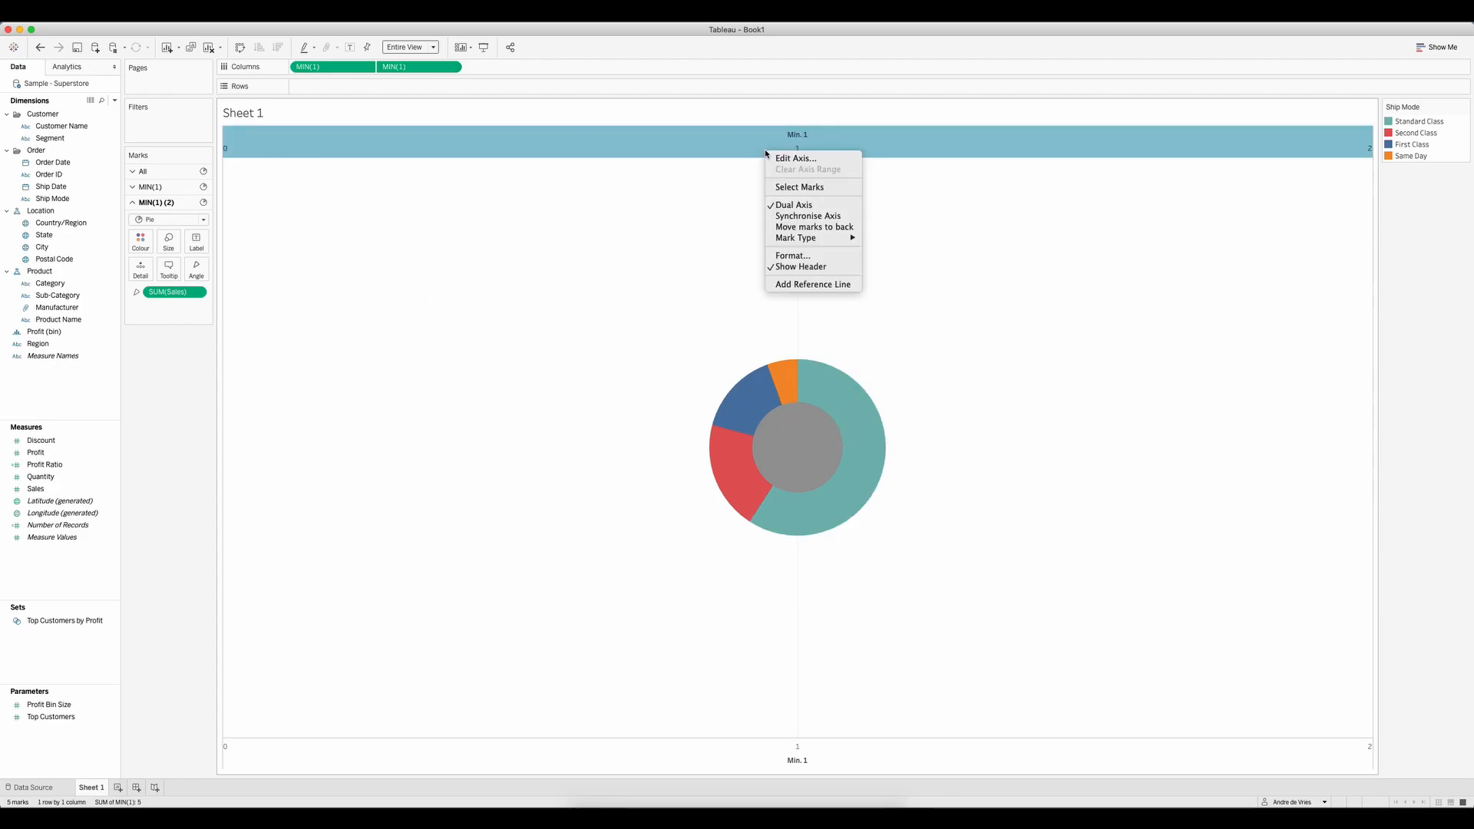
pyautogui.moveTo(808, 216)
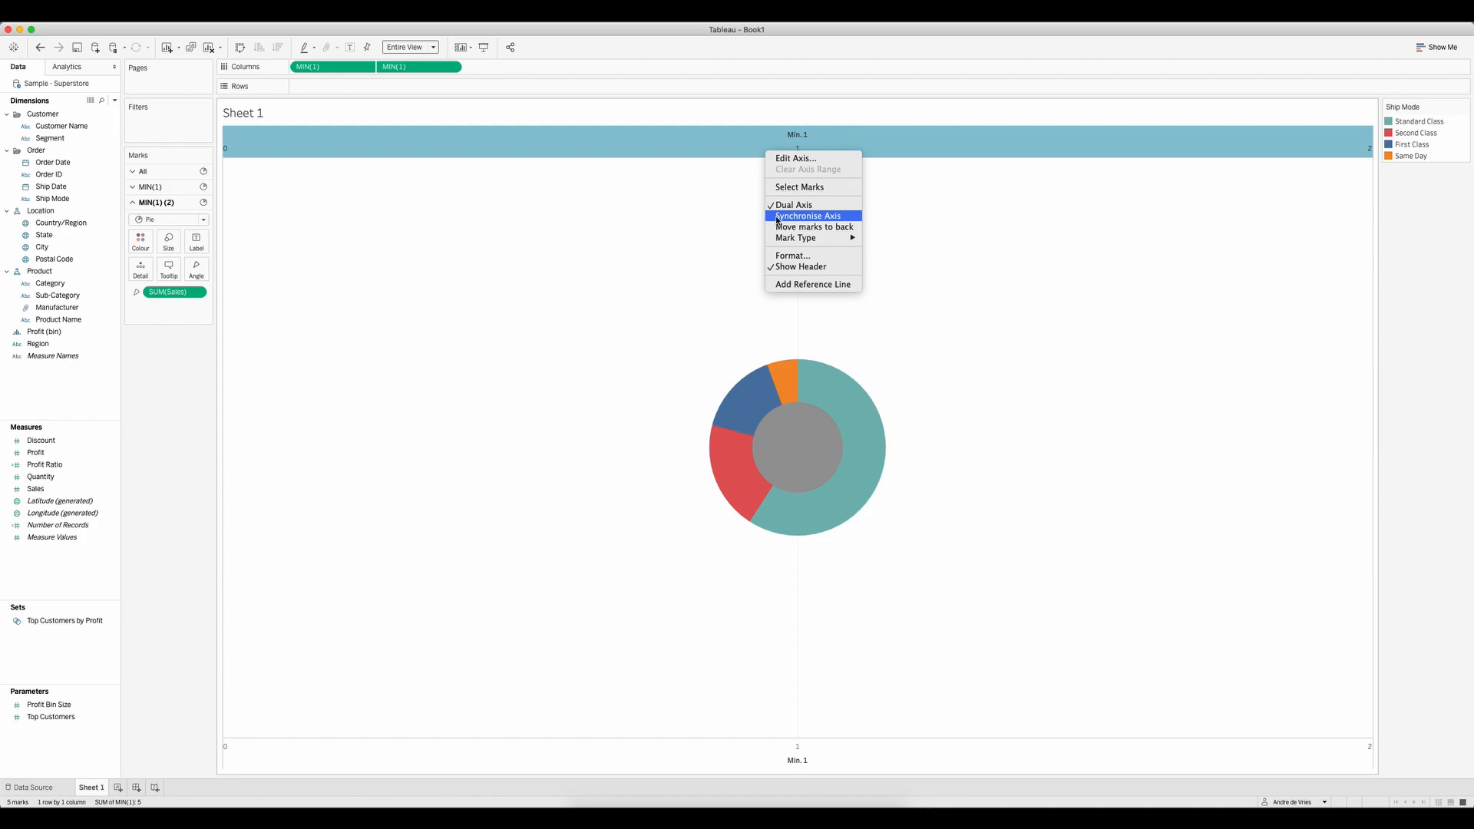
pyautogui.click(808, 216)
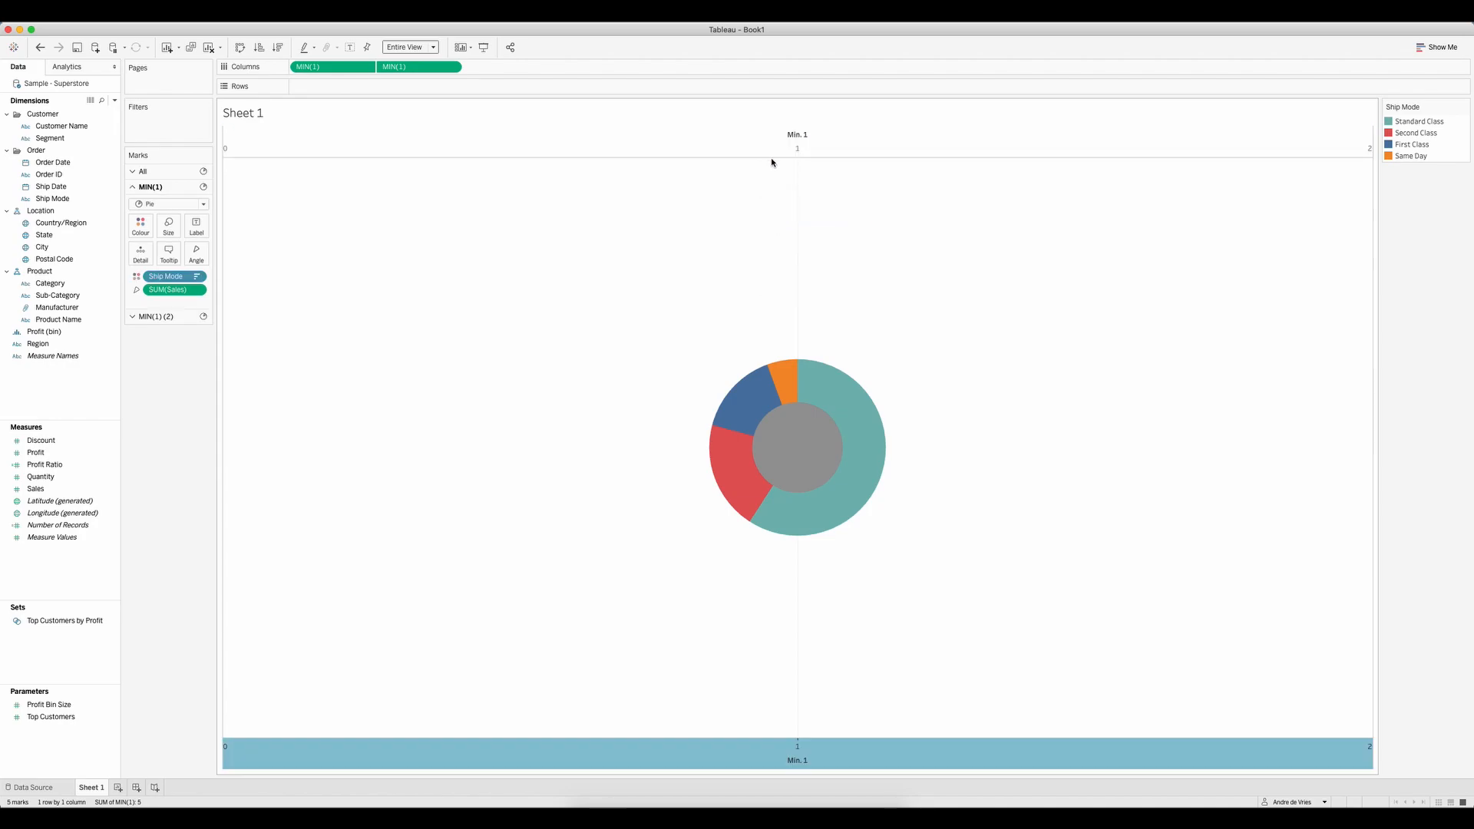
pyautogui.rightClick(796, 138)
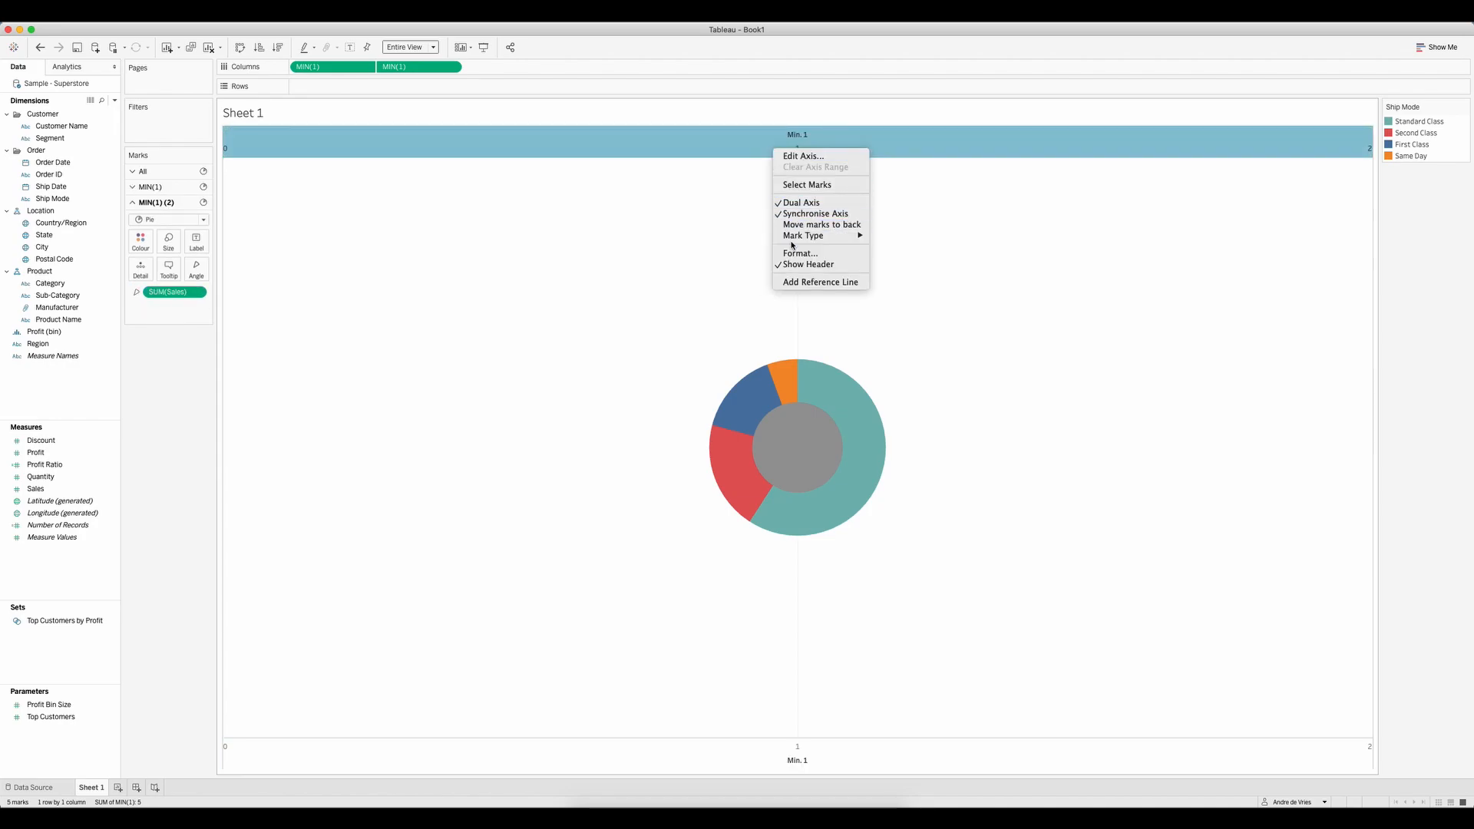
pyautogui.moveTo(808, 264)
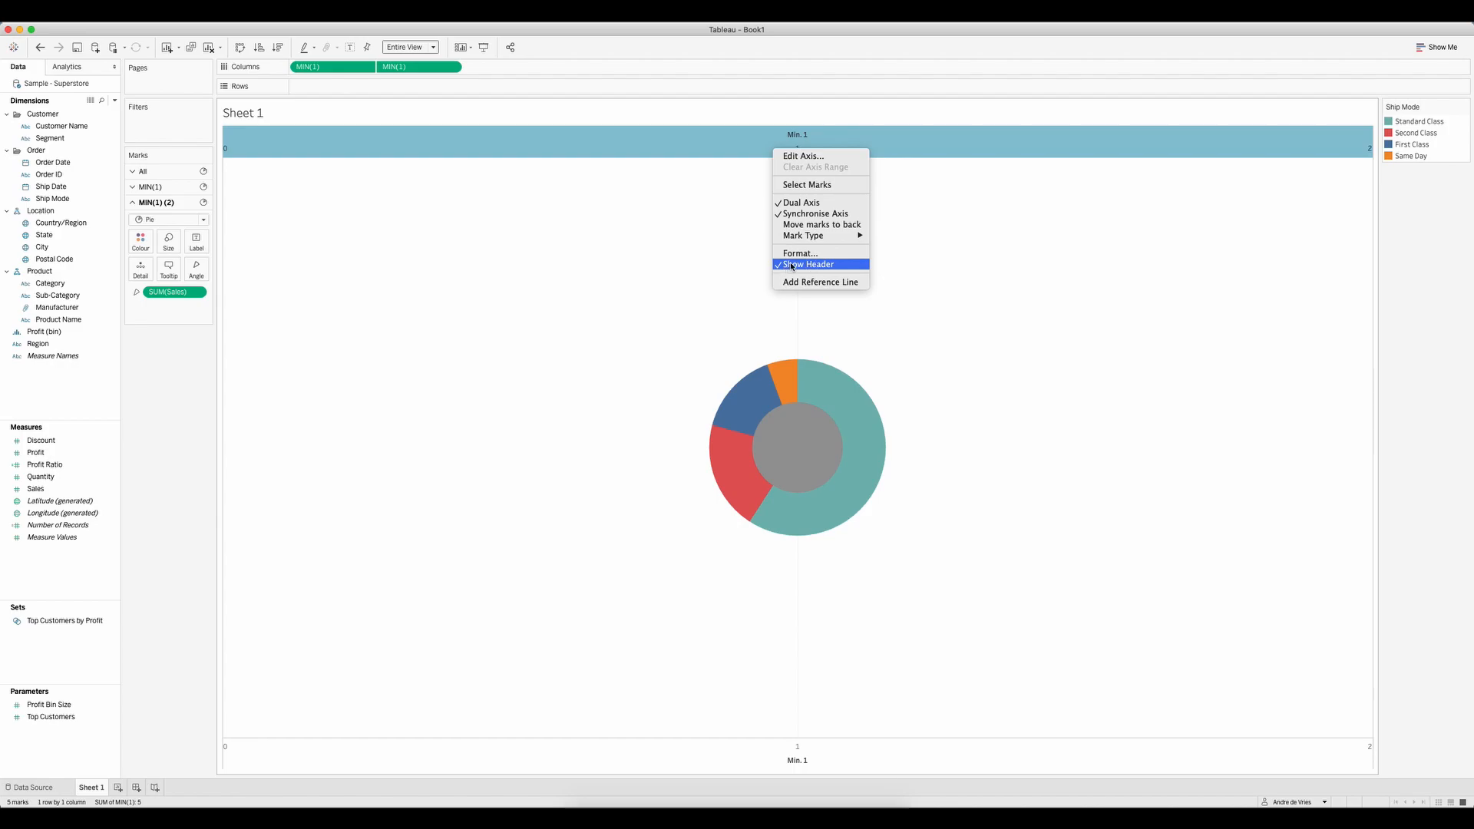
pyautogui.click(809, 264)
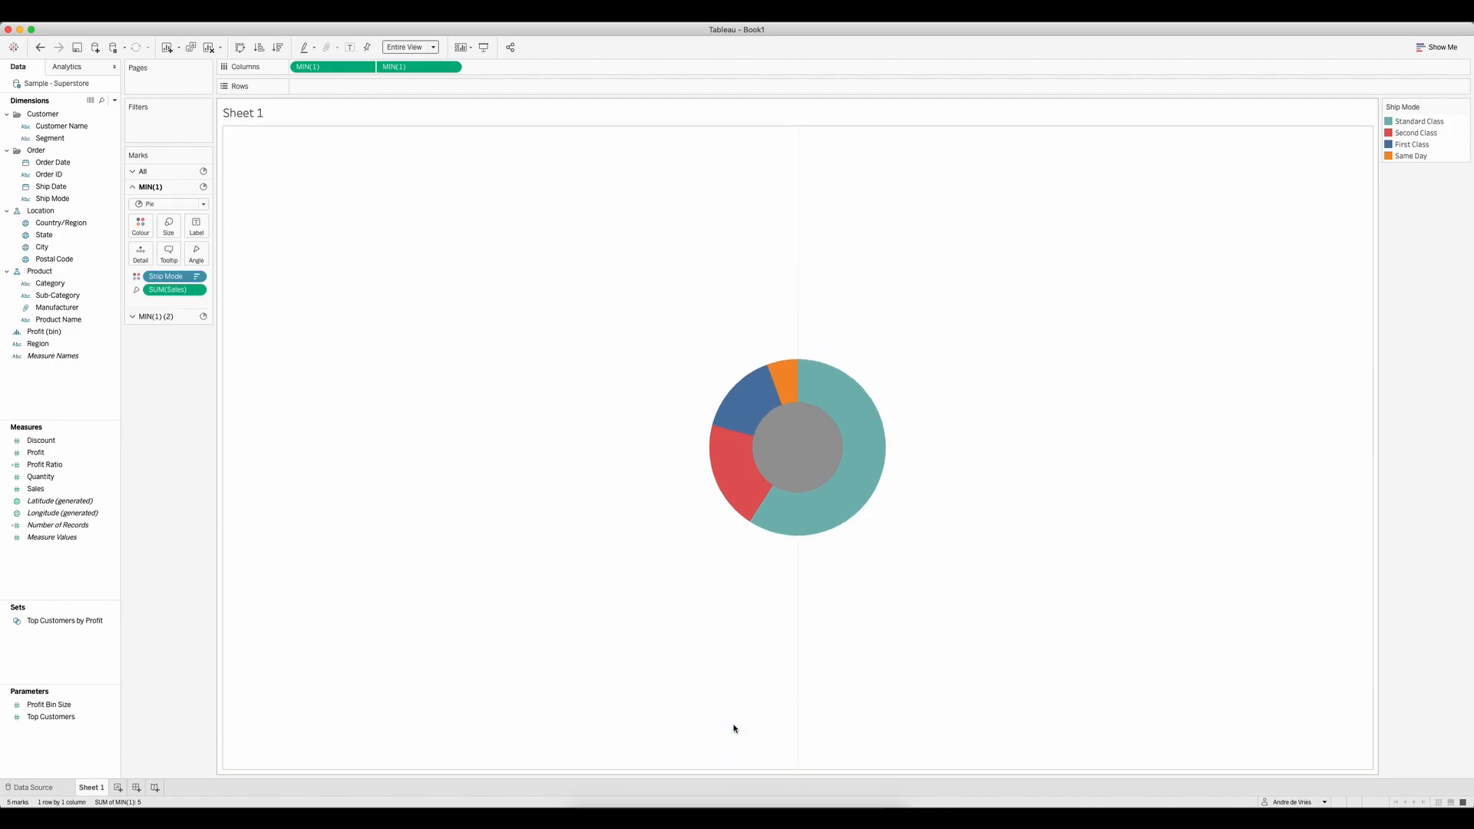
pyautogui.moveTo(631, 614)
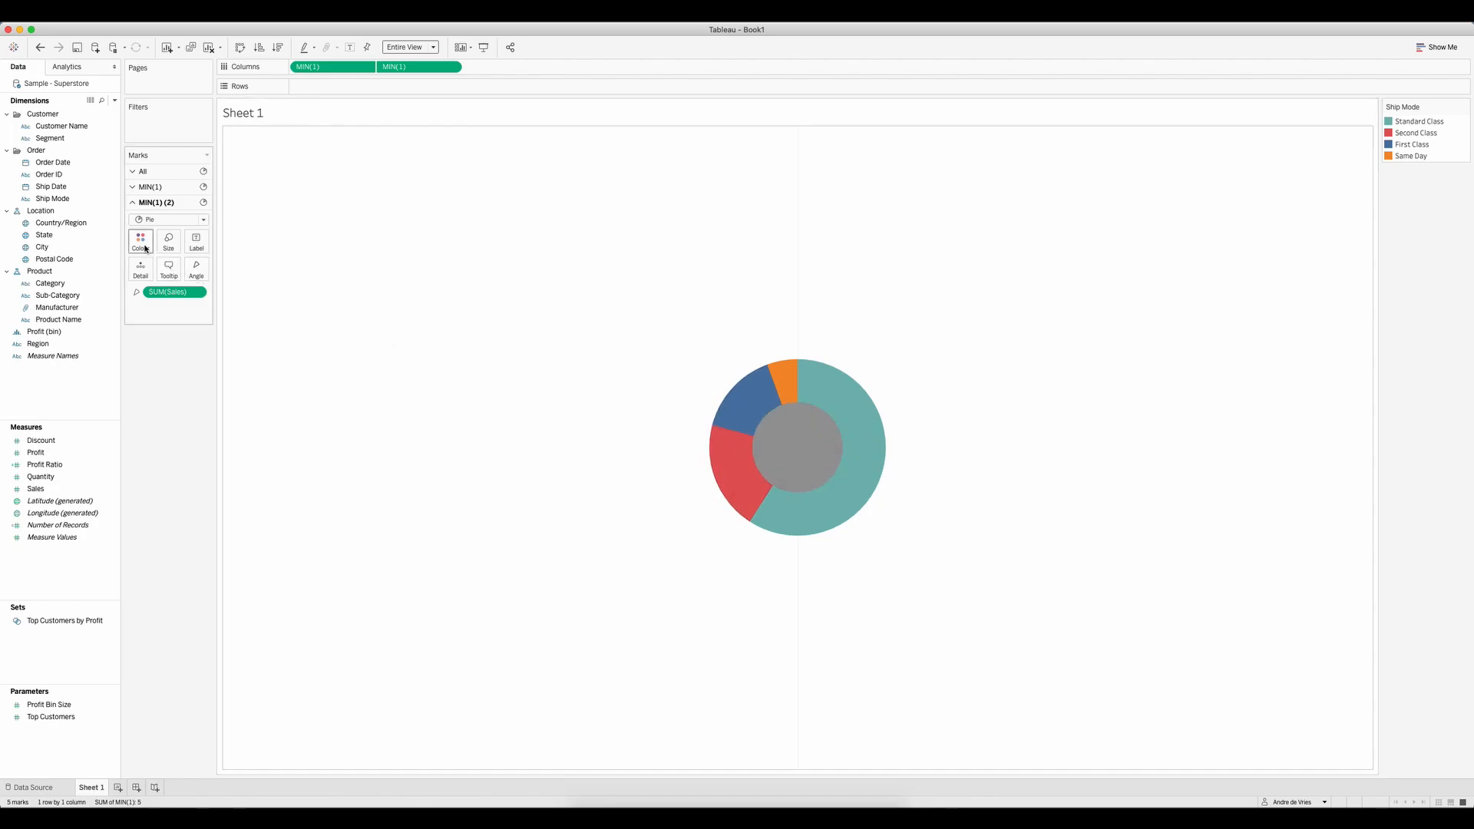
# Step: Colour the MIN(1) (2) centre circle white to leave a clean hole in the ring
pyautogui.click(141, 241)
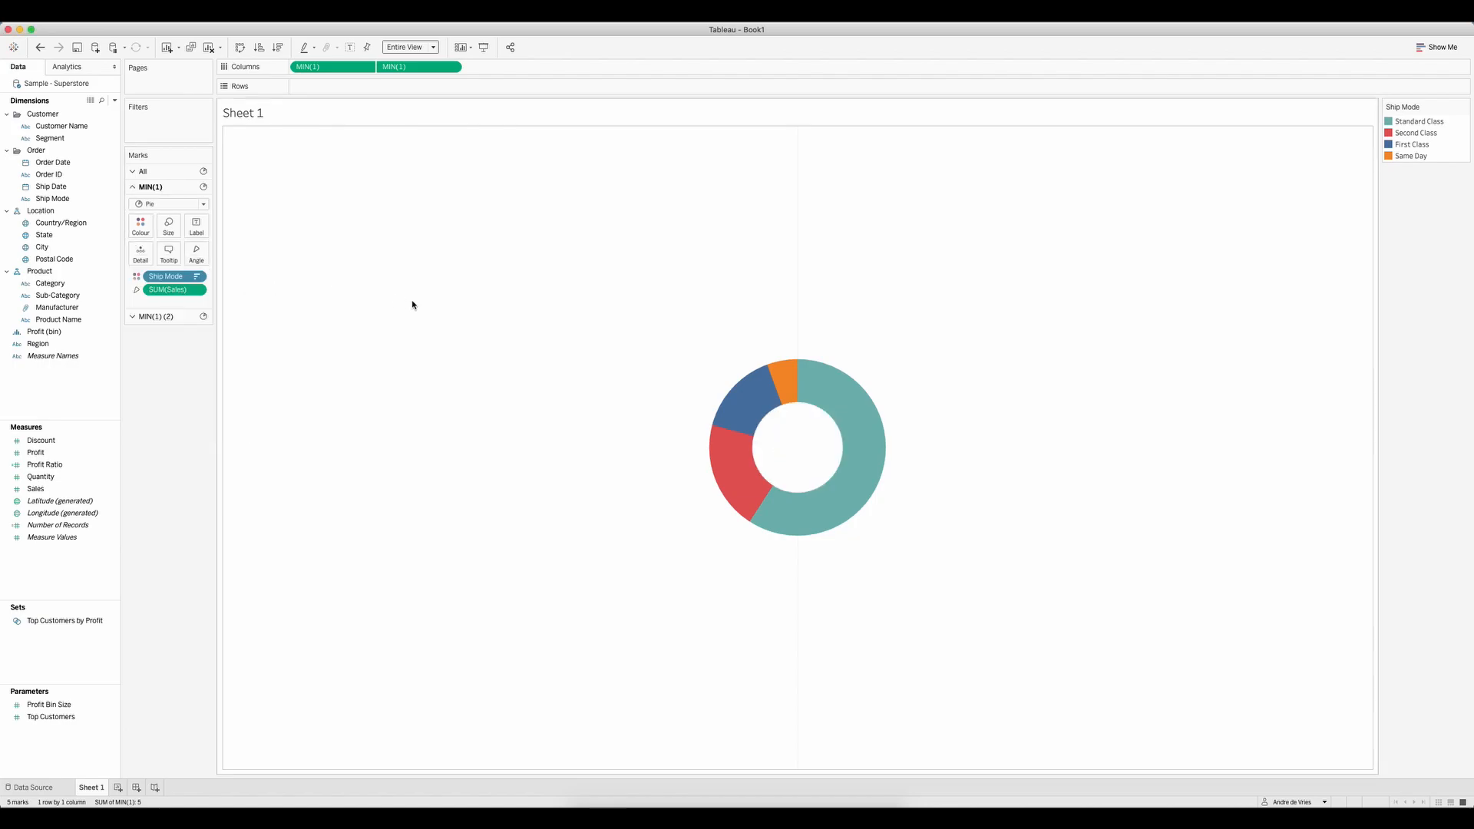
pyautogui.moveTo(418, 261)
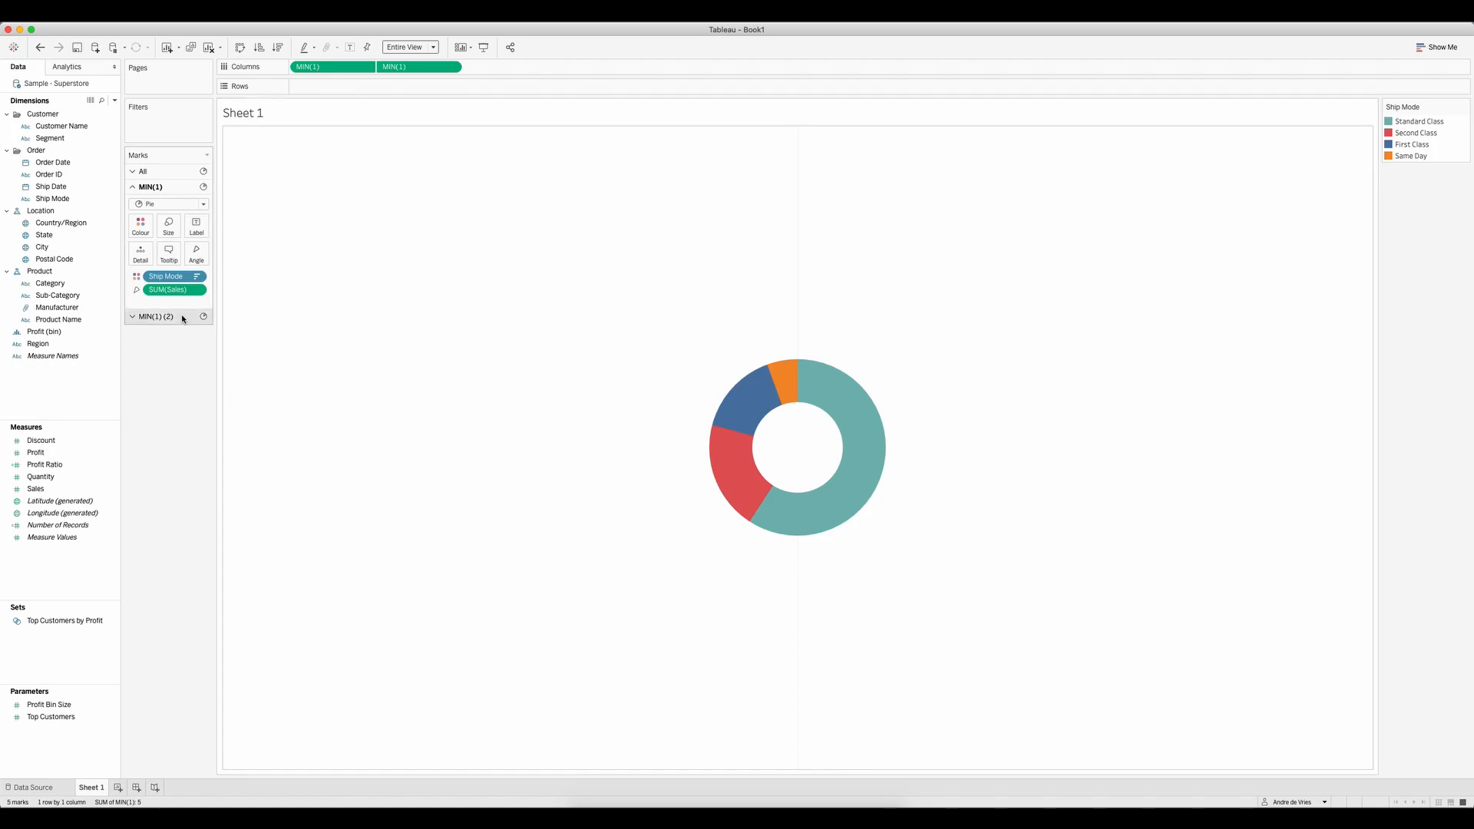
# Step: Ctrl-drag SUM(Sales) onto the centre circle's Label to show $2,297,201 total
pyautogui.click(154, 316)
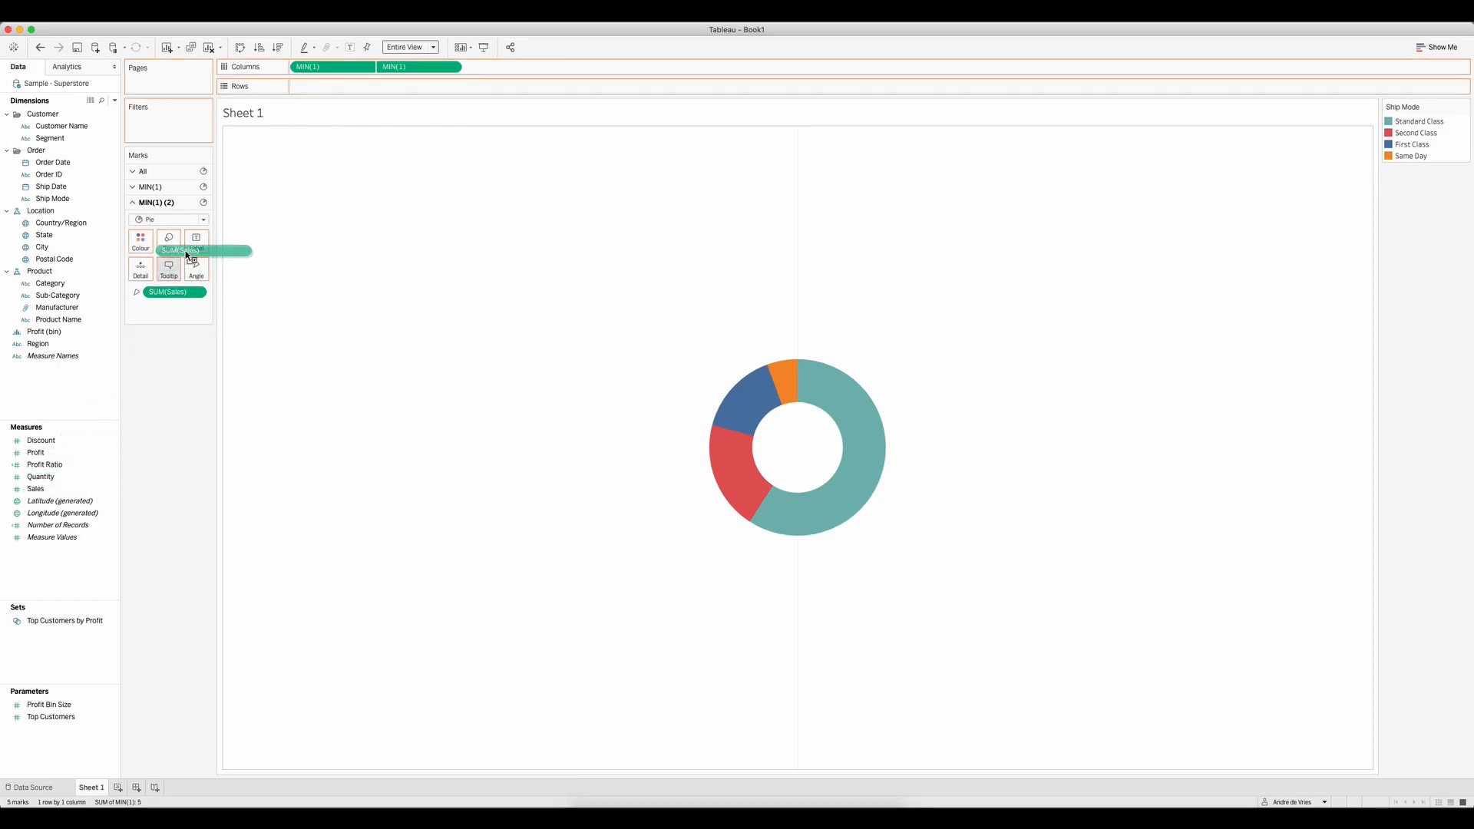
pyautogui.moveTo(189, 250); pyautogui.dragTo(196, 240)
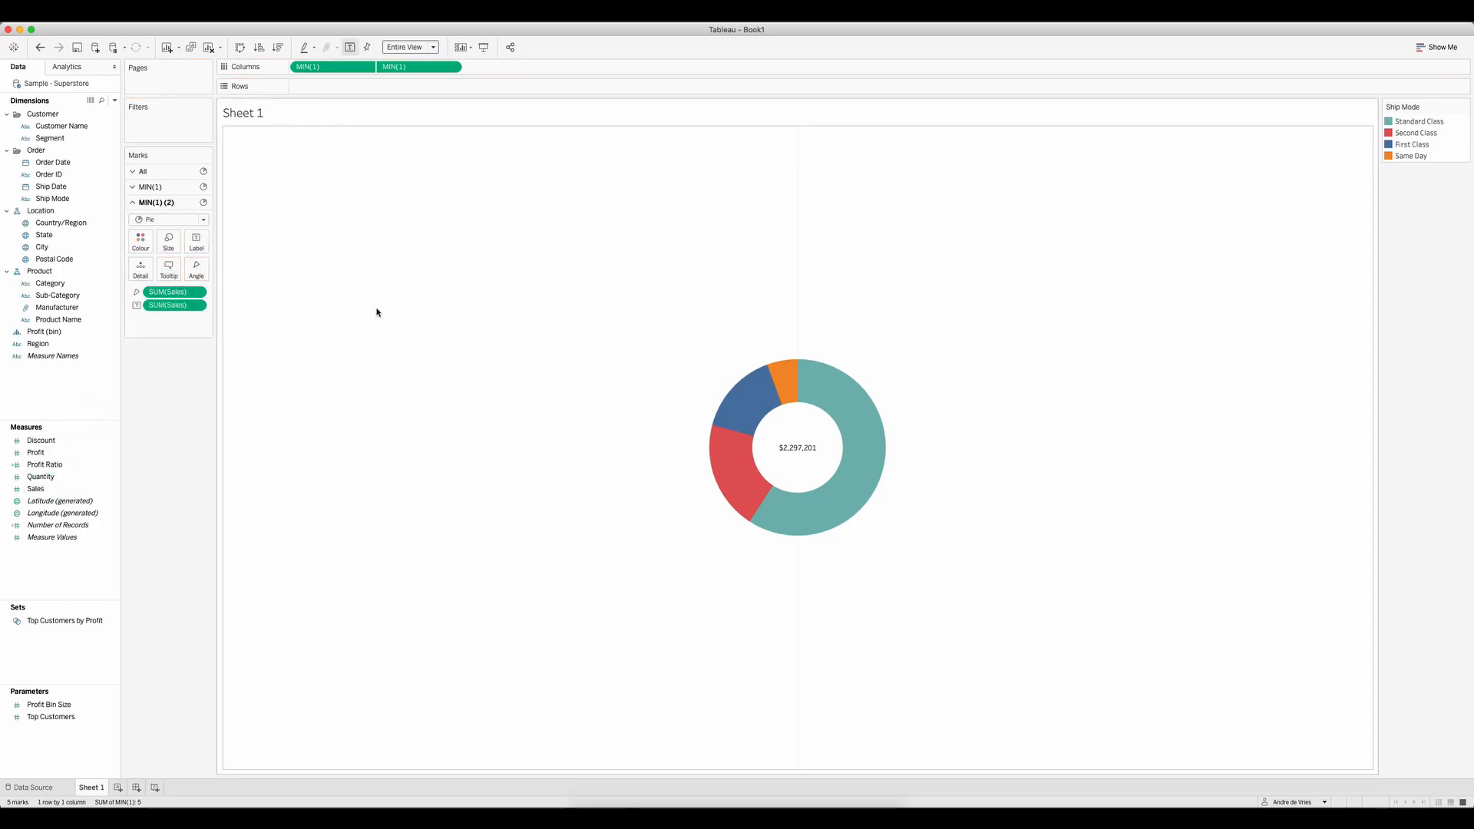
pyautogui.moveTo(389, 313)
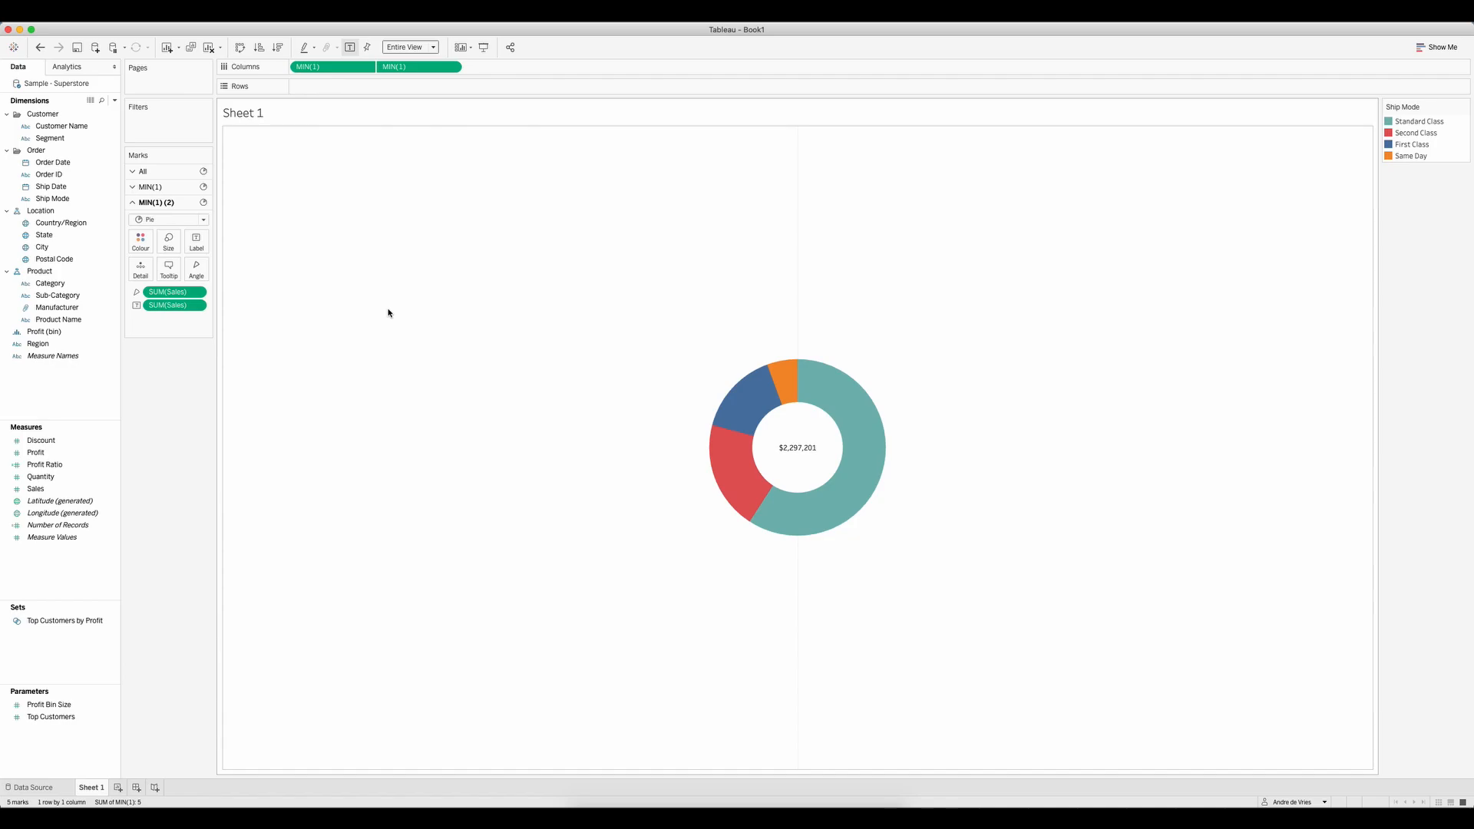
pyautogui.moveTo(858, 287)
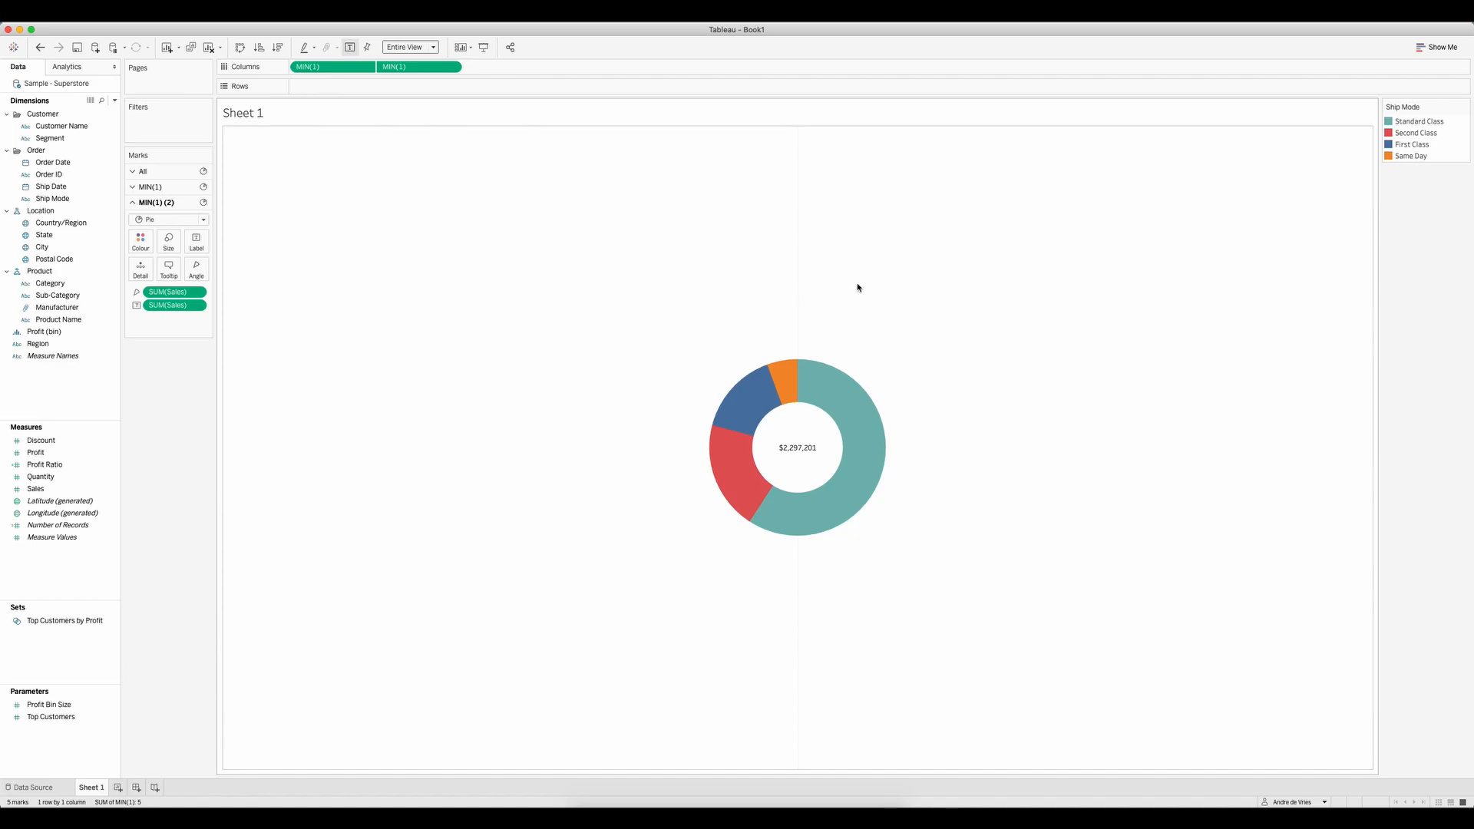